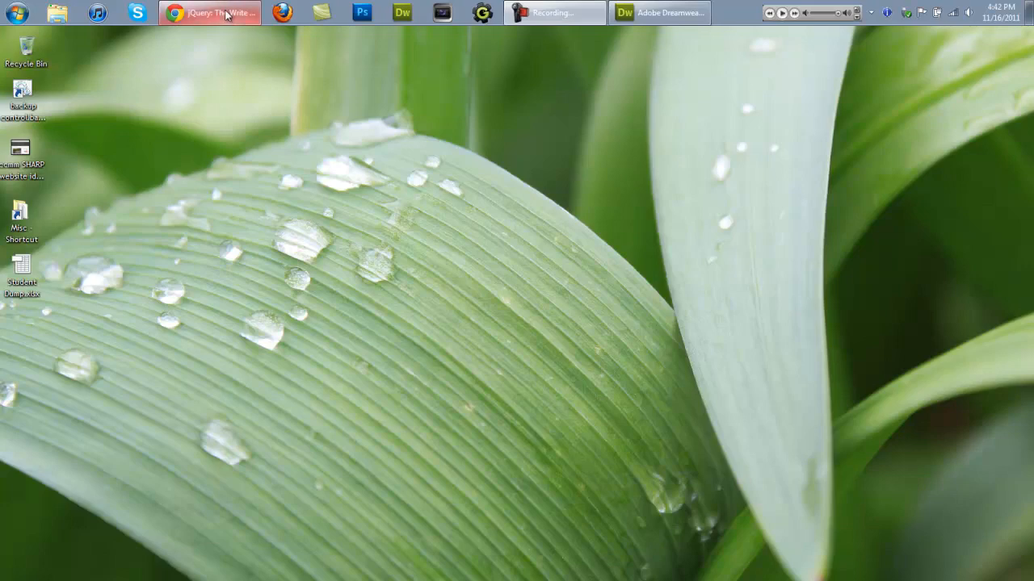
Step: Bring up the jQuery.com page in Chrome to reach the library download
left_click(209, 13)
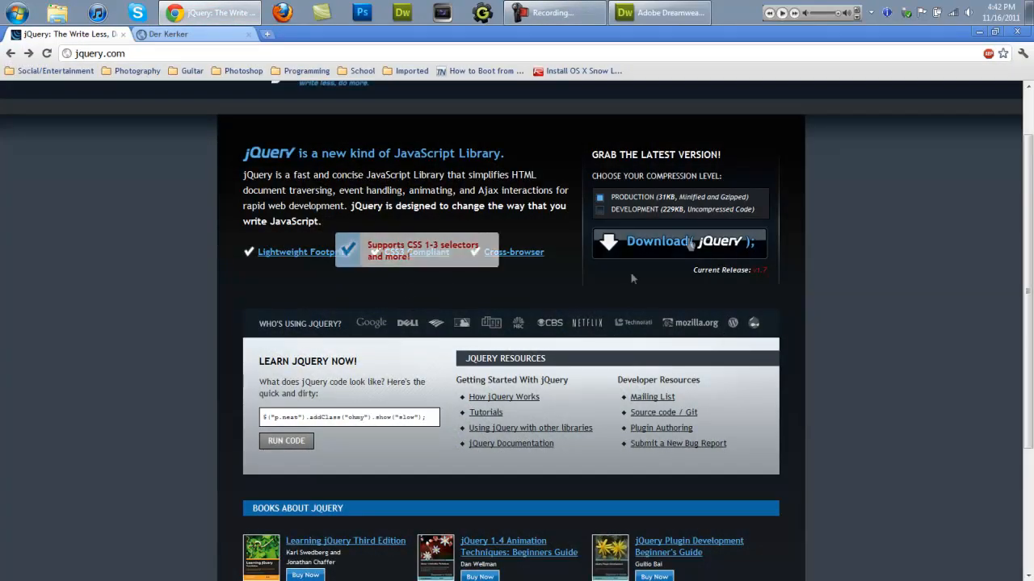
mouse_move(695, 246)
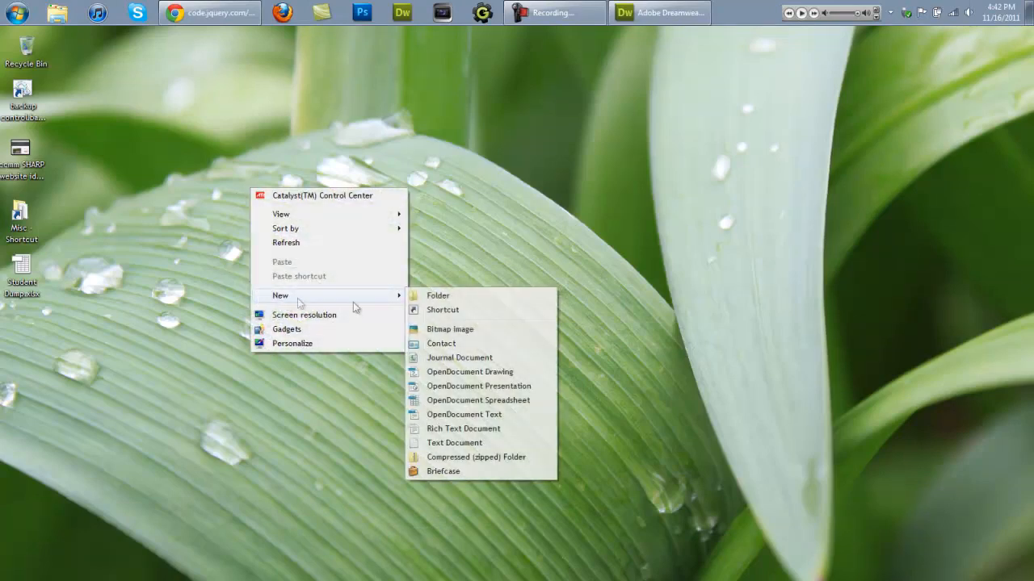
Step: Create a Game folder on the desktop, a scripts folder inside it, and a new text file named jquery
left_click(442, 310)
type("Game")
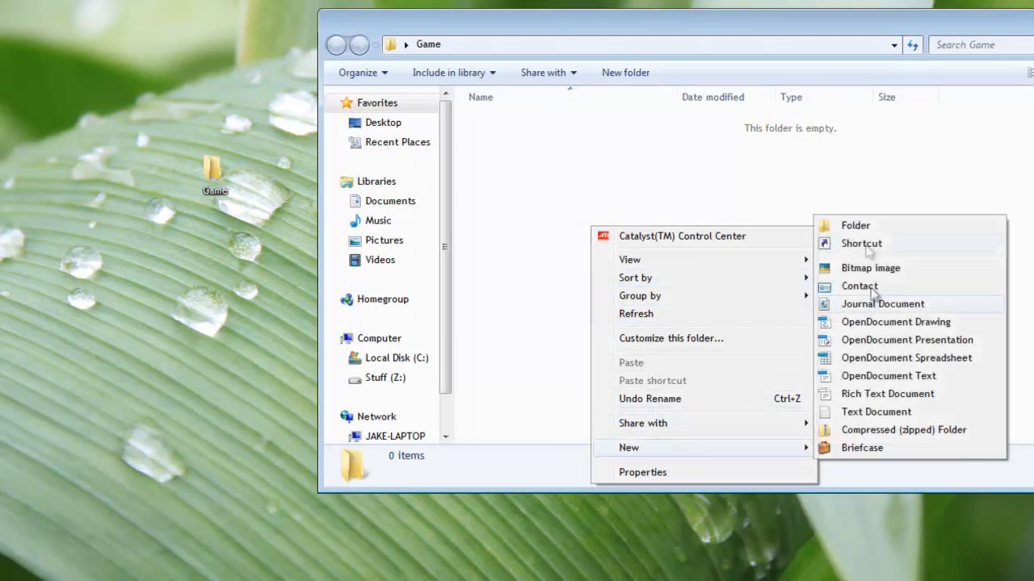
left_click(855, 226)
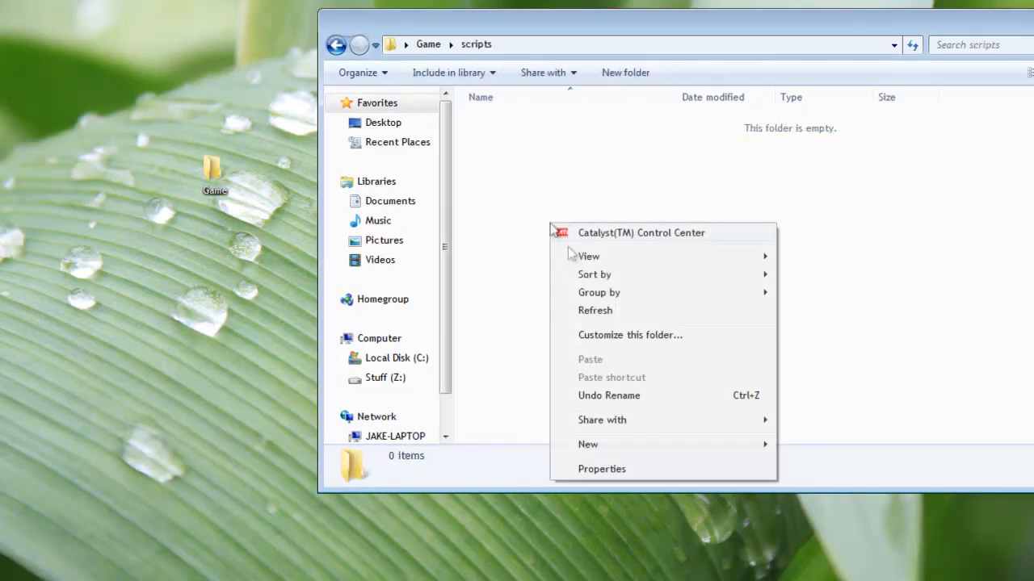
left_click(588, 444)
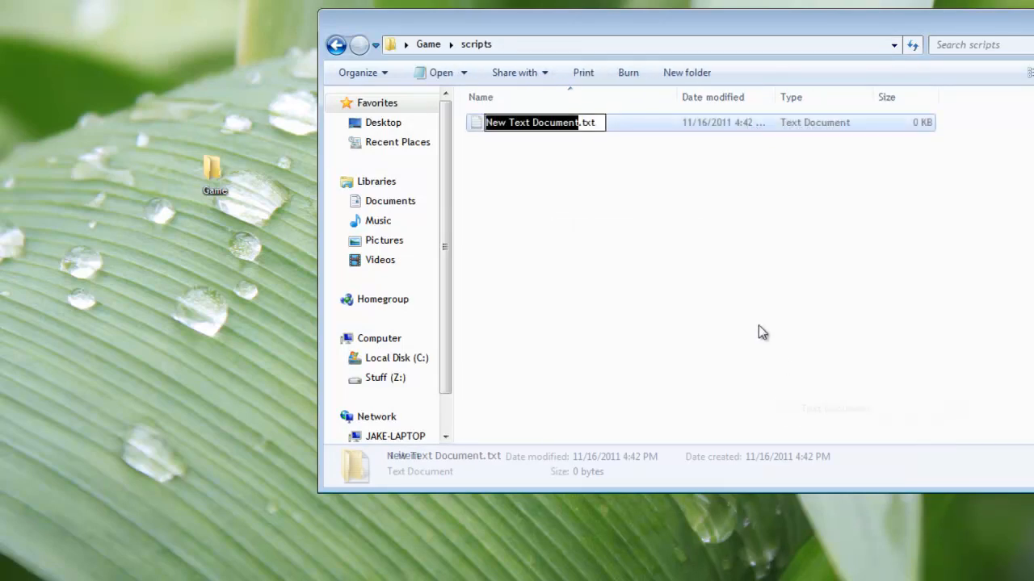
type("jquery")
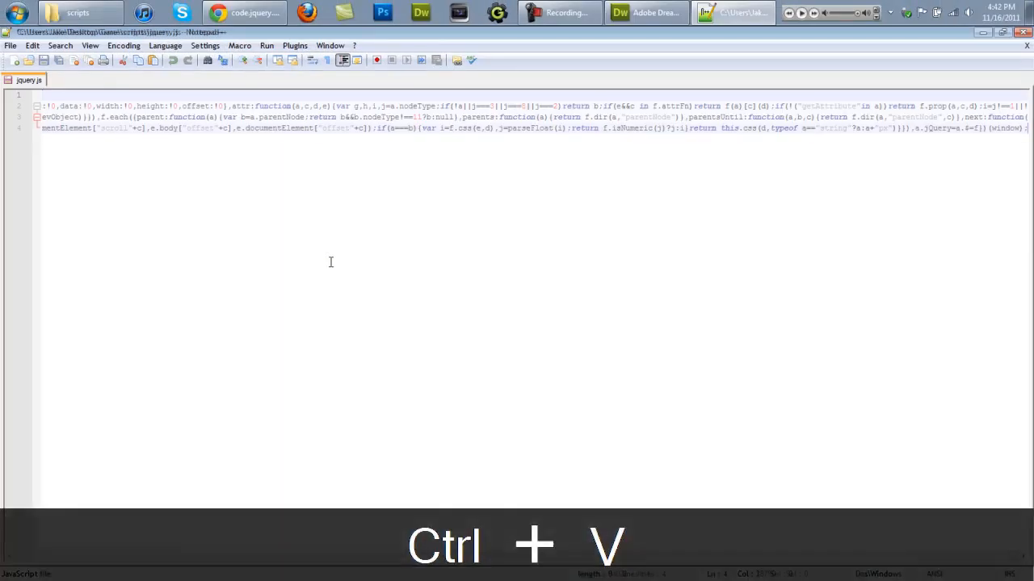
Step: Save jquery.js with the pasted jQuery code, then reopen the Game folder from the desktop
key("ctrl+s")
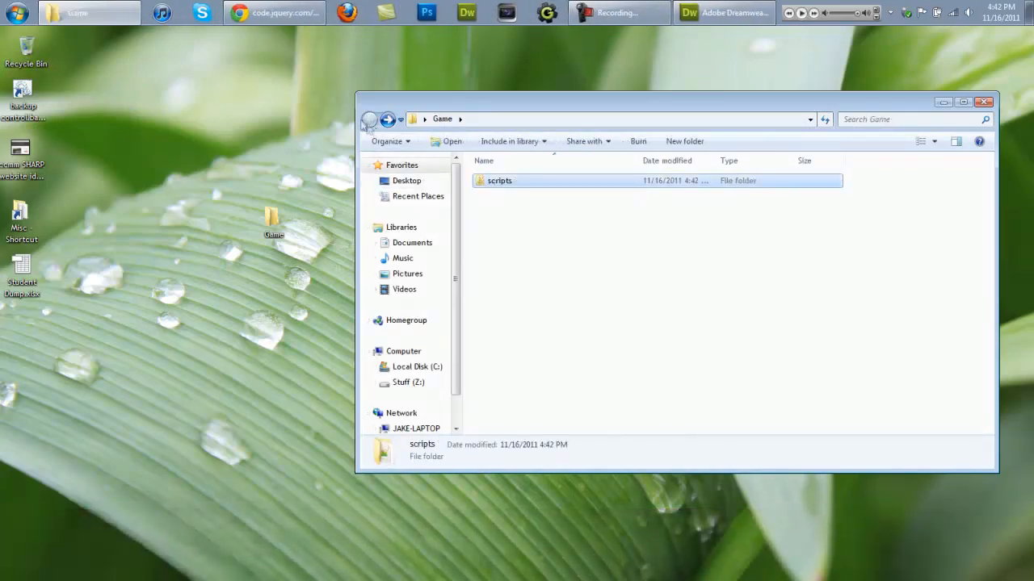
left_click(588, 277)
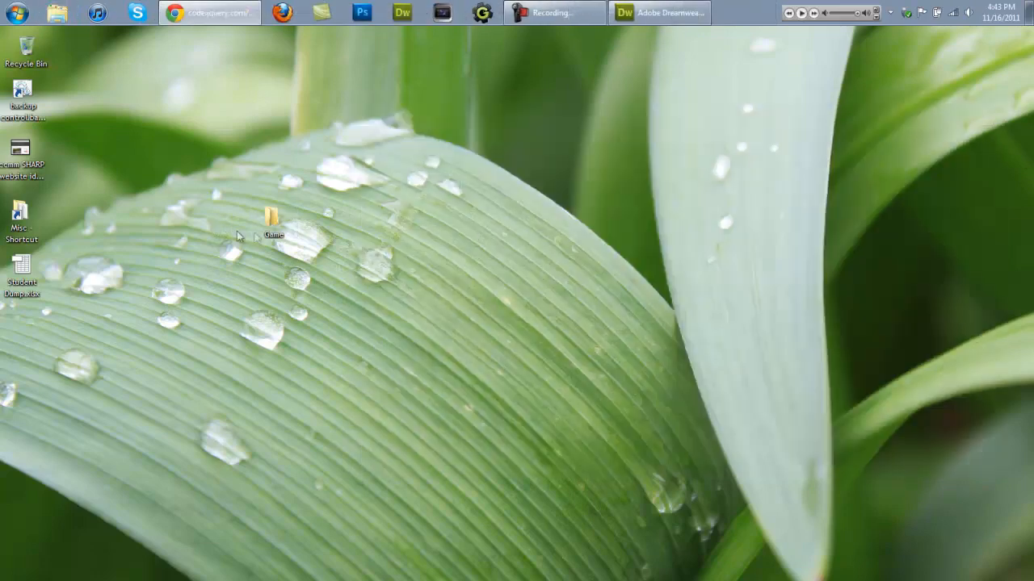
double_click(272, 218)
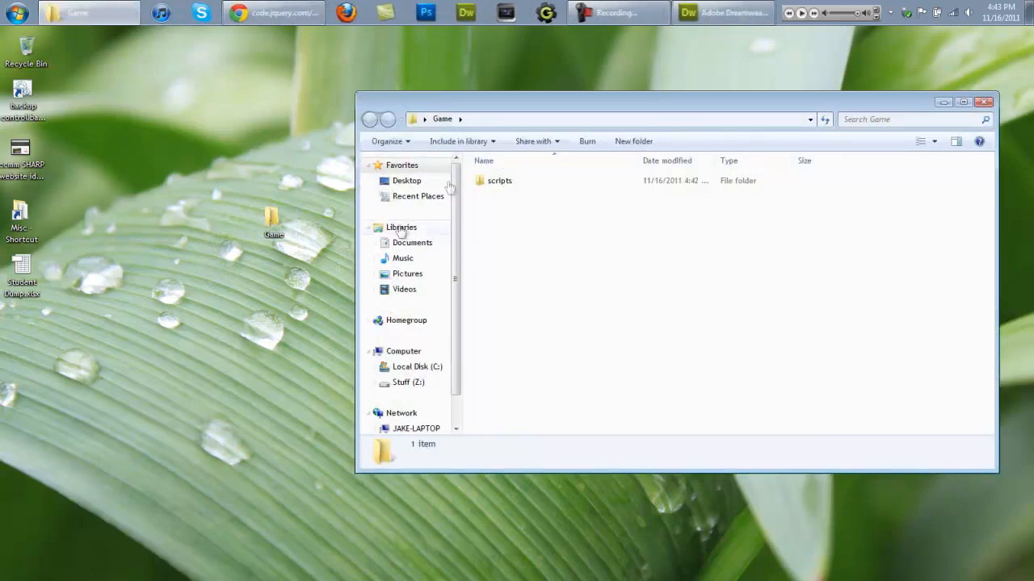
left_click(499, 181)
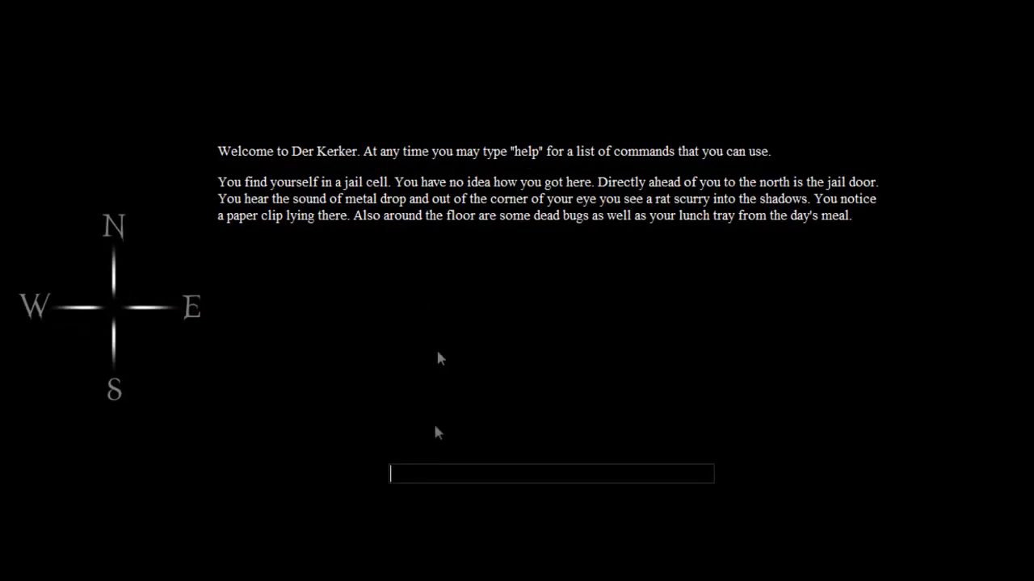
mouse_move(979, 262)
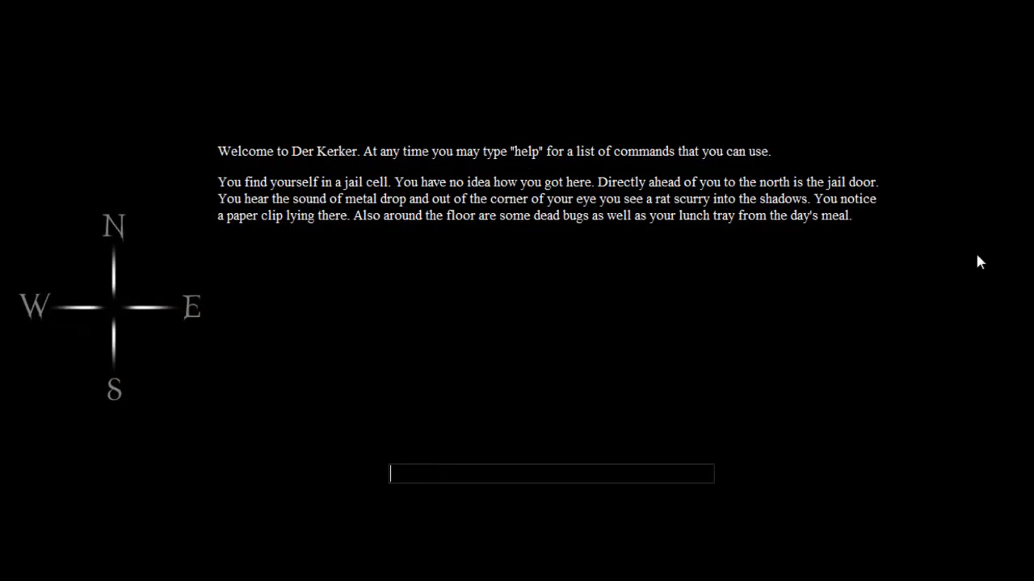
mouse_move(979, 266)
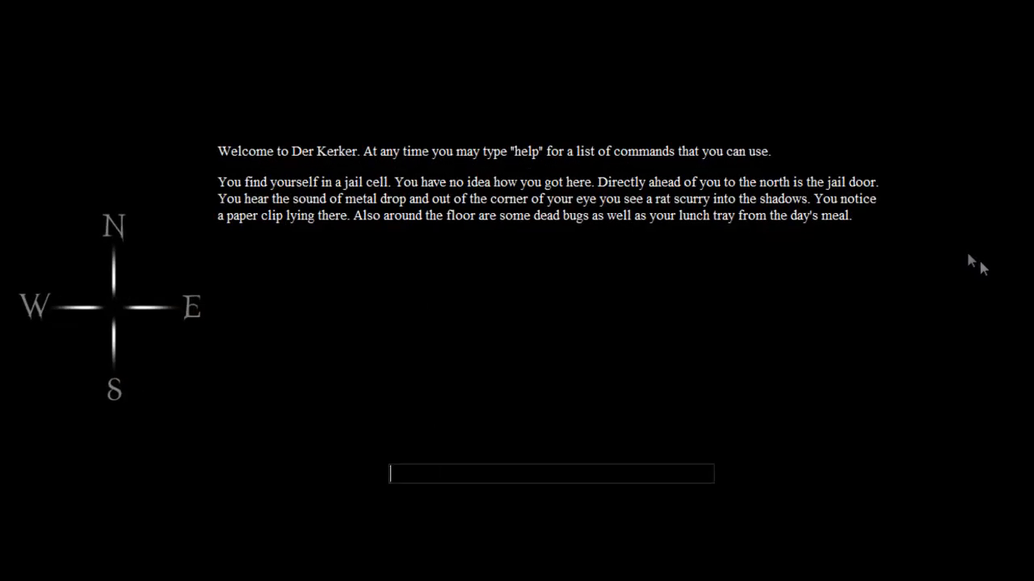
Step: Enter the commands "take paperclip" and "inventory" in Der Kerker to pick up the paper clip
type("take p")
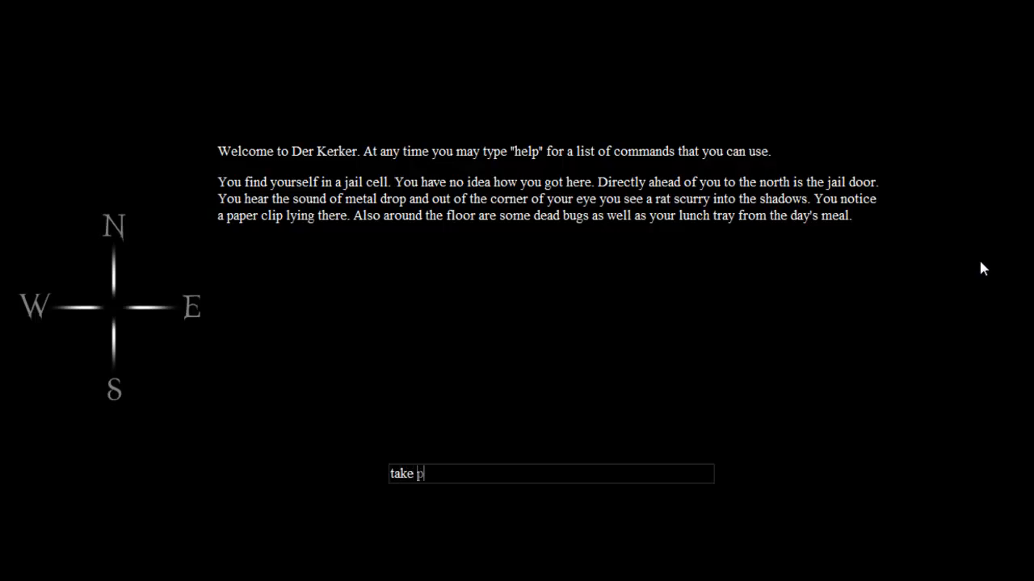
type("apercl")
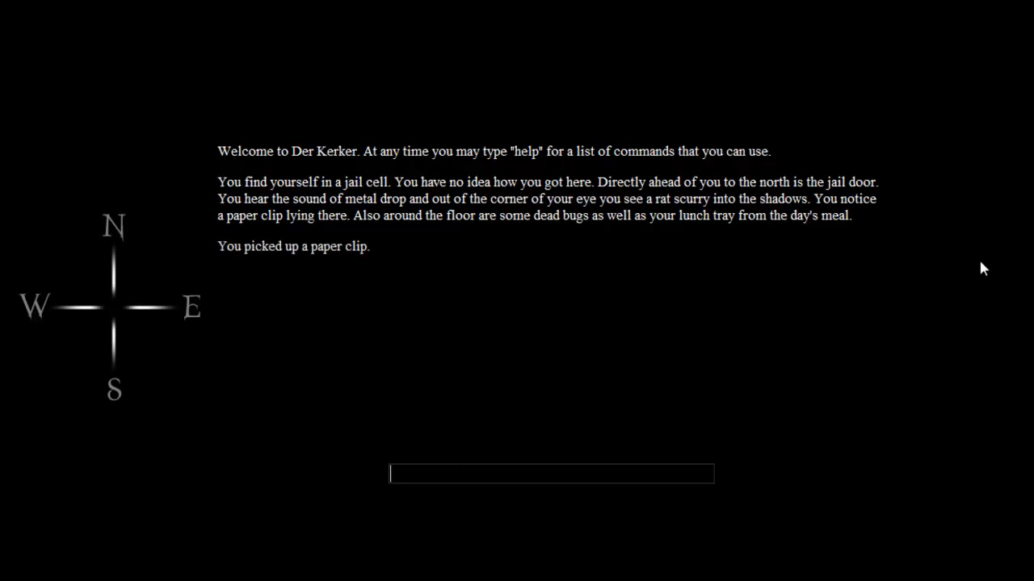
type("inventory")
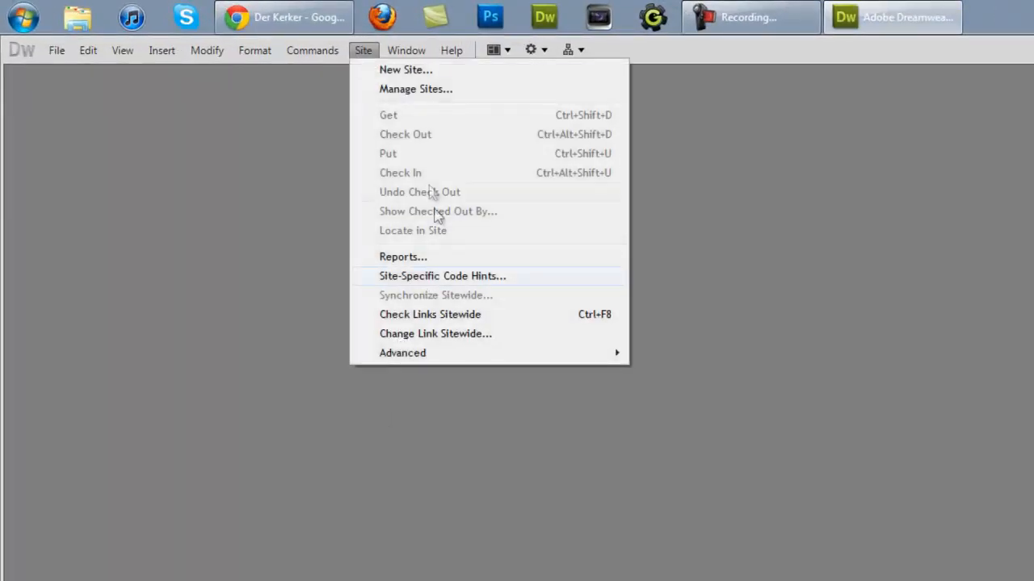
Step: Define a new site named Game pointing to the desktop Game folder, dismissing the cache warning
left_click(415, 89)
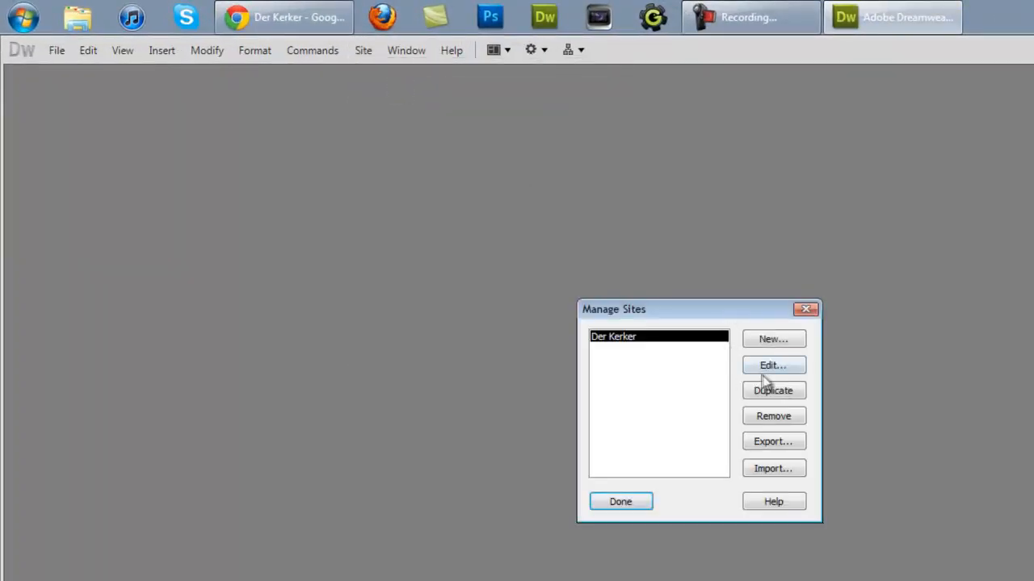
left_click(772, 339)
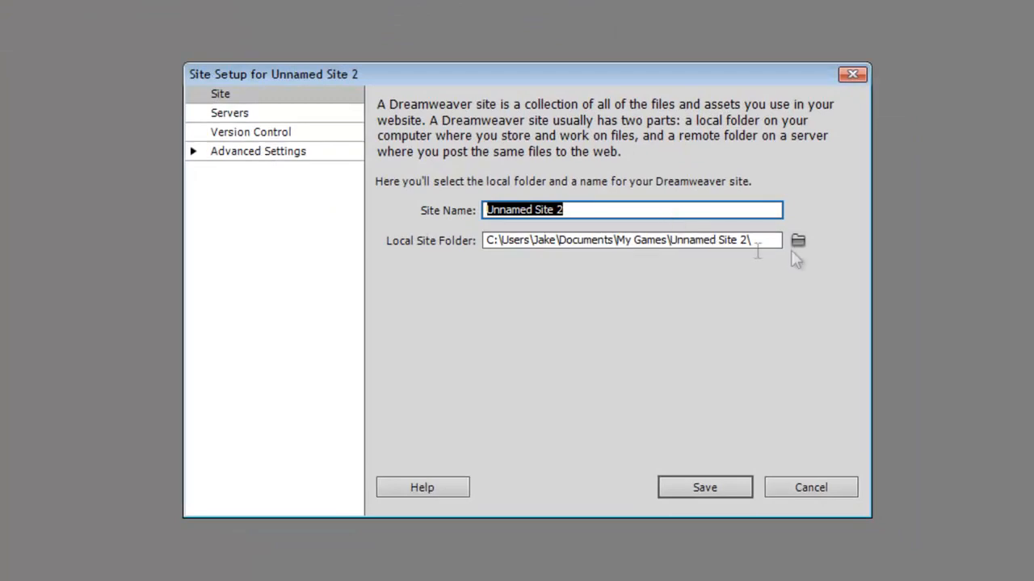
left_click(798, 239)
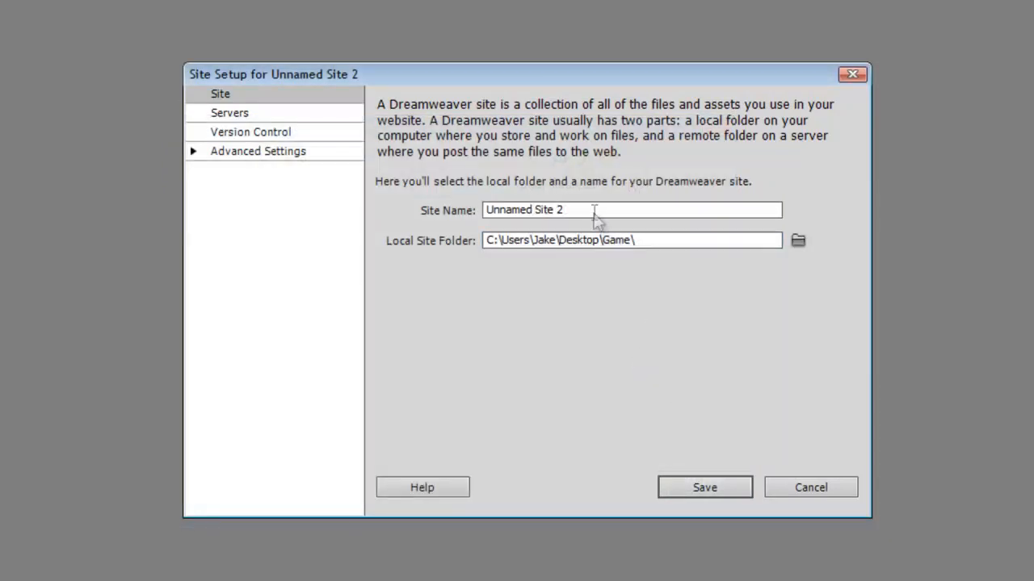
type("Game")
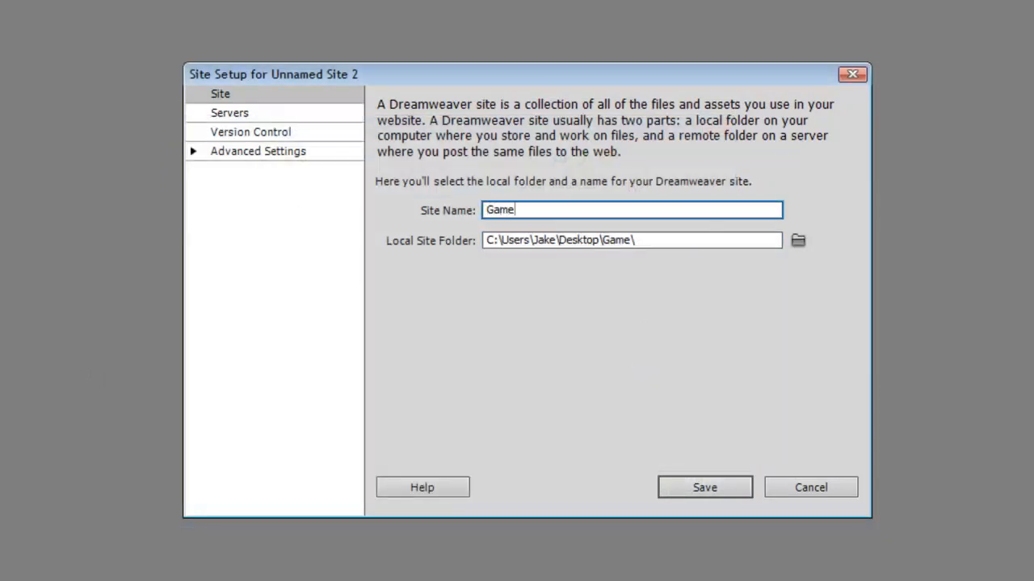
left_click(705, 487)
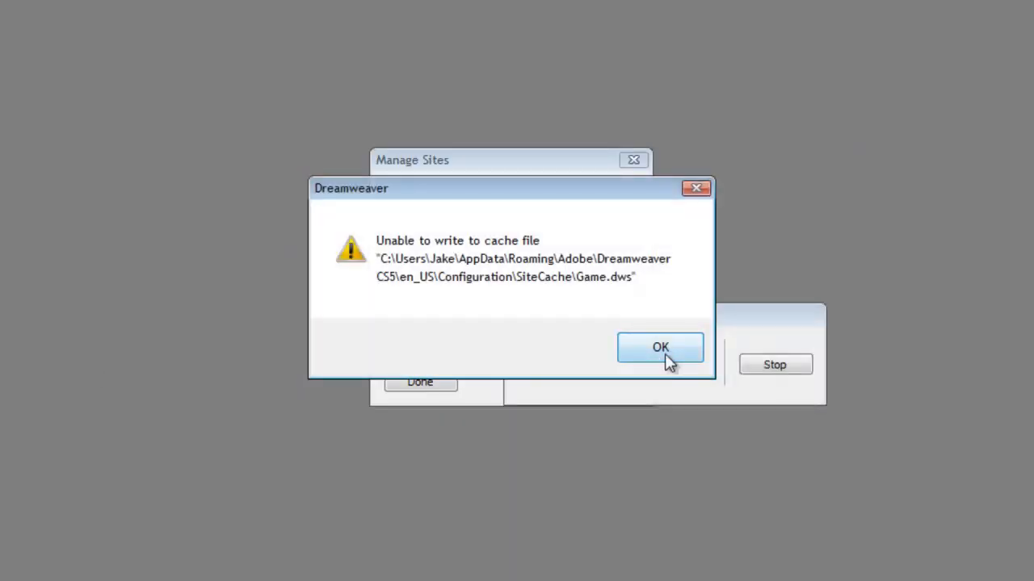
left_click(659, 347)
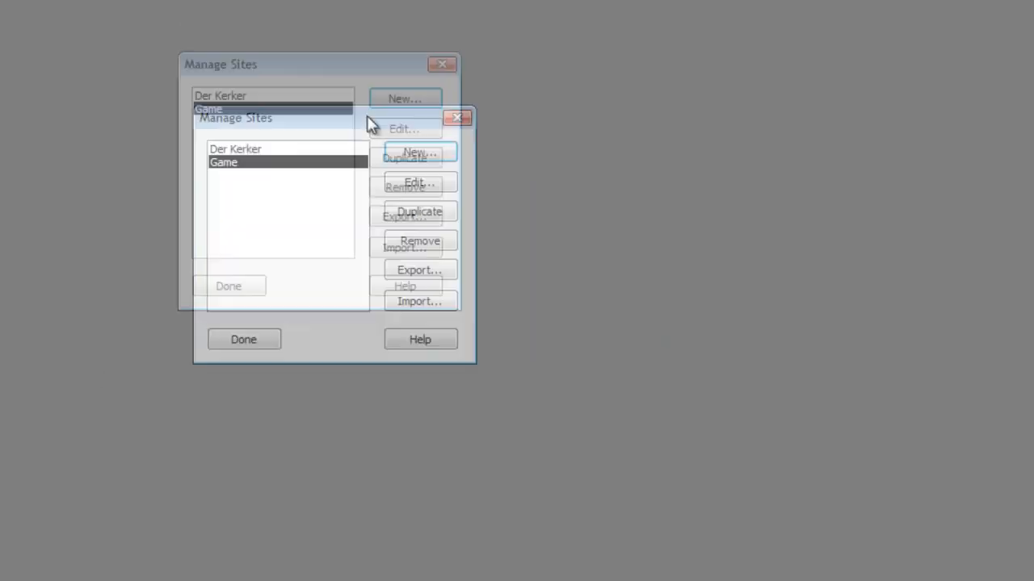
left_click(243, 339)
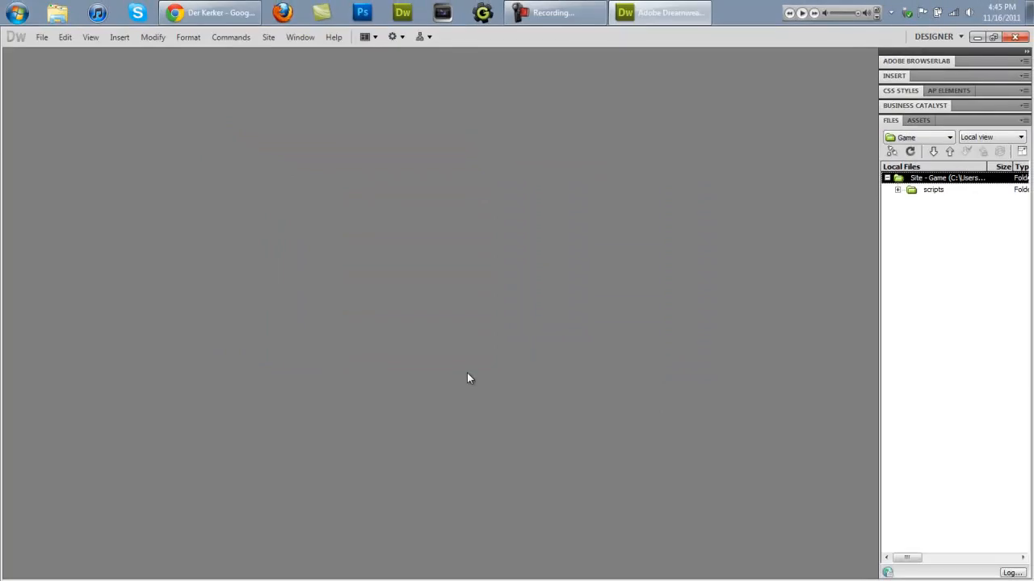
Step: Add a new index.html page to the Game site and open it for editing
left_click(898, 191)
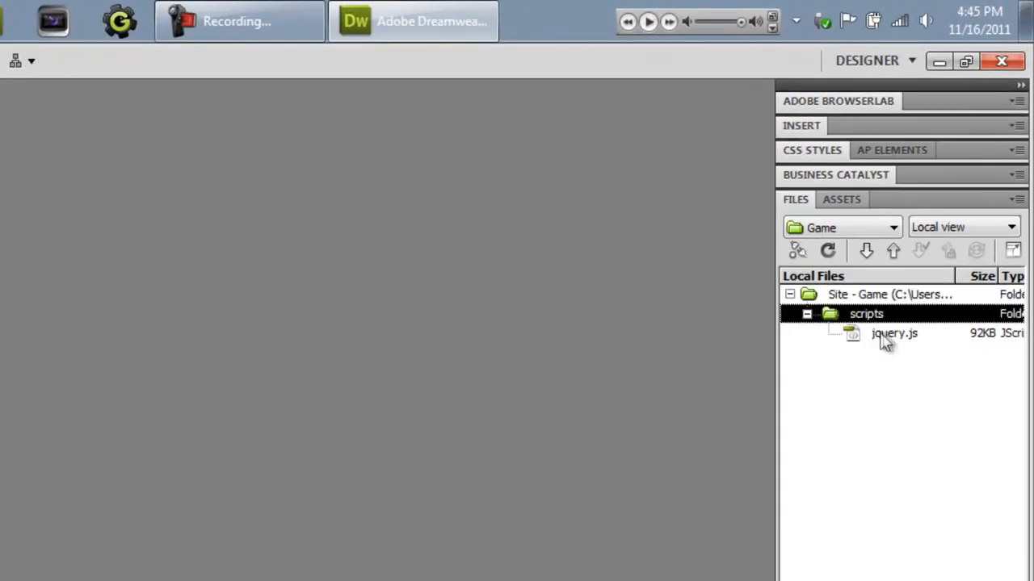
left_click(806, 314)
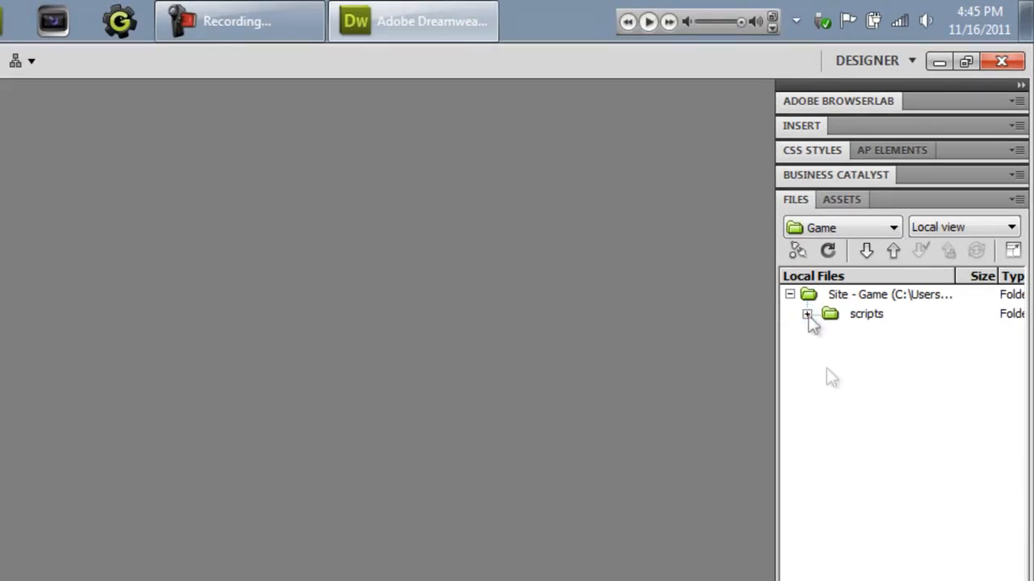
left_click(889, 294)
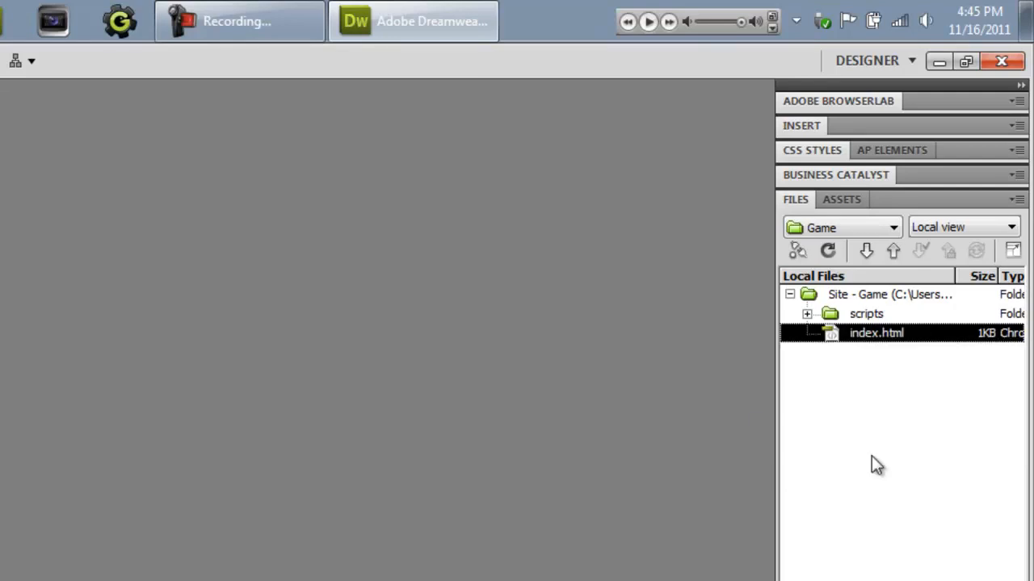
double_click(875, 332)
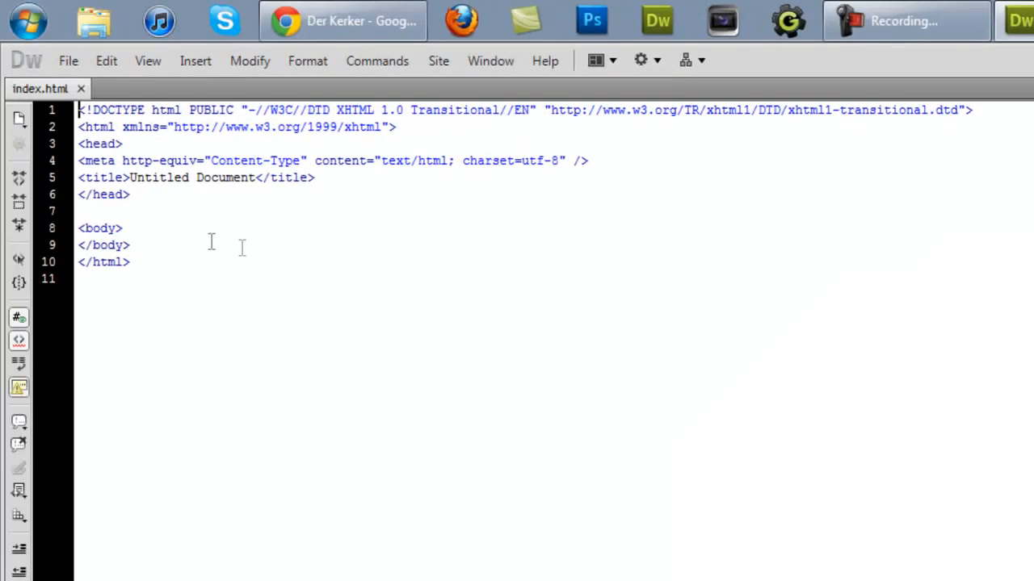
Step: Replace the Untitled Document page title with Game
double_click(226, 176)
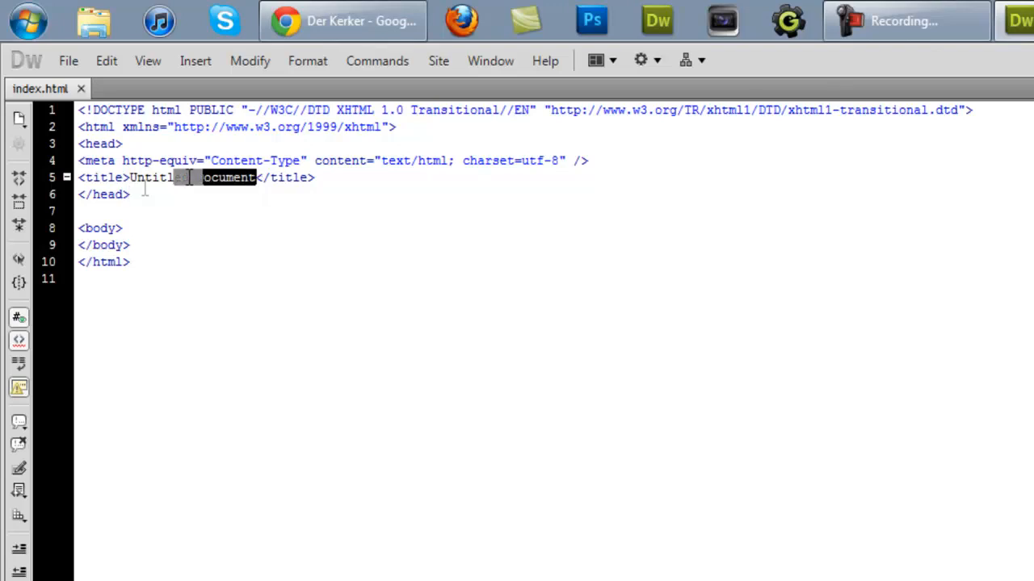
key("Delete")
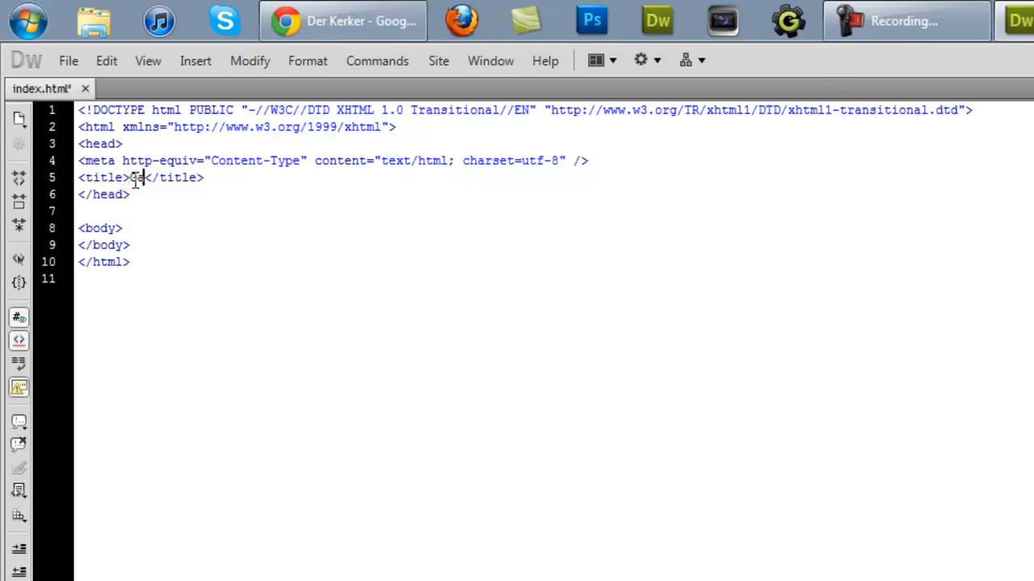
type("Game")
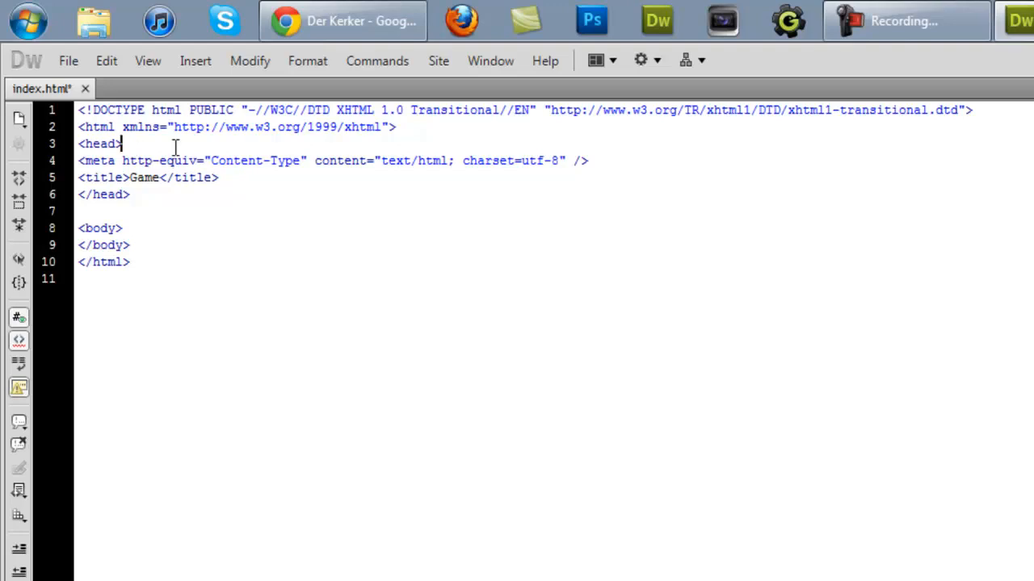
Step: Write <script type="text/javascript" src="scripts/jquery.js"></script> on a new line inside the head
key("enter")
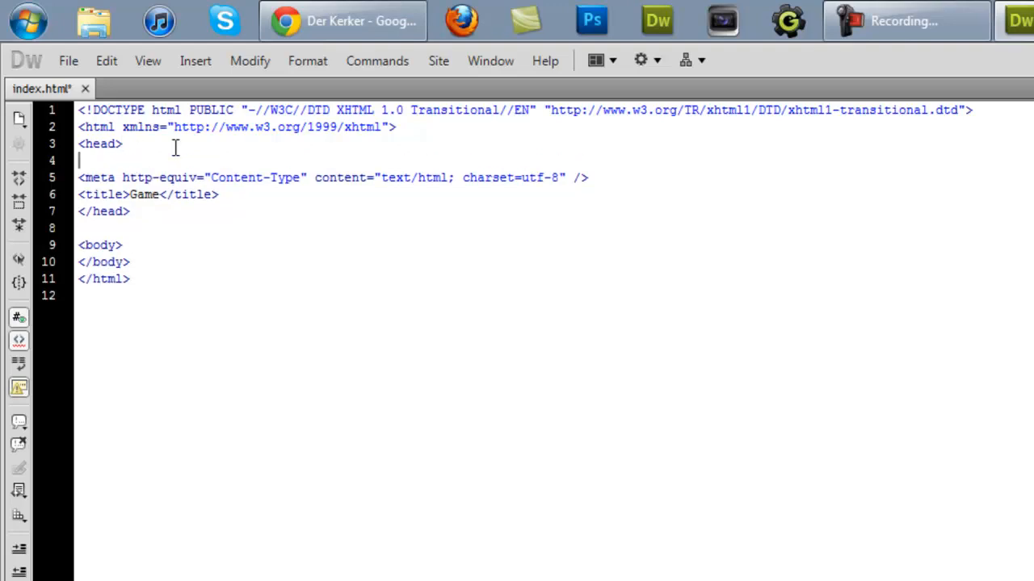
type("<scri")
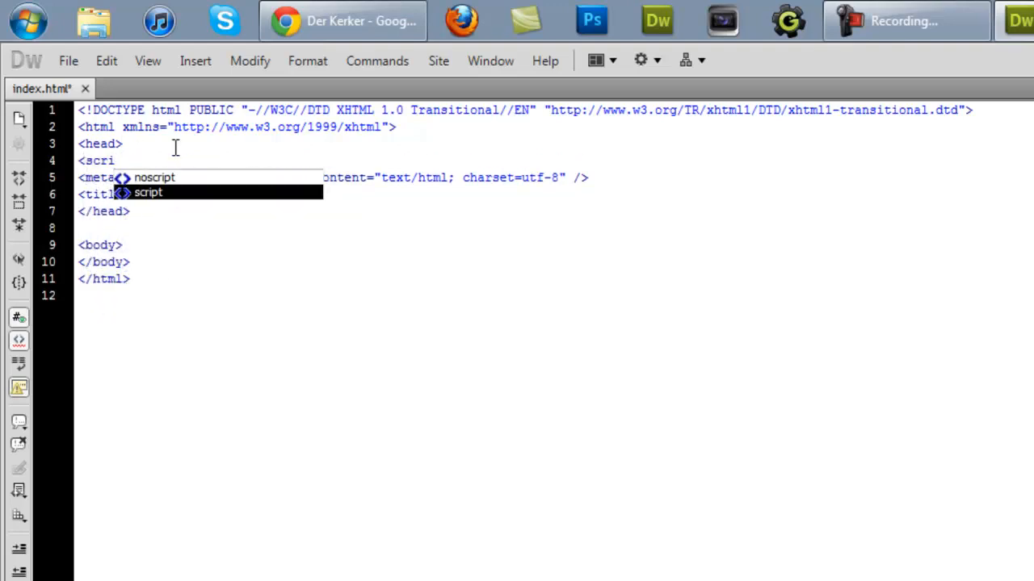
type("pt type")
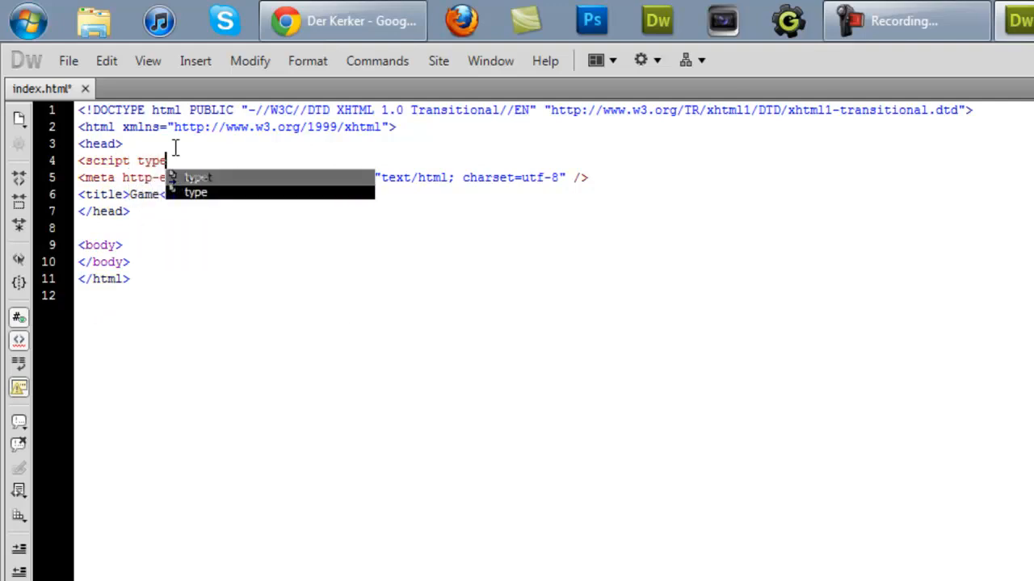
type("=\"tex")
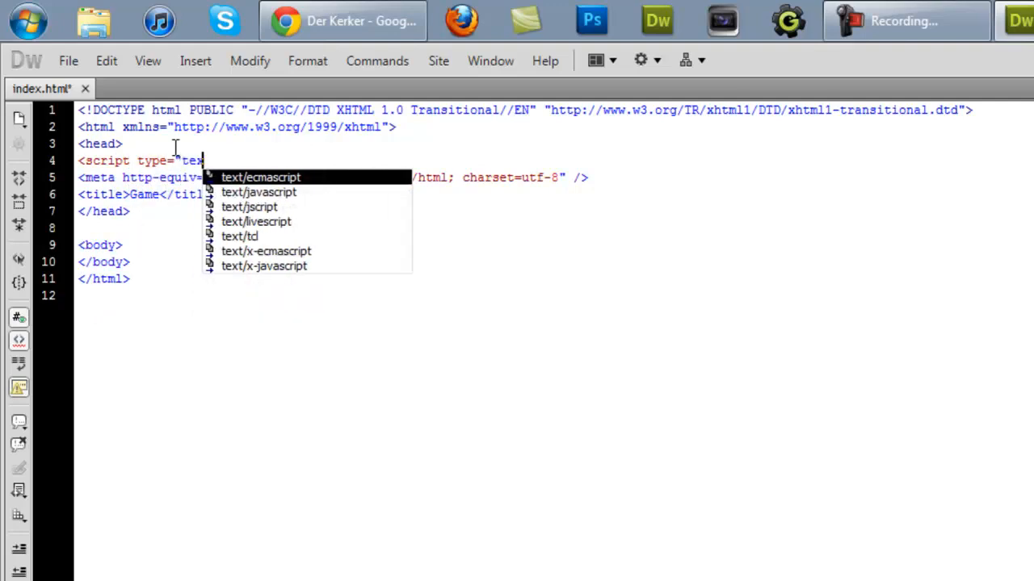
type("javascript\" src=\"")
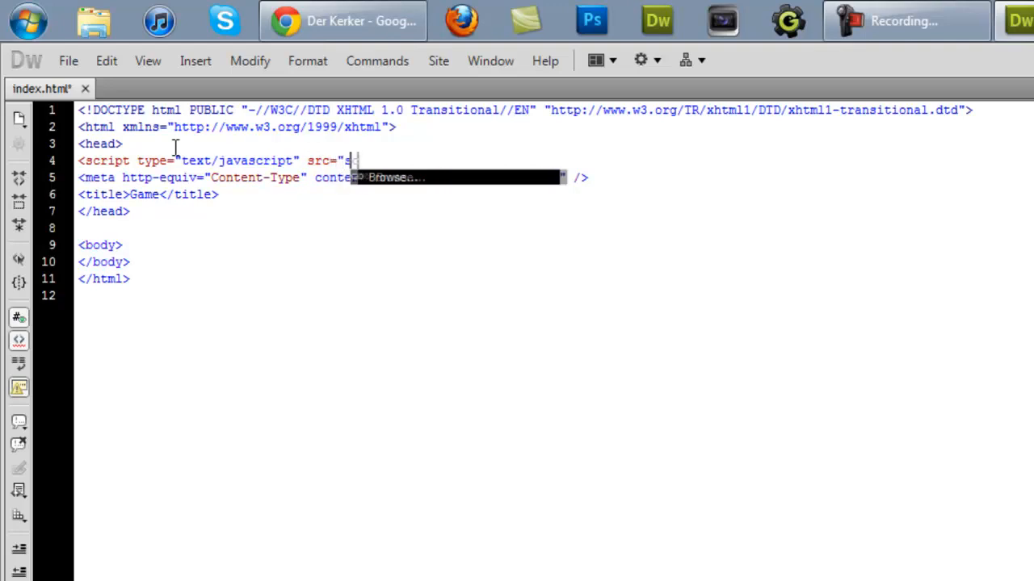
type("scripts/")
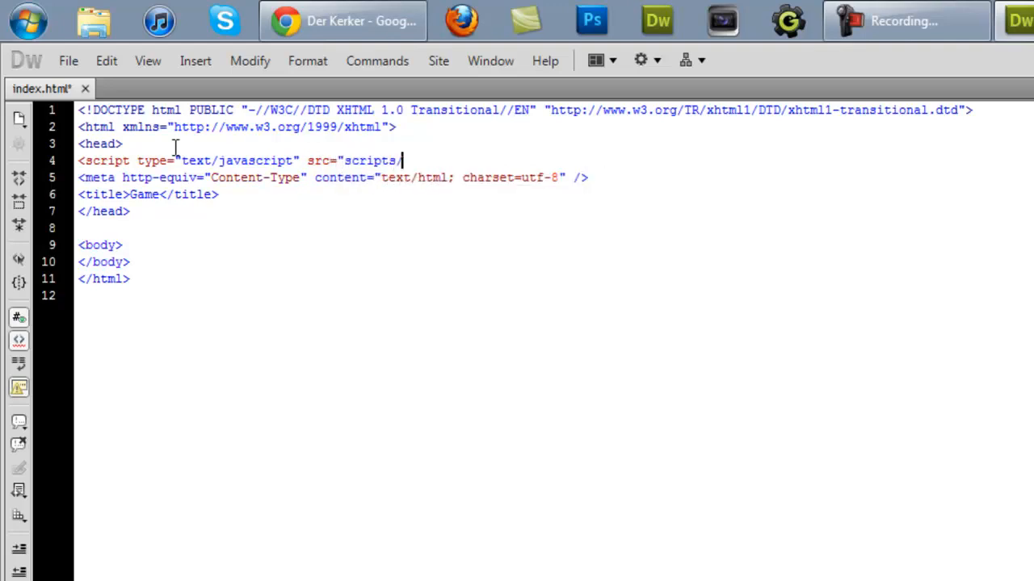
type("j")
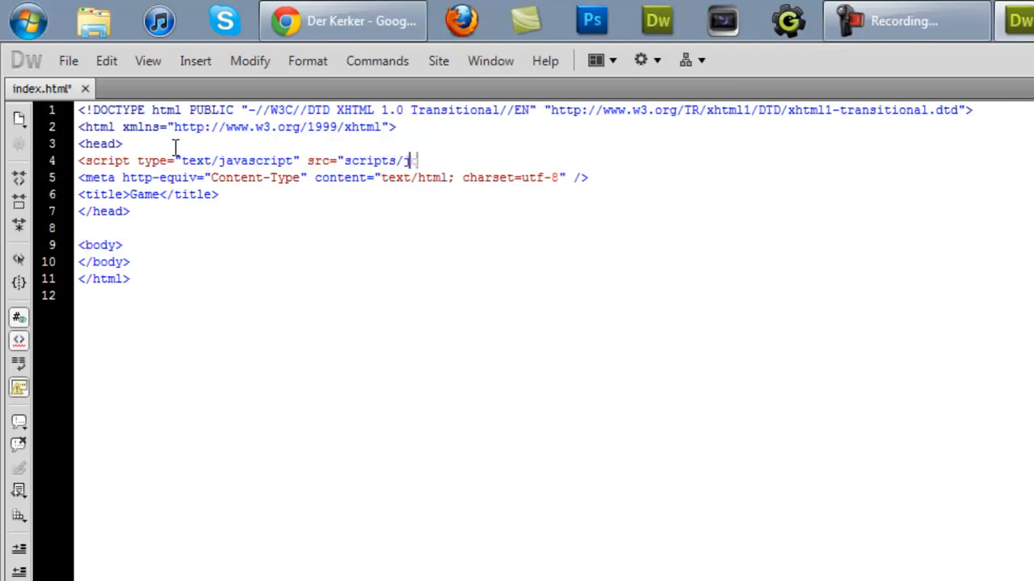
type("query.js\"></script>")
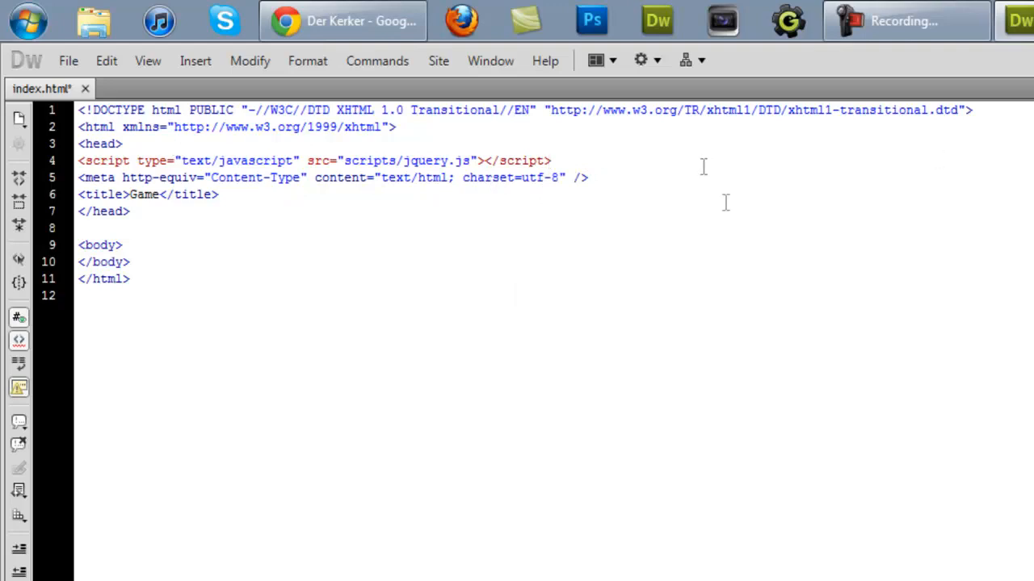
left_click(552, 160)
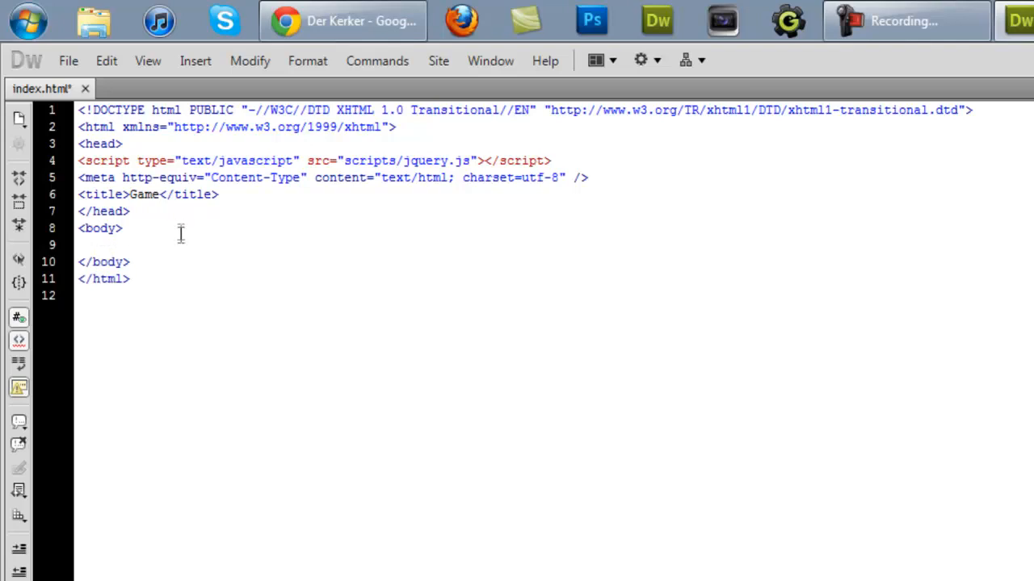
Step: Add a div with id console inside the body and save
key("Enter")
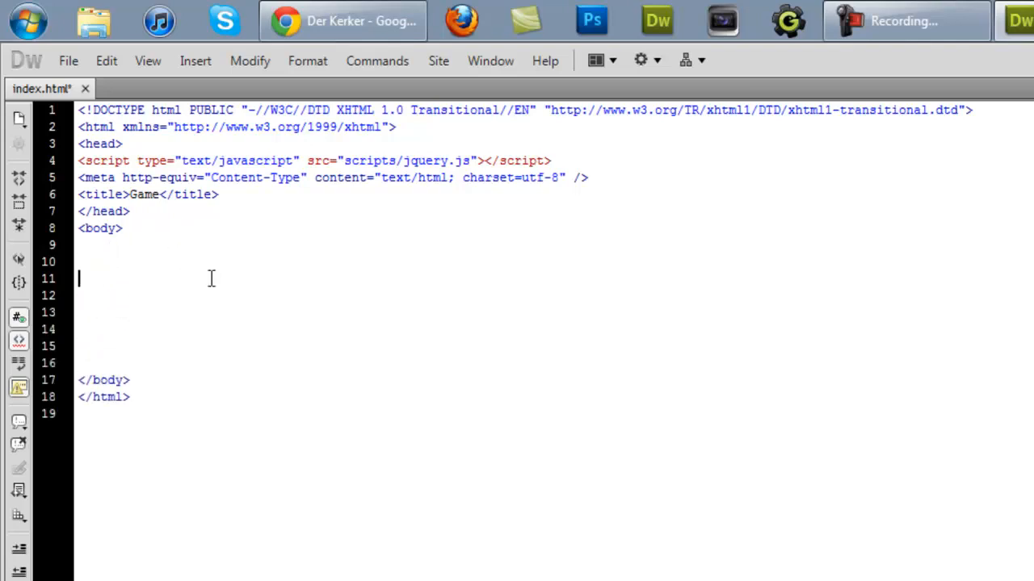
type("<div id=\"")
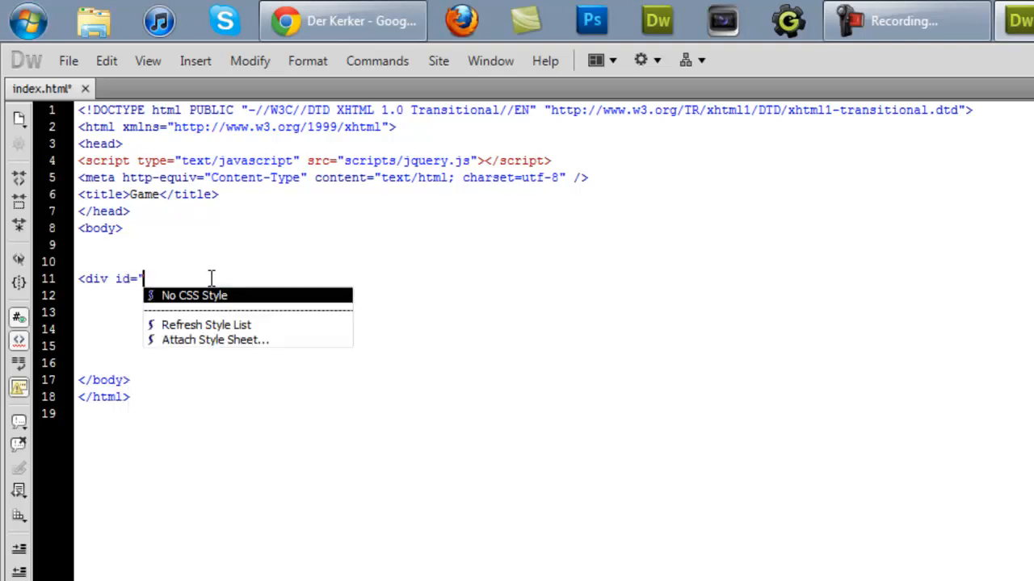
type("console\">")
left_click(554, 345)
type("</div>")
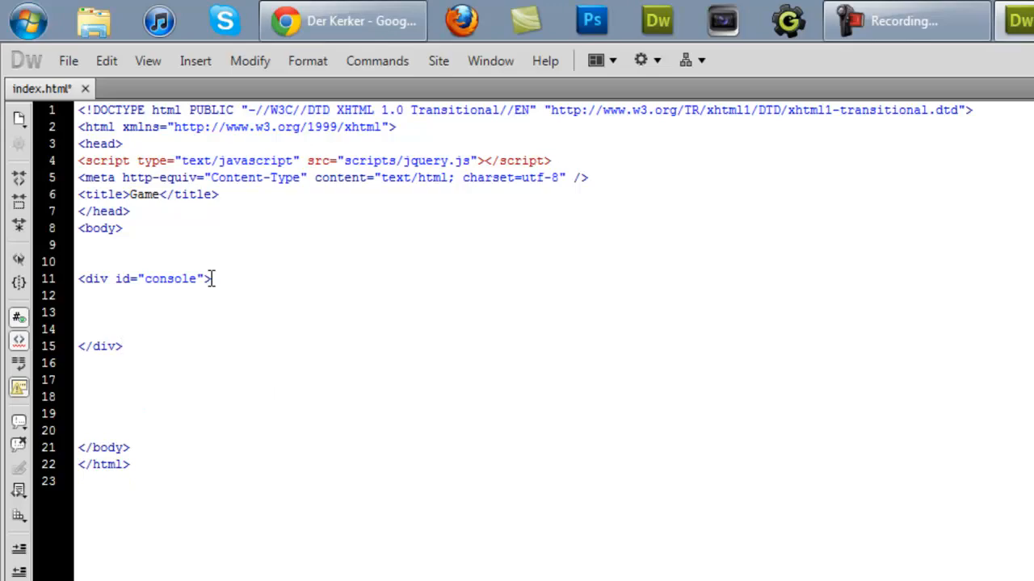
key("ctrl+s")
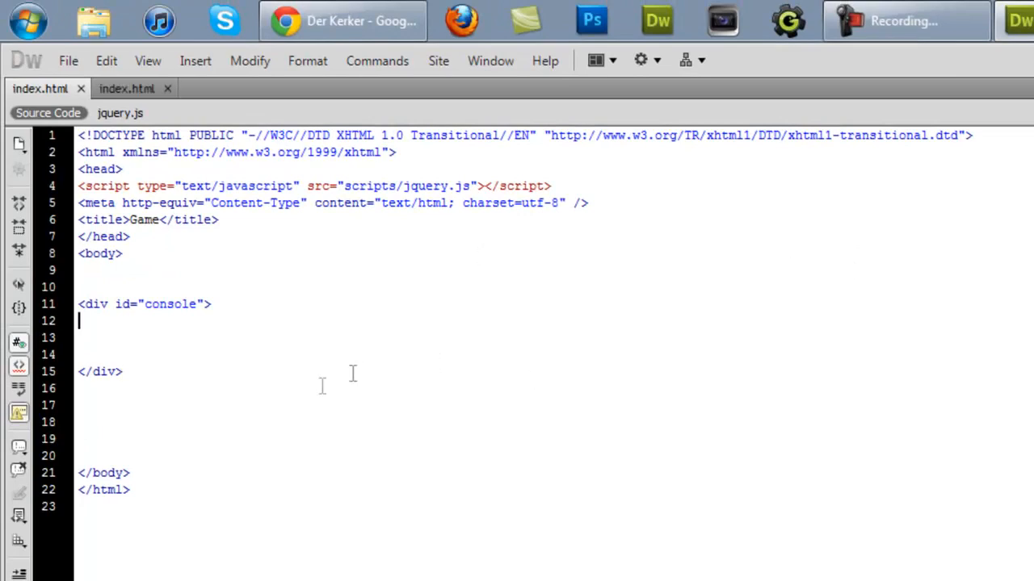
mouse_move(360, 373)
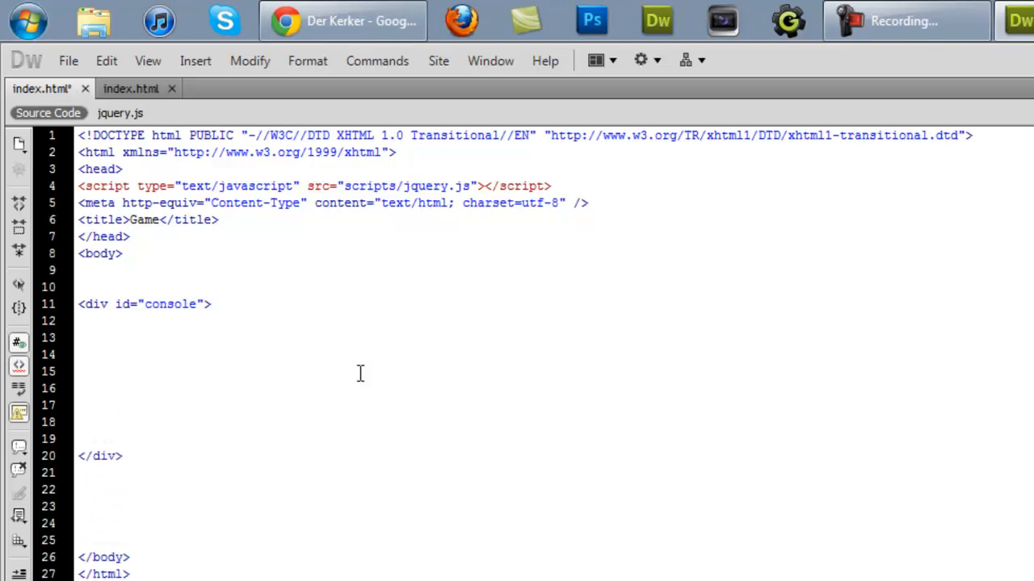
Step: Start a paragraph with id message_startgame inside the console div
type("<")
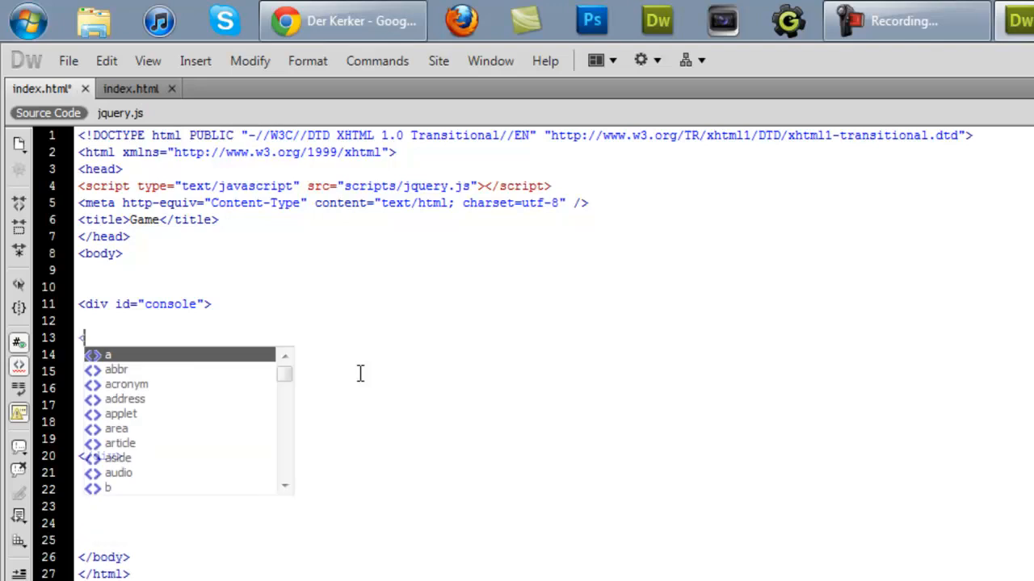
type("p")
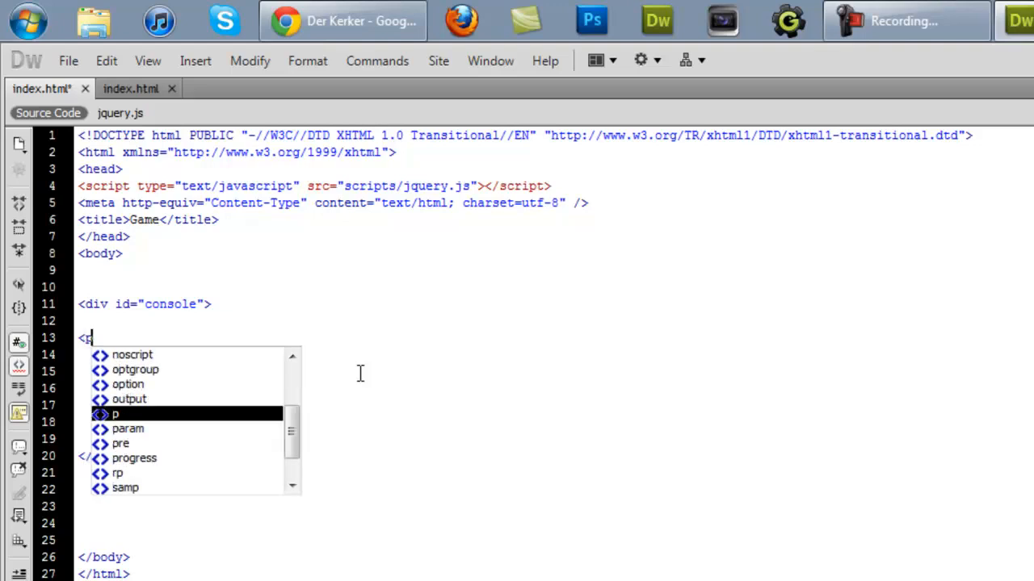
type("id=")
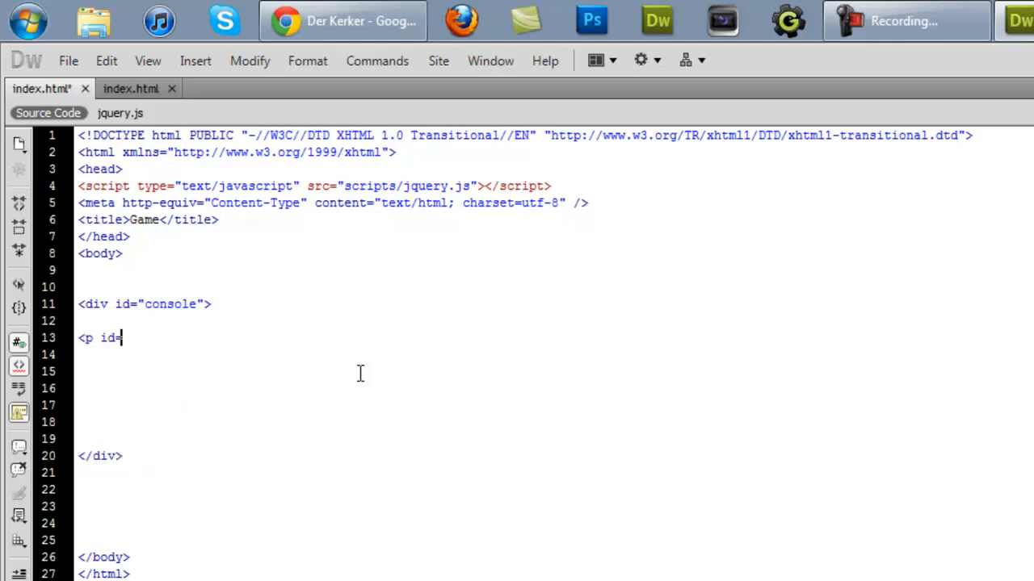
type("\"sta")
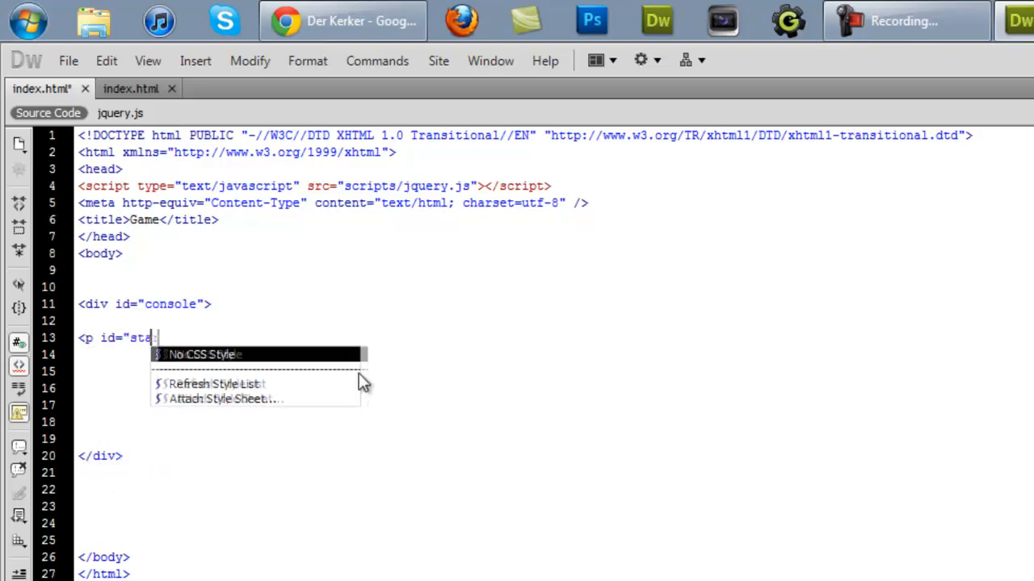
type("mess")
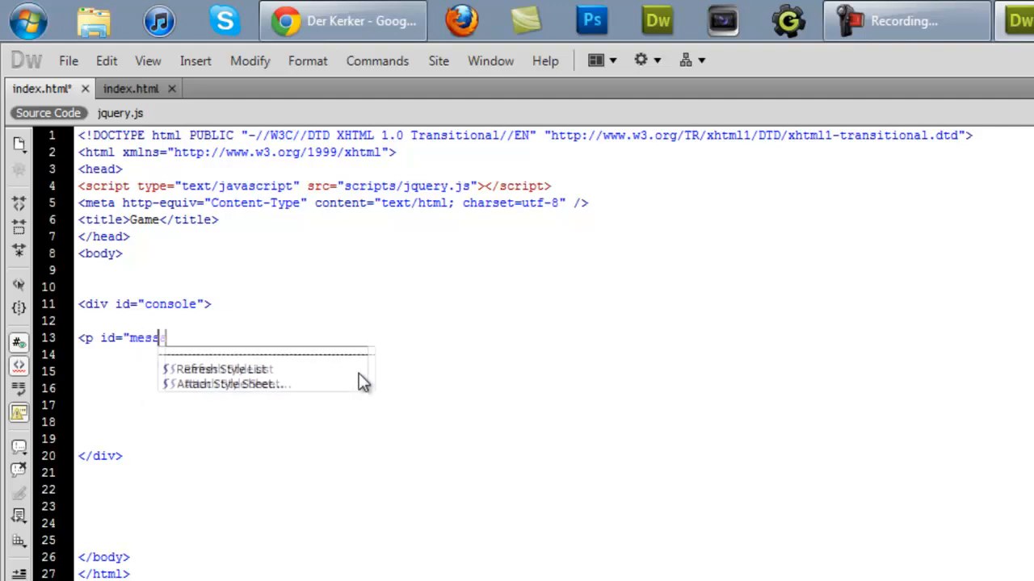
type("age_start")
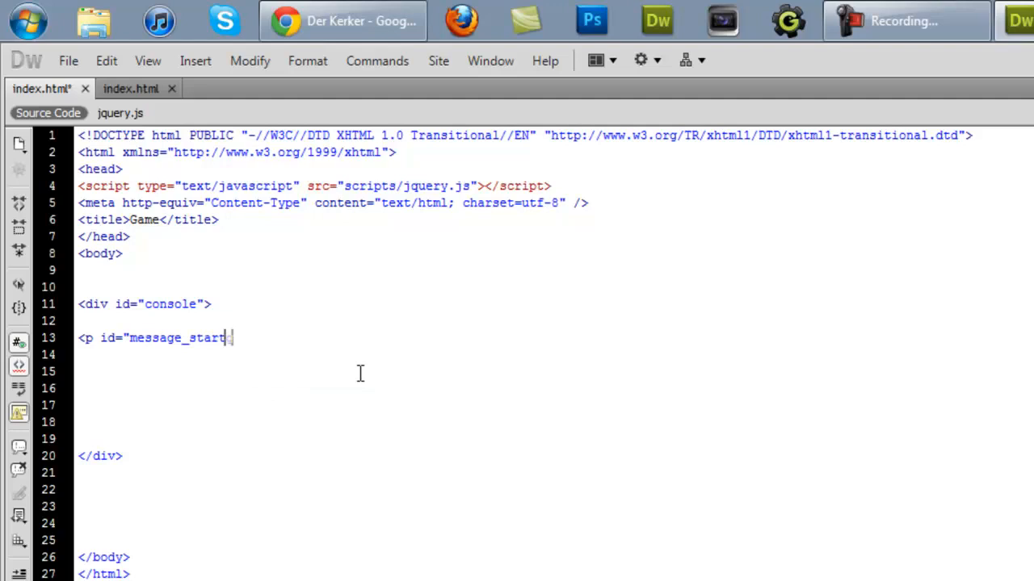
type("game")
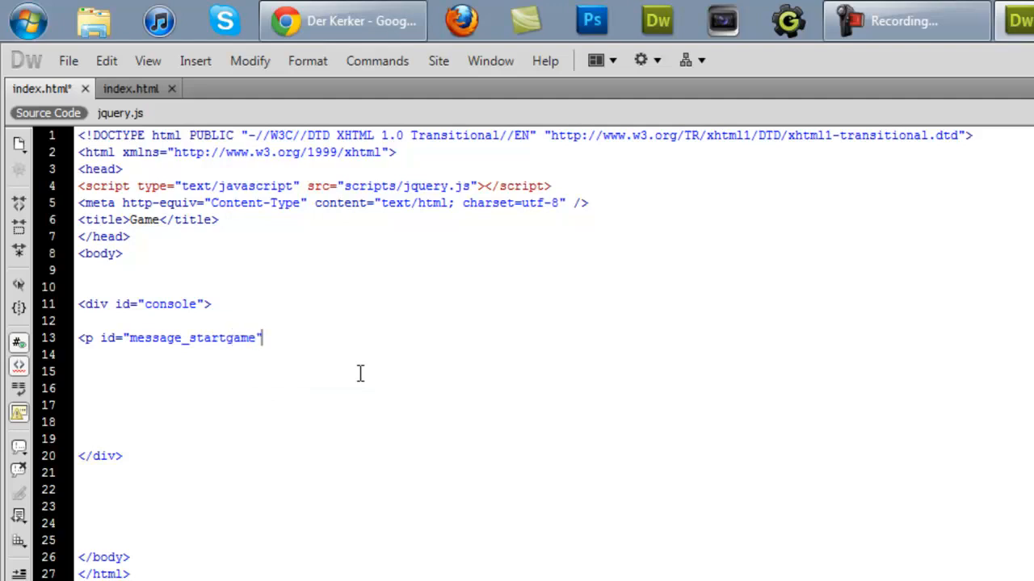
type(">")
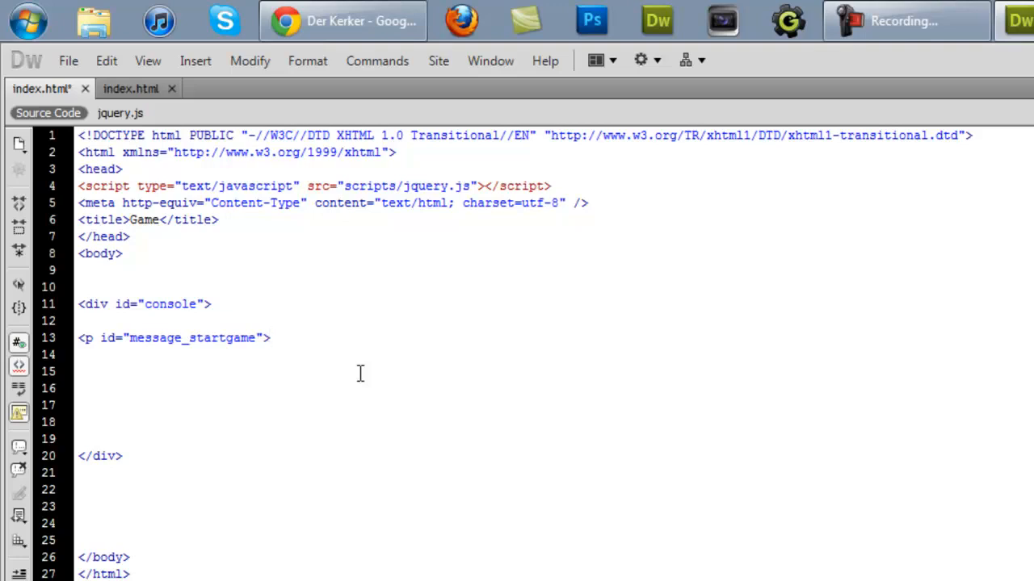
left_click(268, 337)
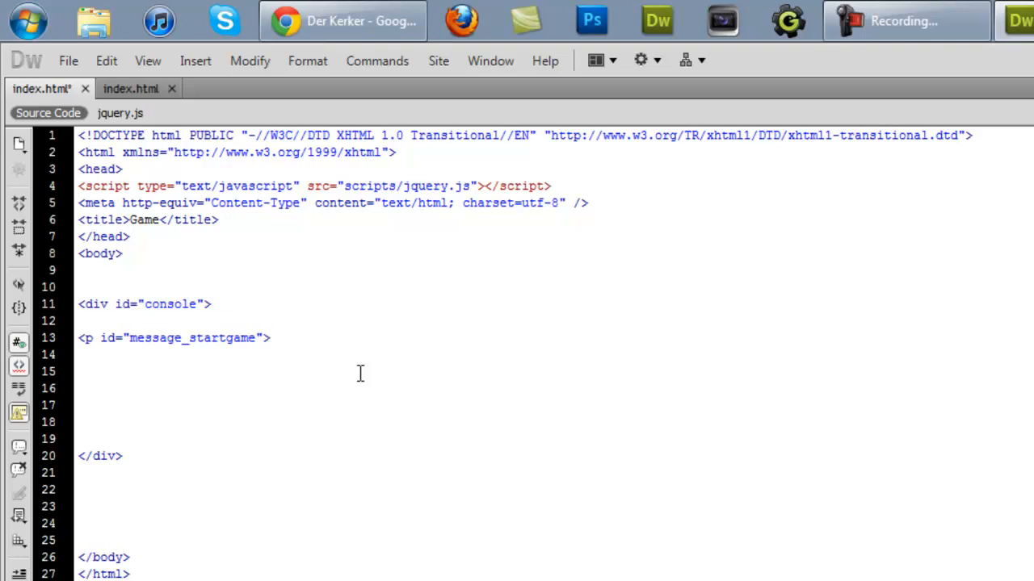
left_click(270, 338)
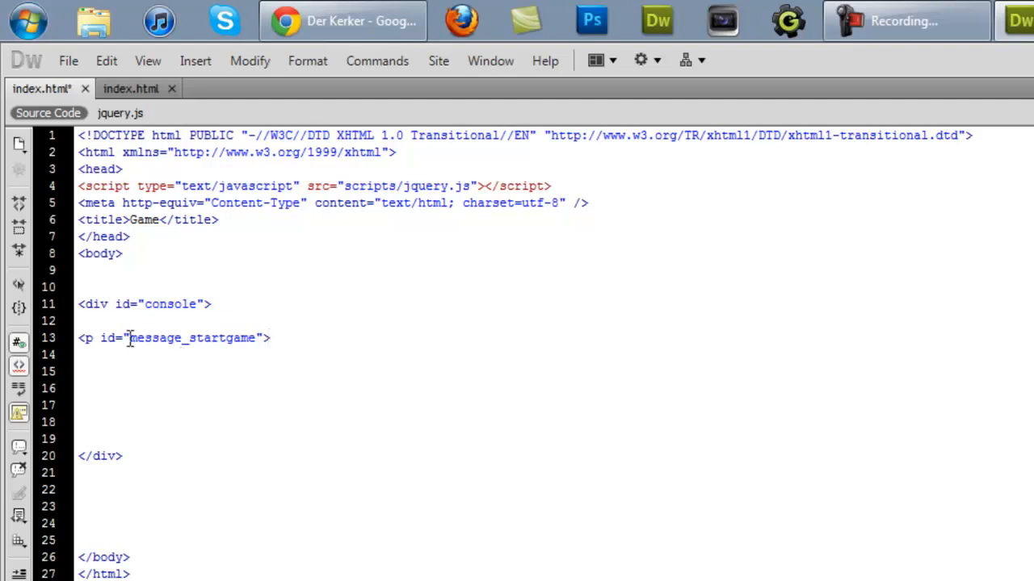
double_click(220, 338)
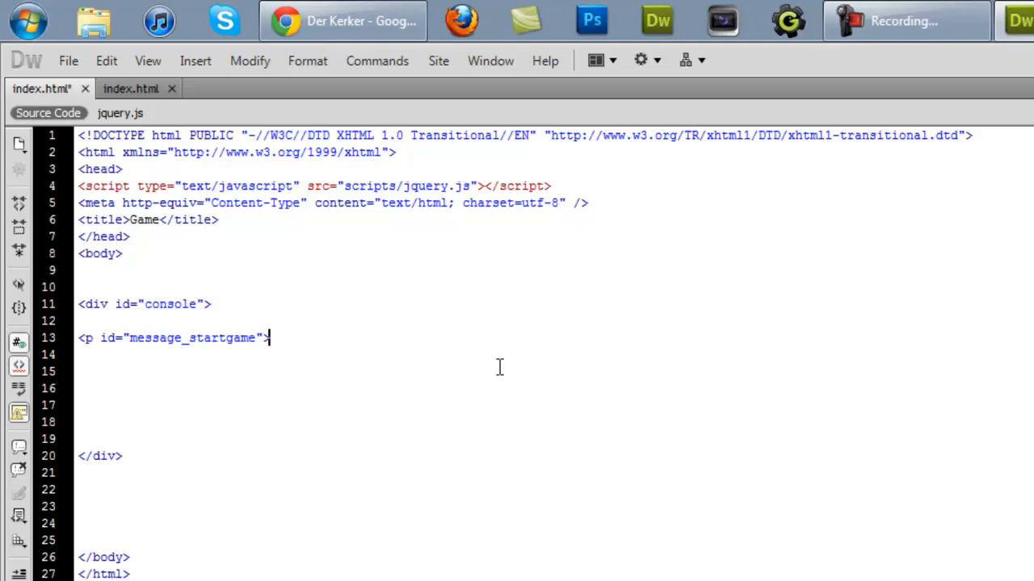
Step: Write "Welcome to my game! You must type commands to get through it" as the paragraph text
type("Welc")
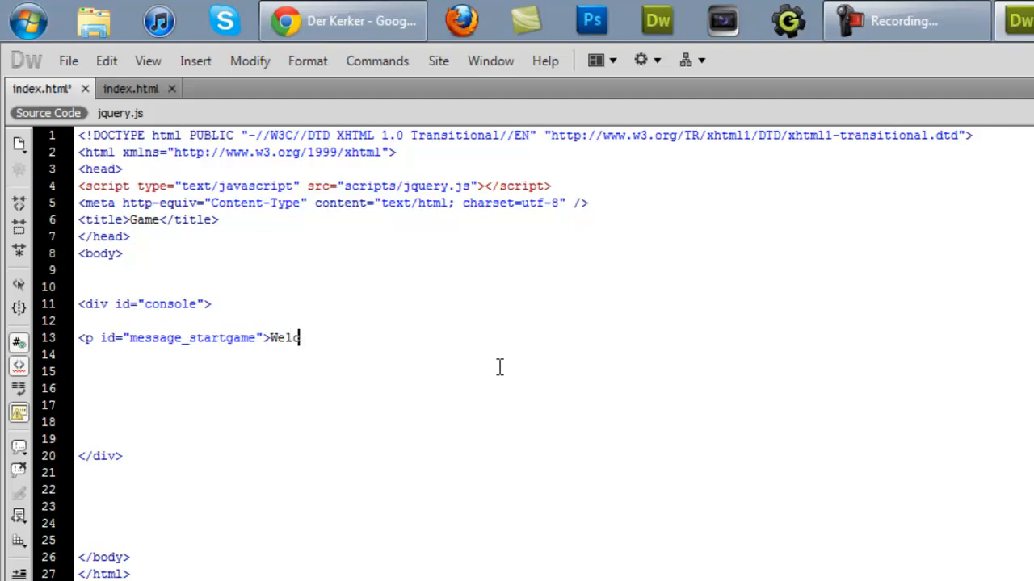
type("ome t0d")
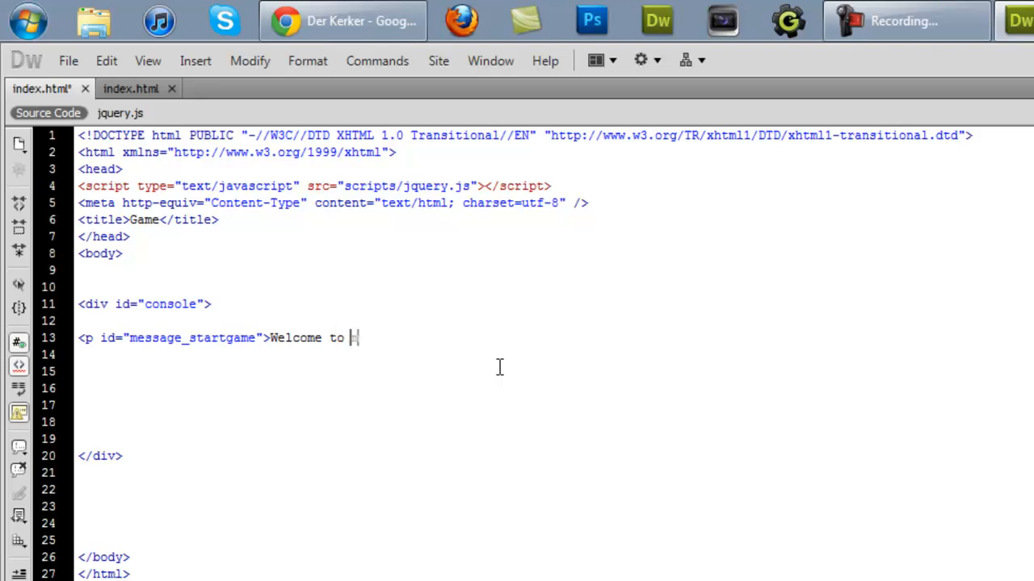
type("my game")
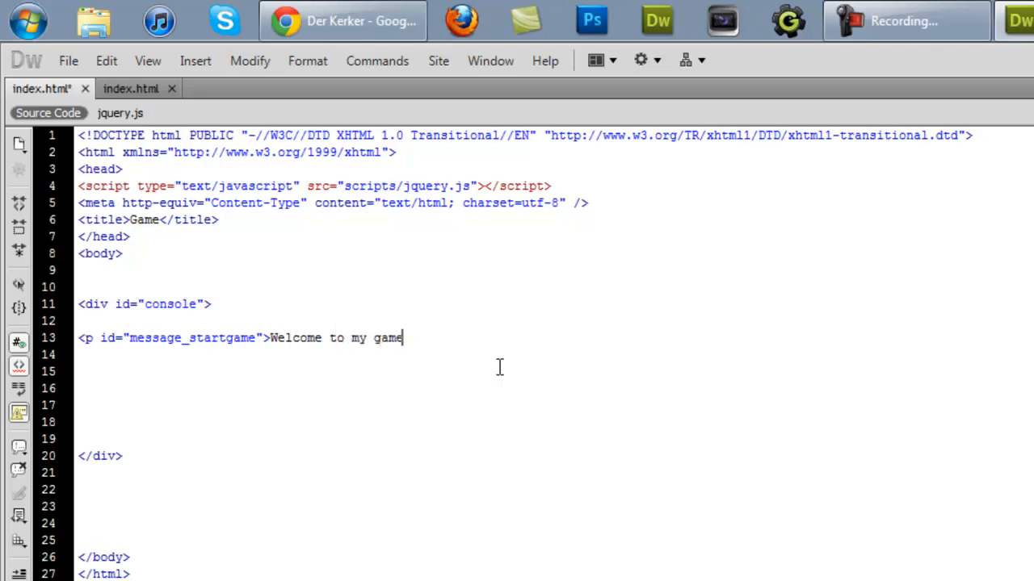
type("!")
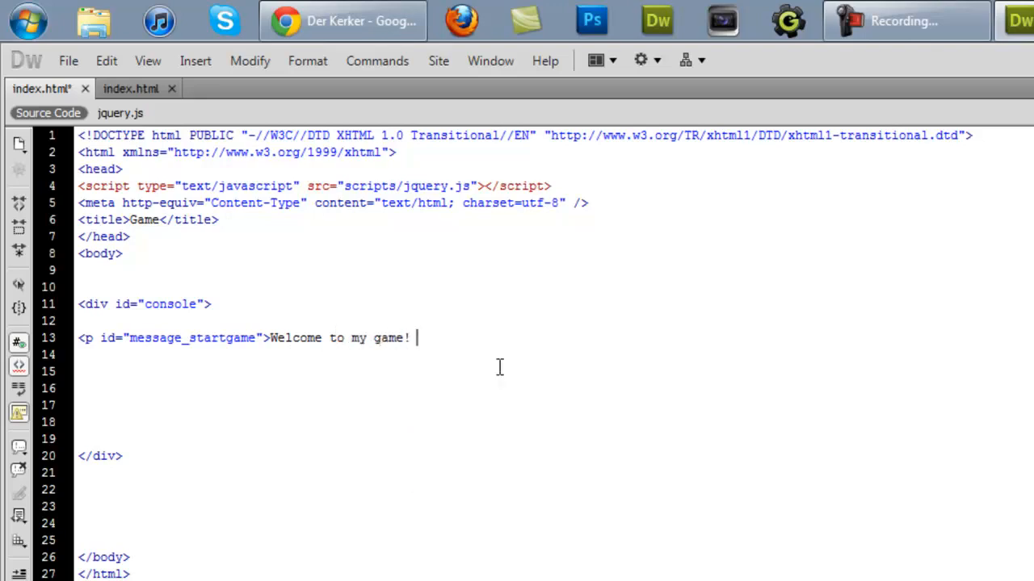
type("You m")
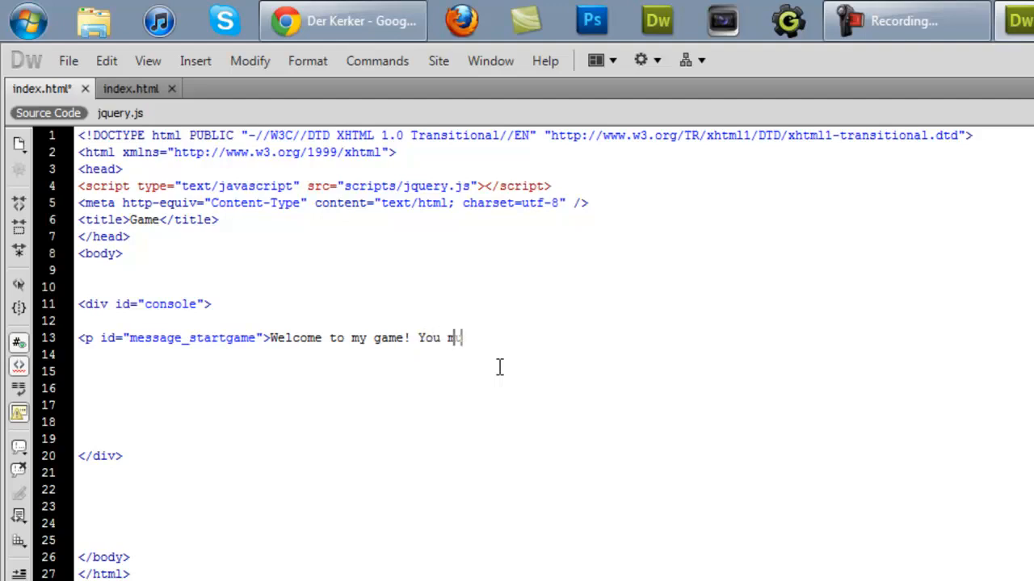
type("ust type comma")
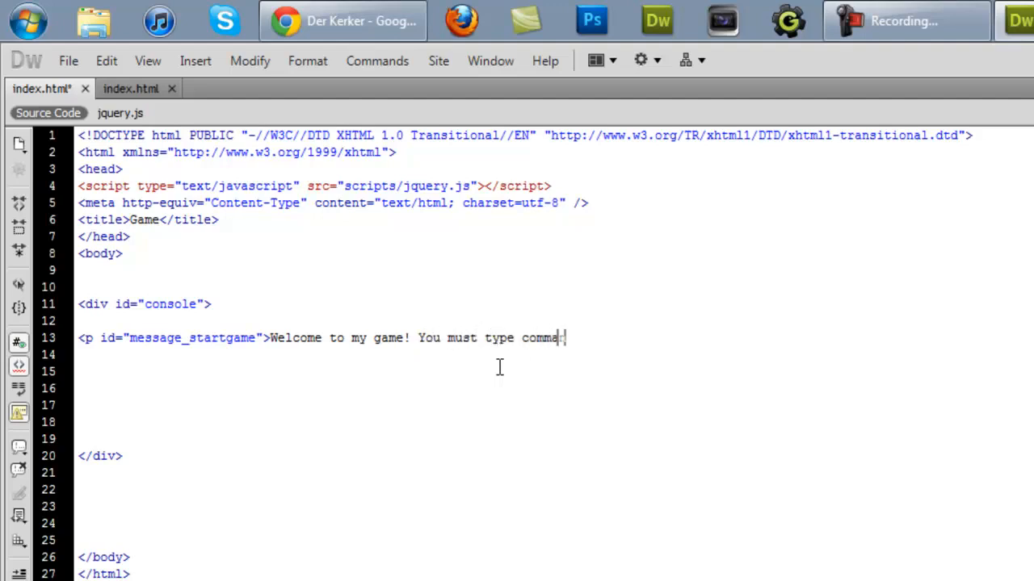
type("nds to get h")
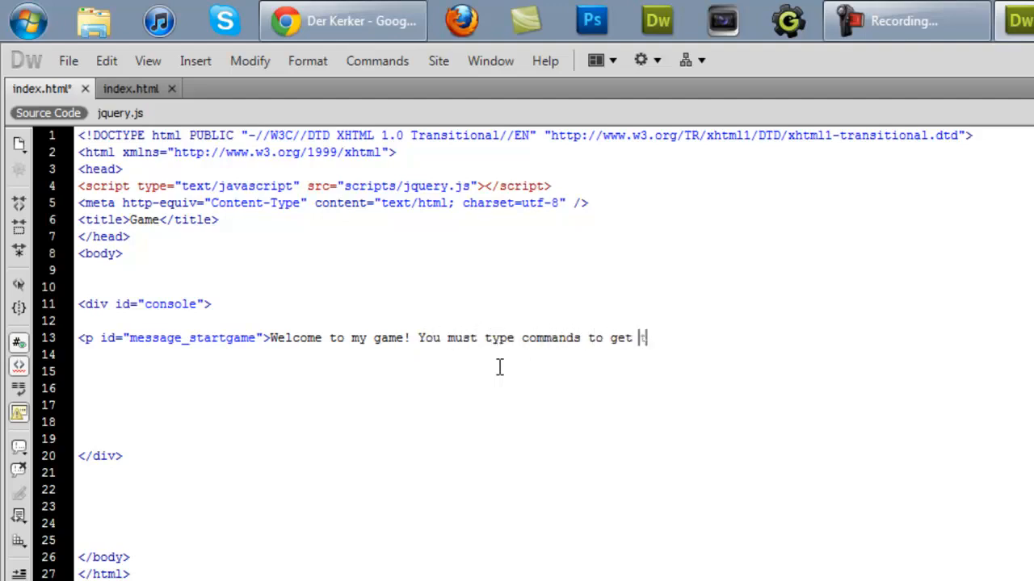
type("thro")
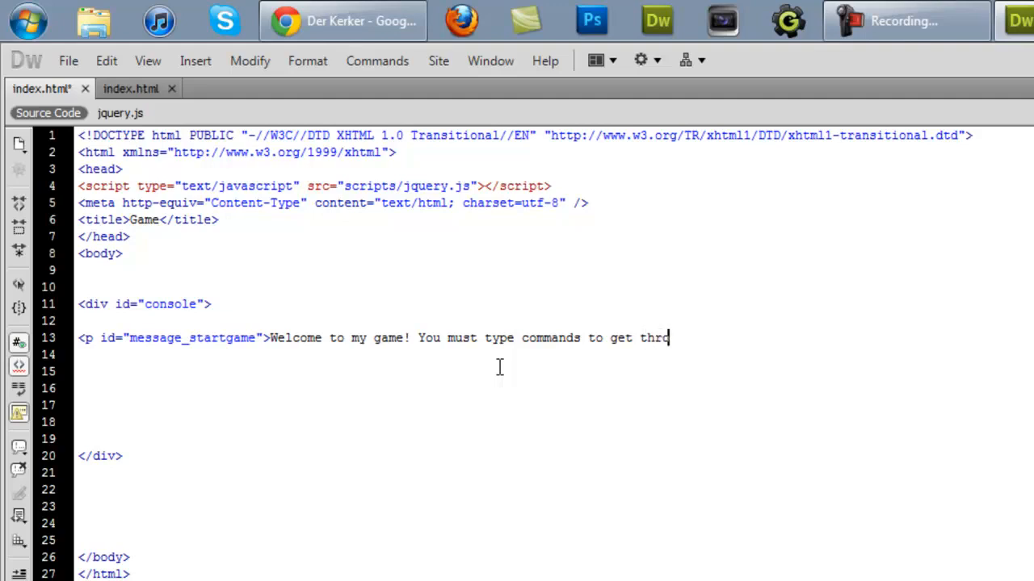
type("ugh it</p>")
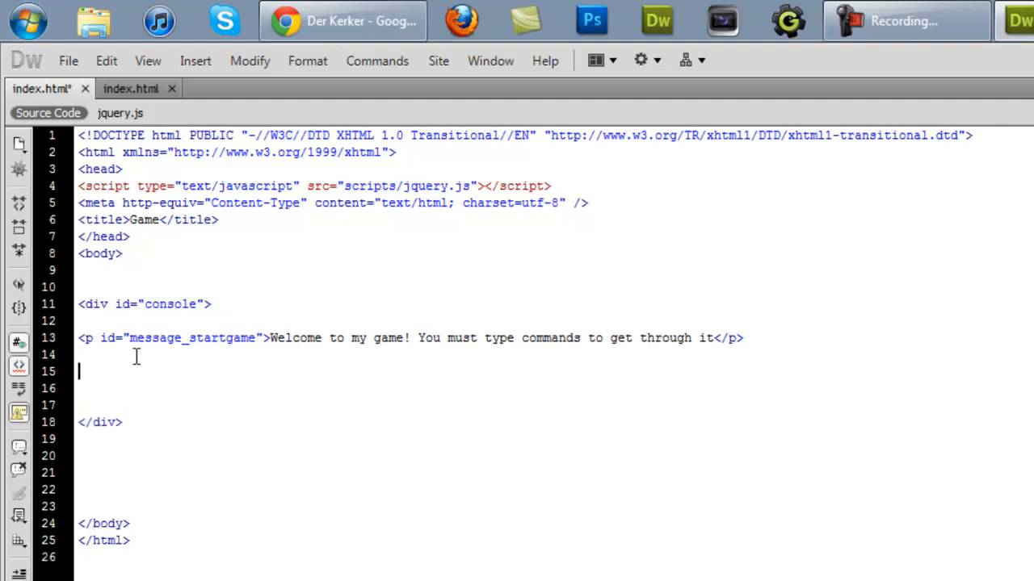
Step: Start a second paragraph with id area_northcorridor below the welcome paragraph
type("<p")
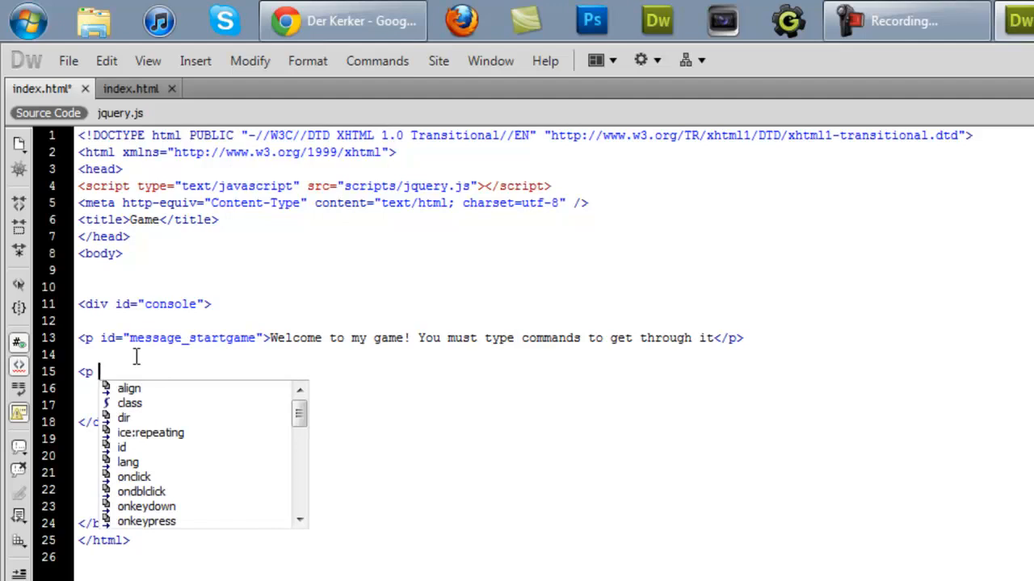
type("id=\"")
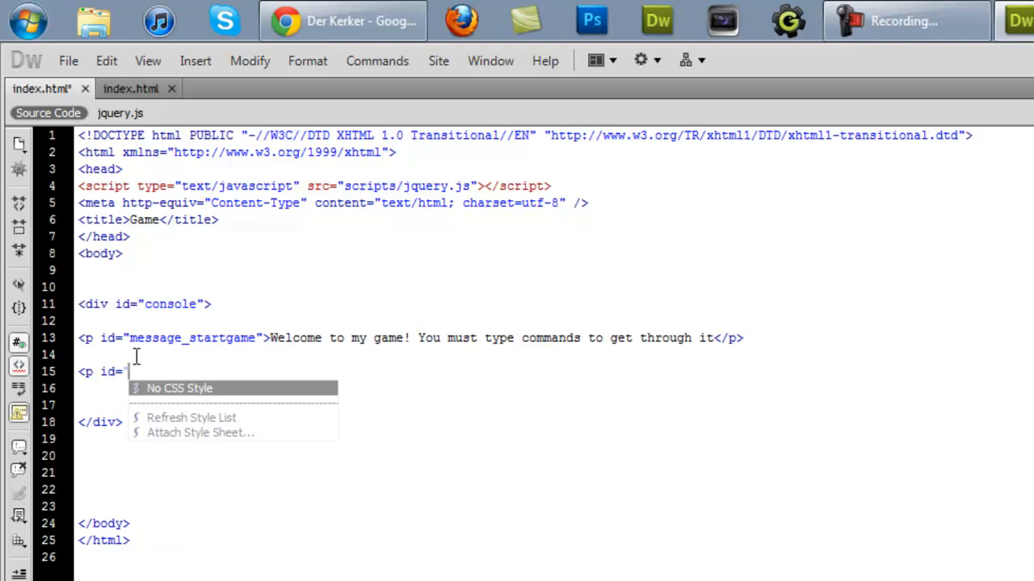
type("ar")
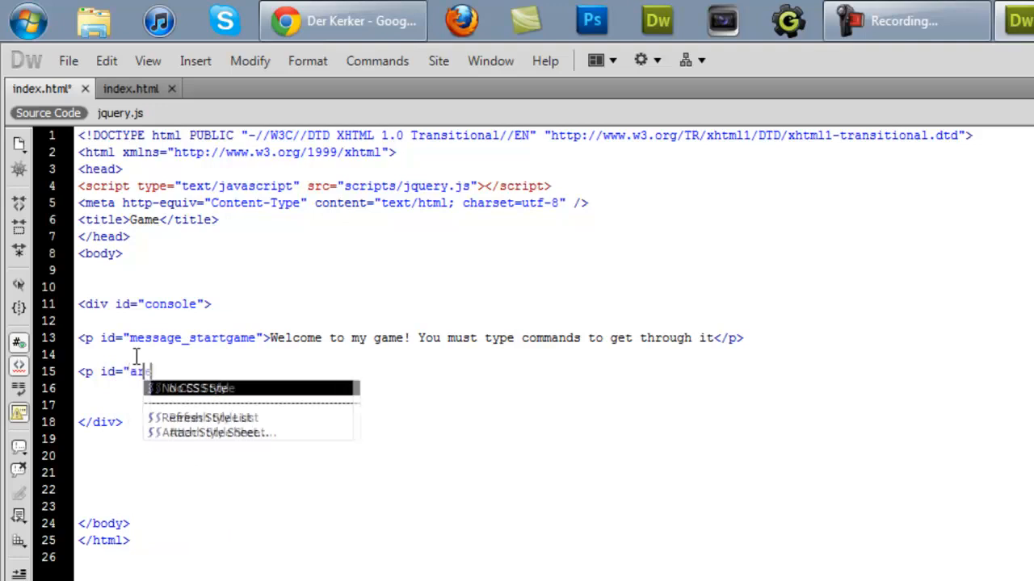
type("a_")
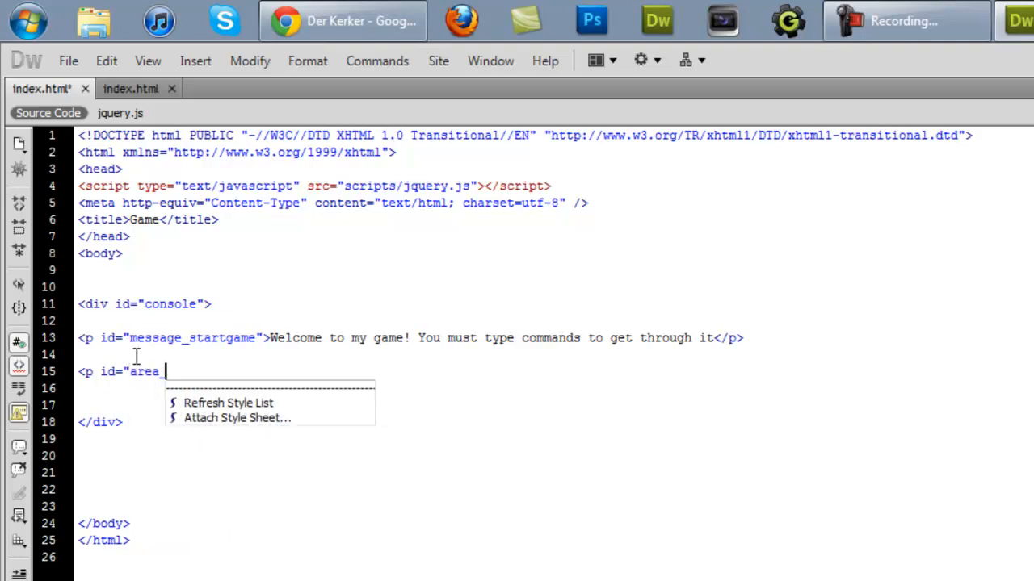
type("north")
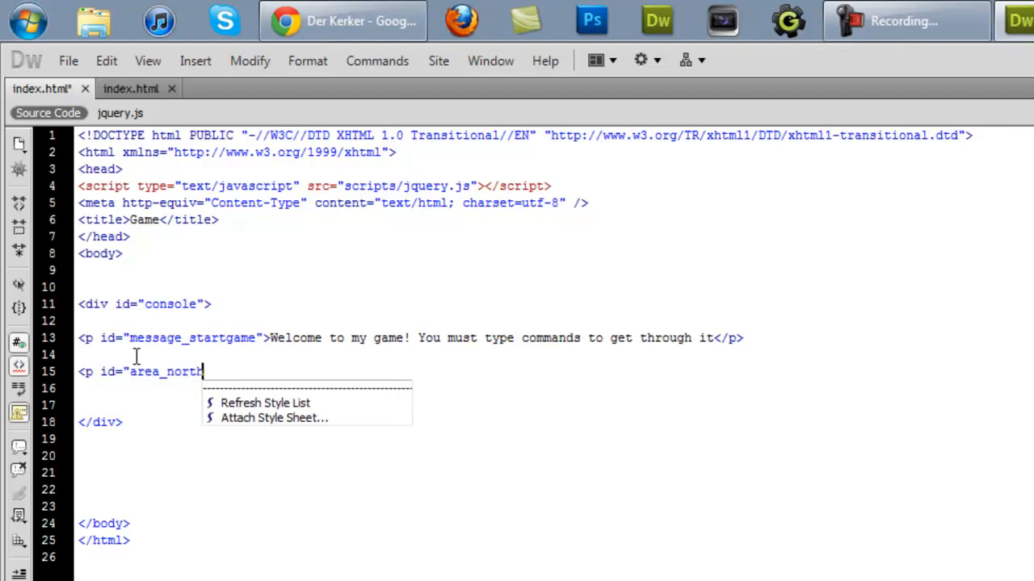
type("door")
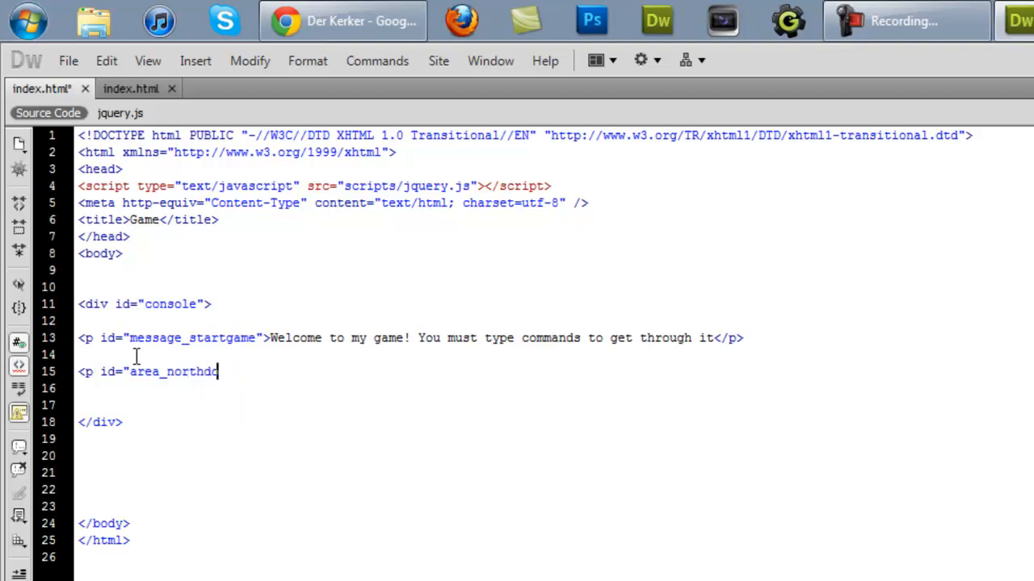
type("corr")
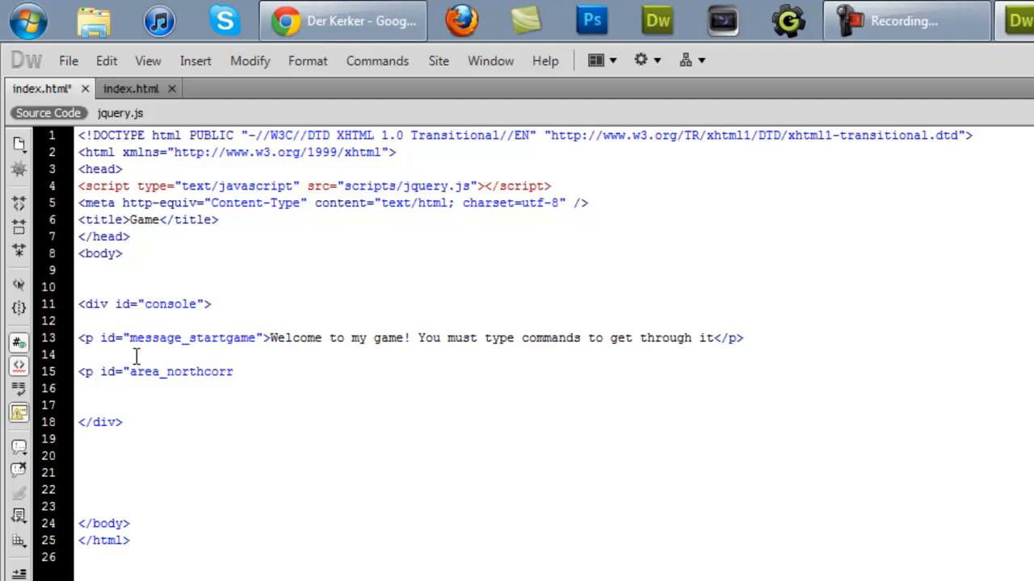
type("idor")
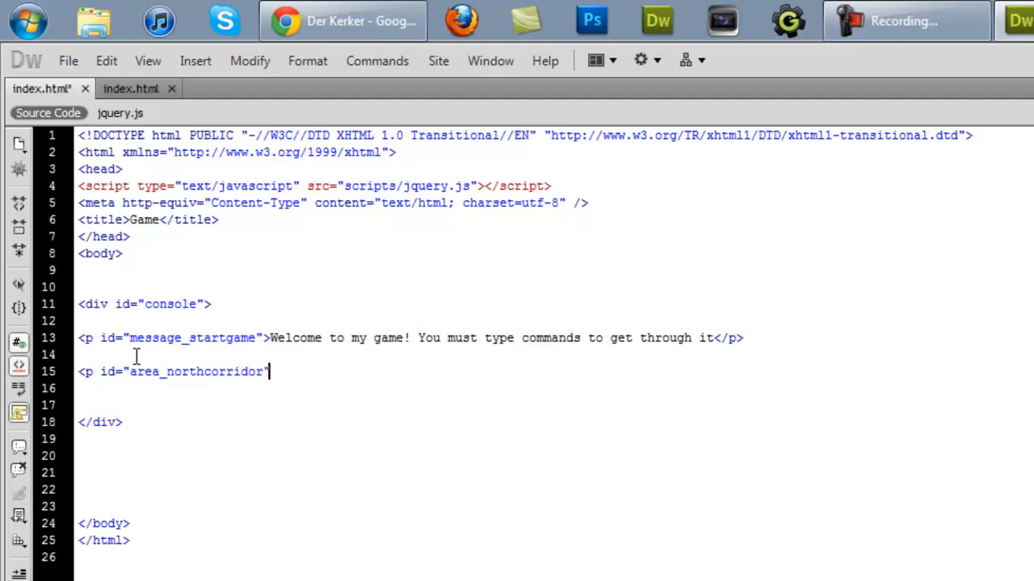
type(">")
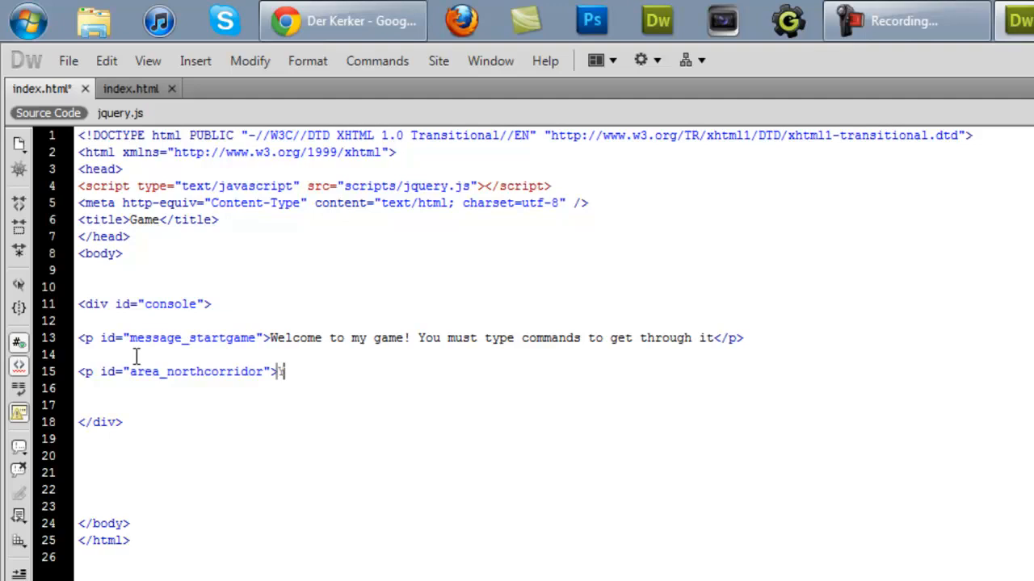
Step: Write "You are in the north corridor." in it, close with </p>, and save index.html
type("You are in the")
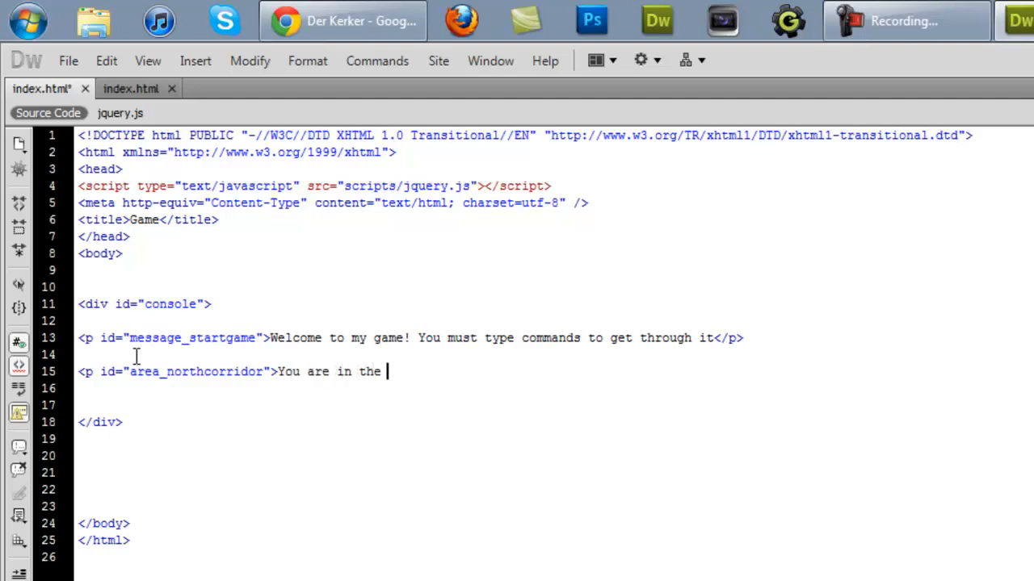
type("north corri")
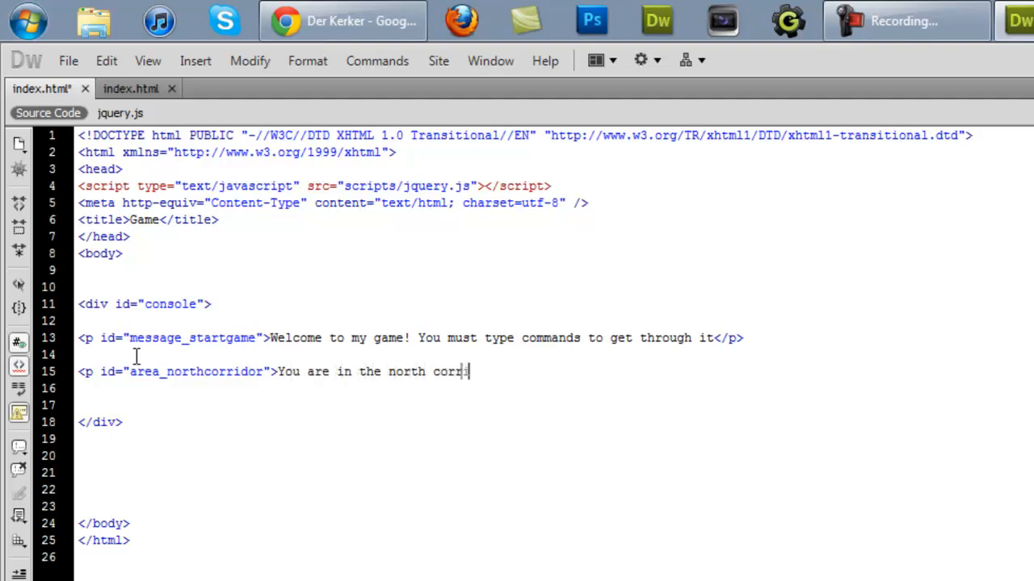
type("dor")
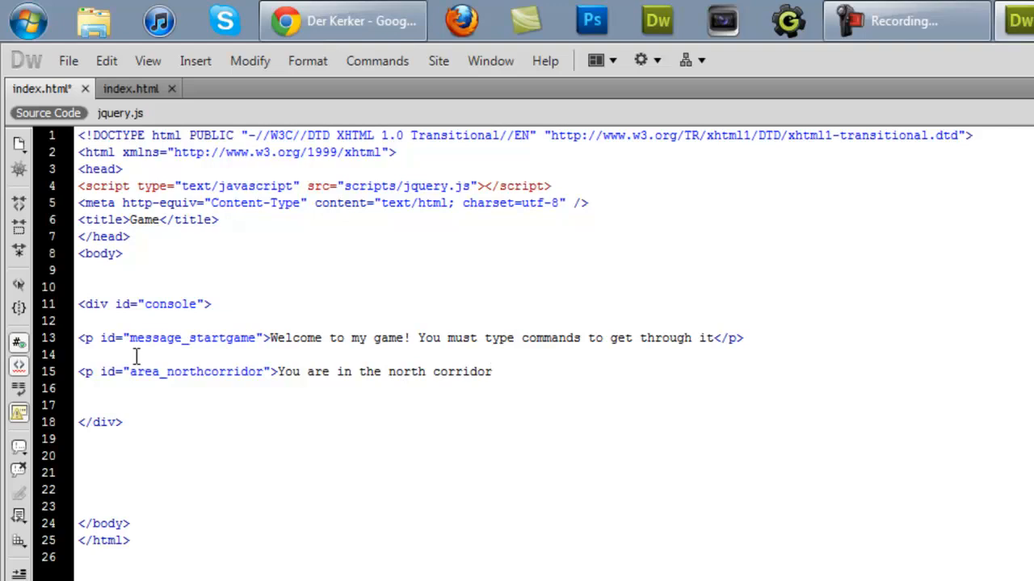
type(".")
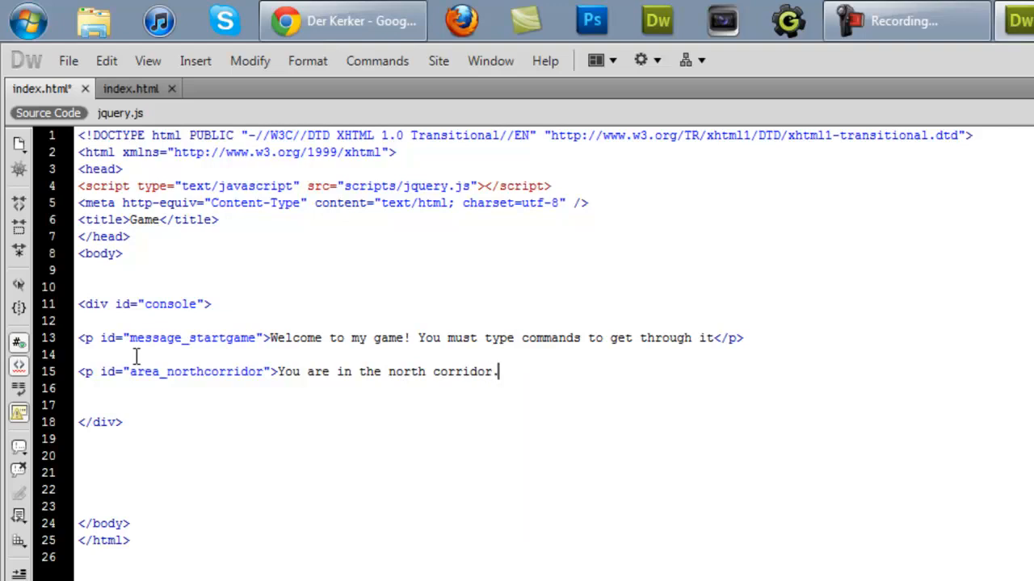
type("</p>")
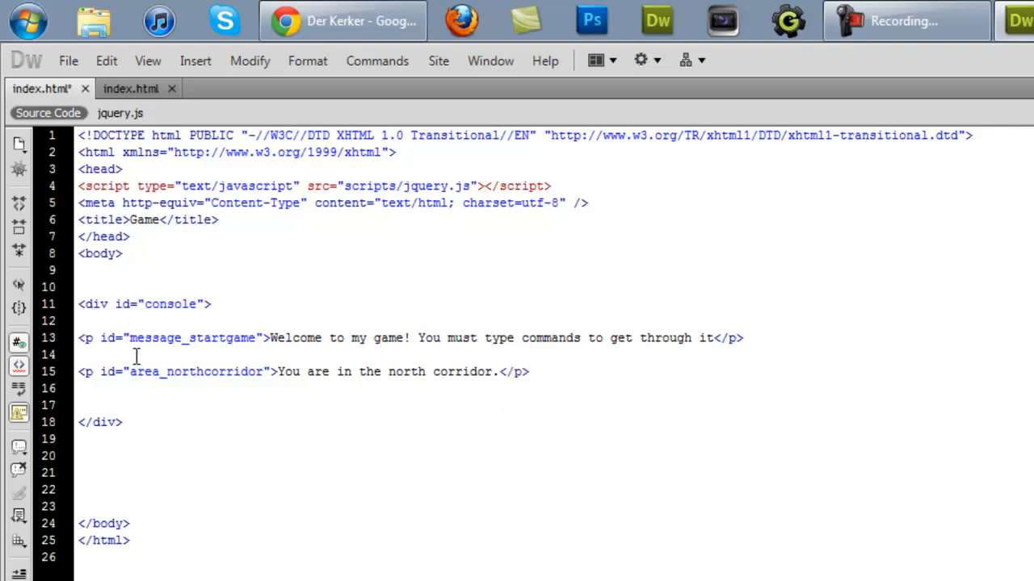
key("ctrl+s")
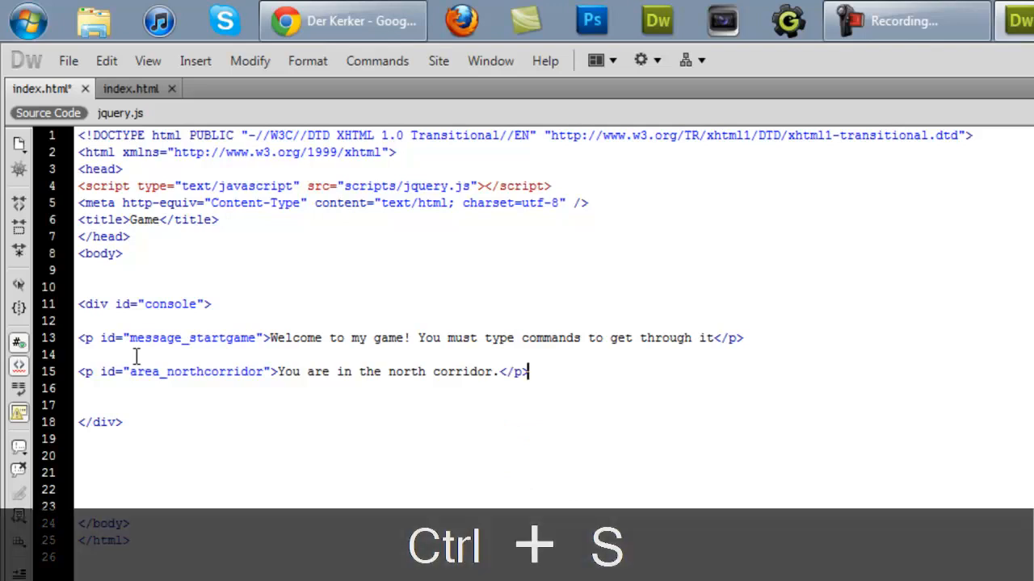
key("ctrl+s")
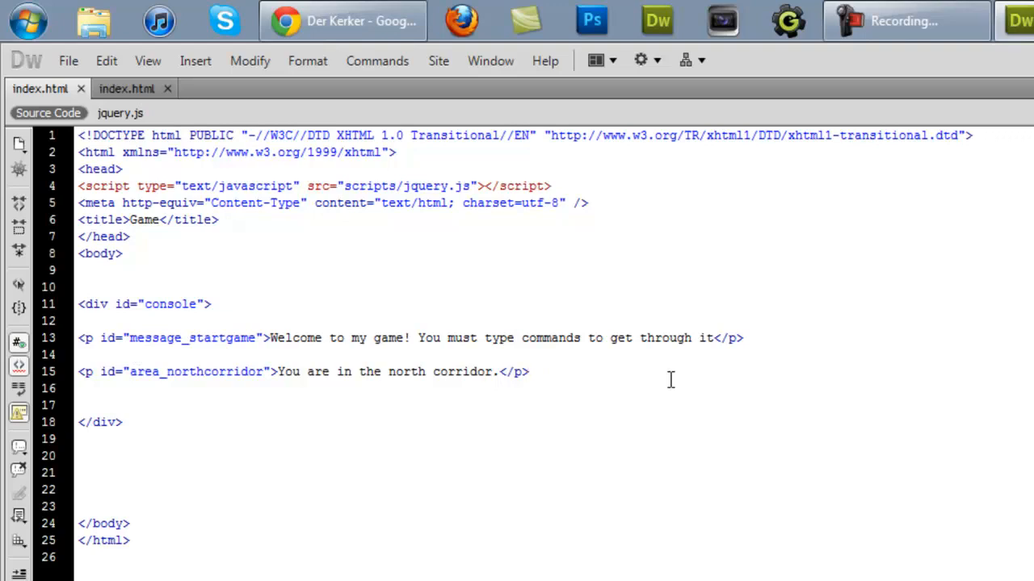
Step: Add the comment PLACEHOLDER: THIS IS WHERE EVERYTHING WILL BE INSERTED BEFORE below the north corridor paragraph
left_click(526, 372)
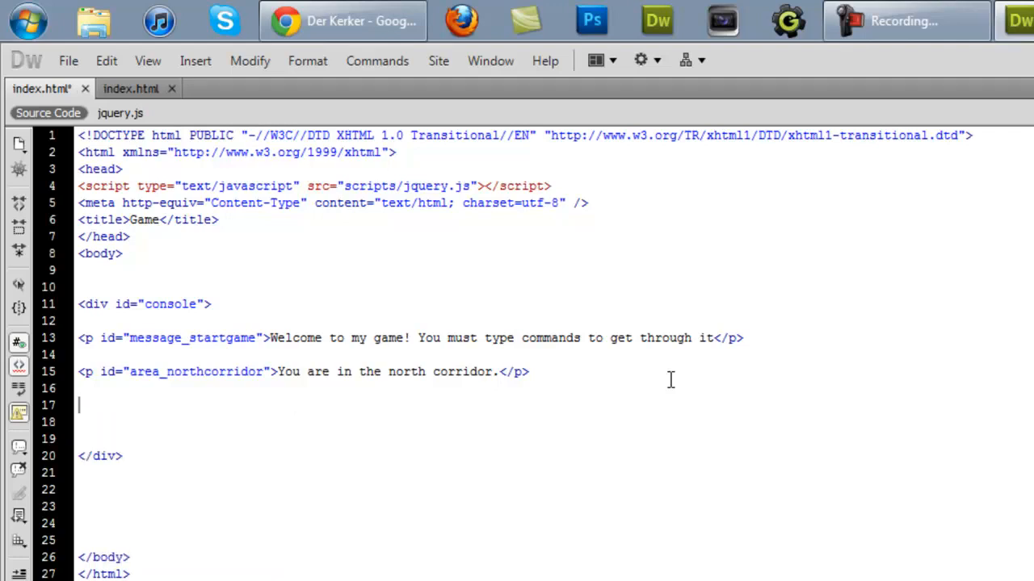
type("<!--")
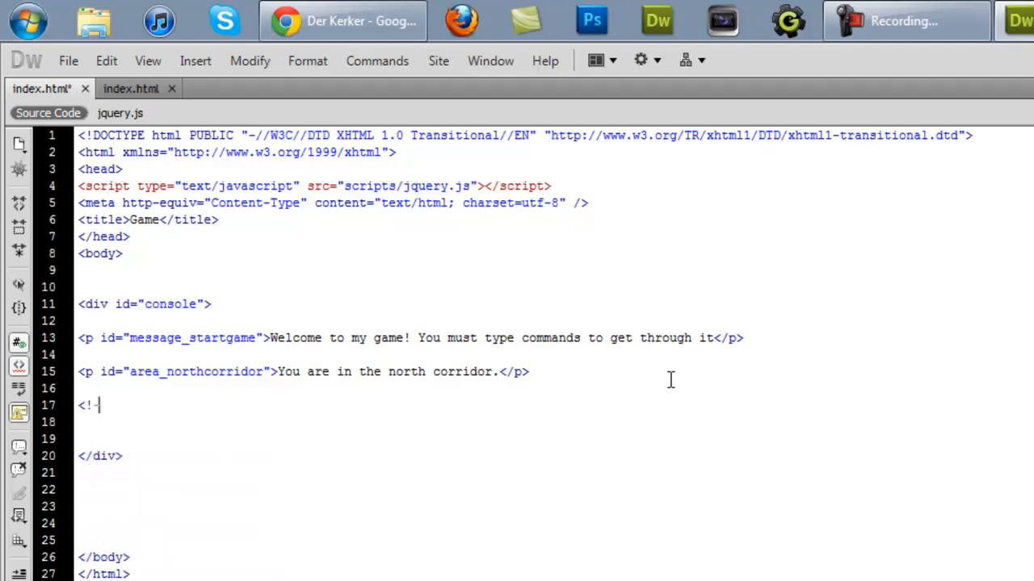
type("--")
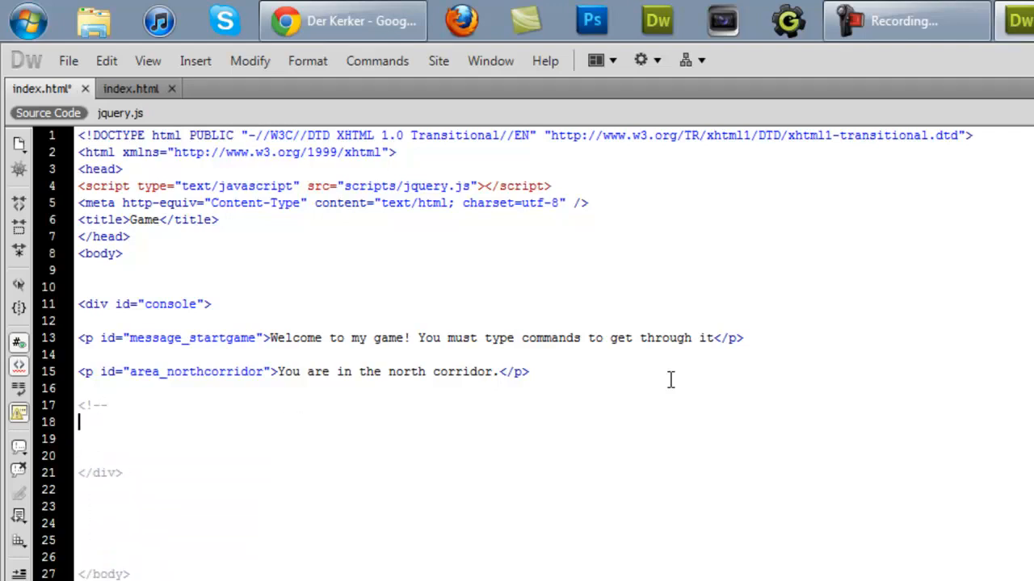
type("PLACEHOLD")
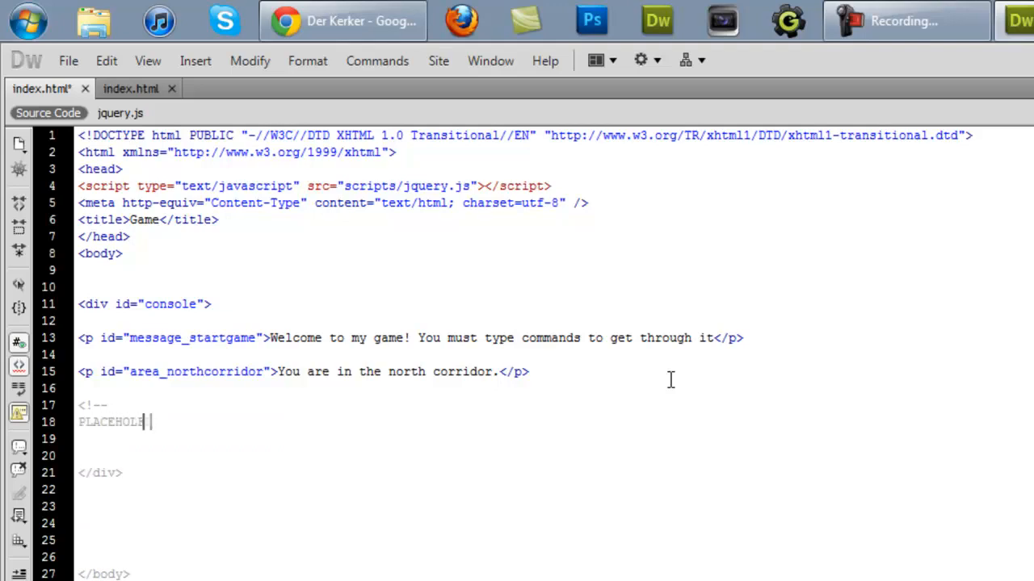
type(":")
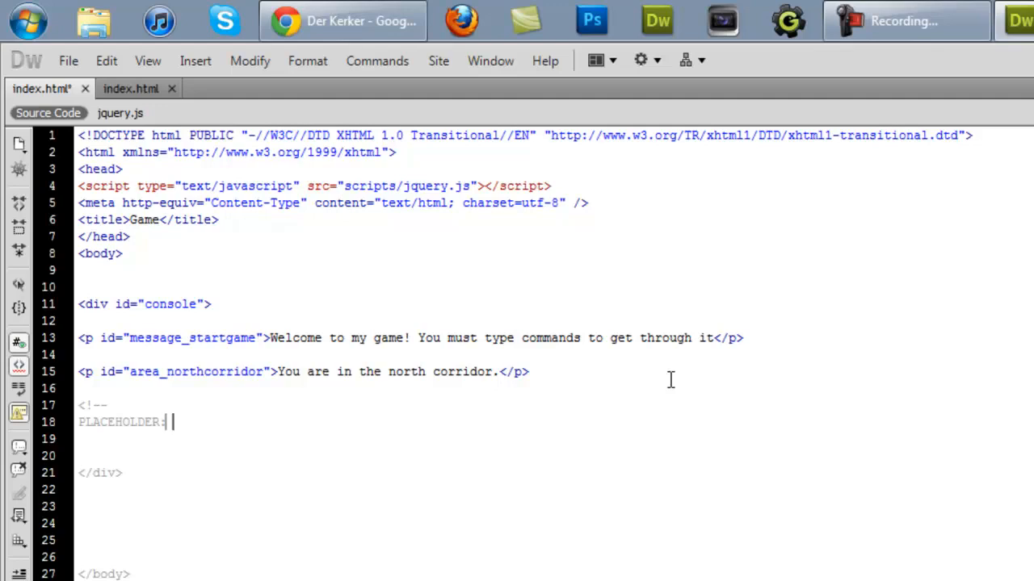
type("THIS IS WHE")
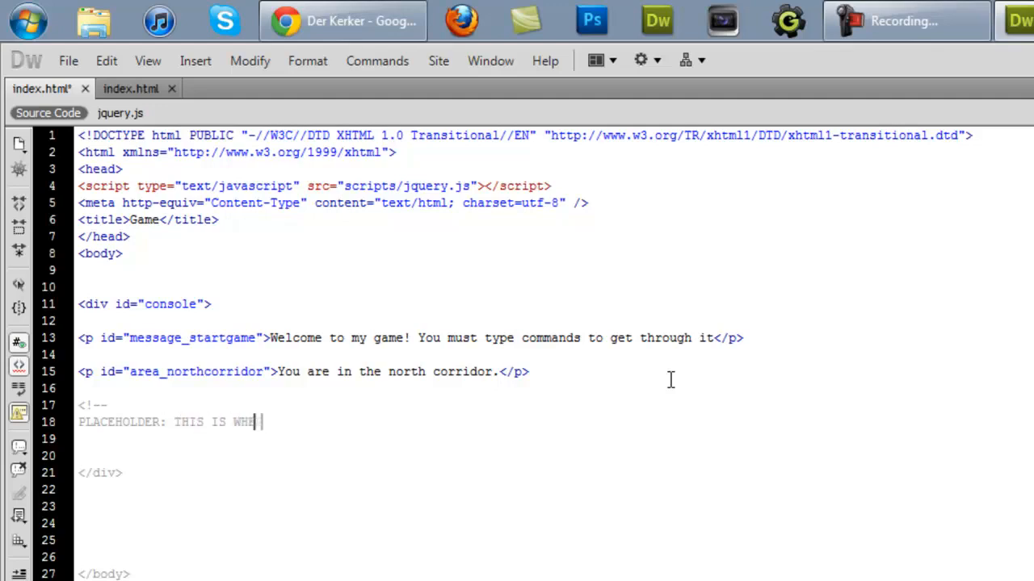
type("ERE EVERYTHING")
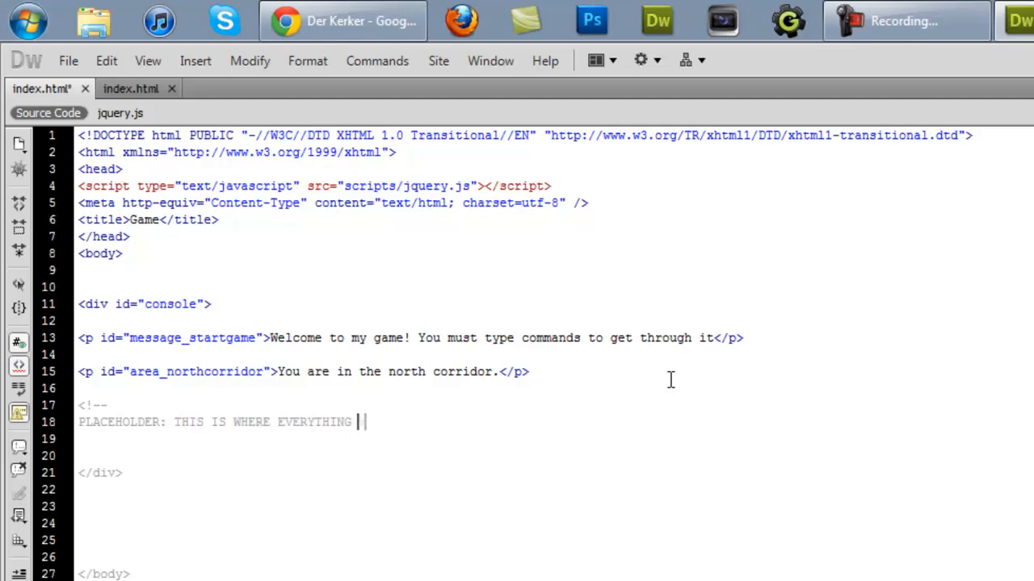
type("WILL BE")
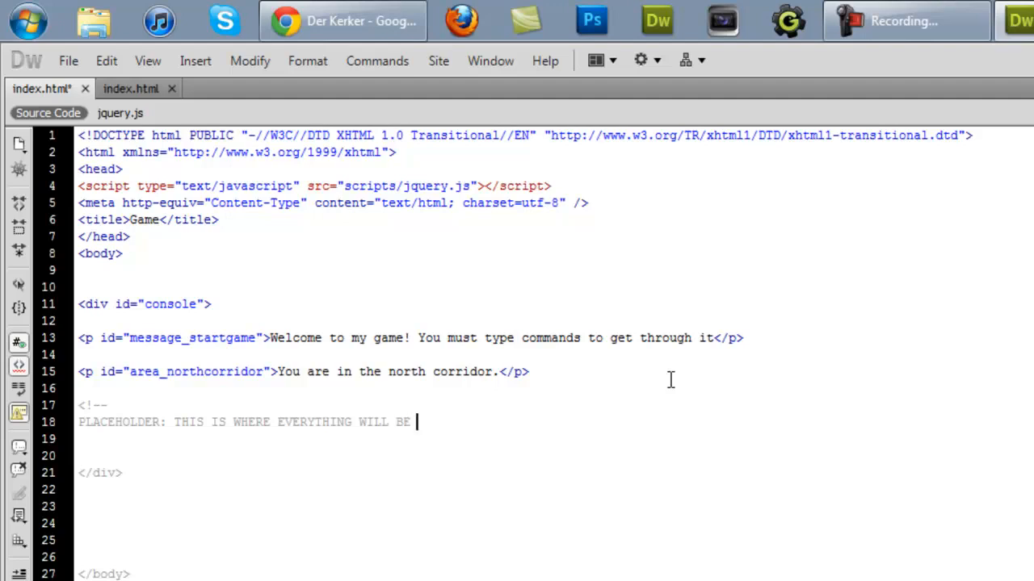
type("INSERTED BE")
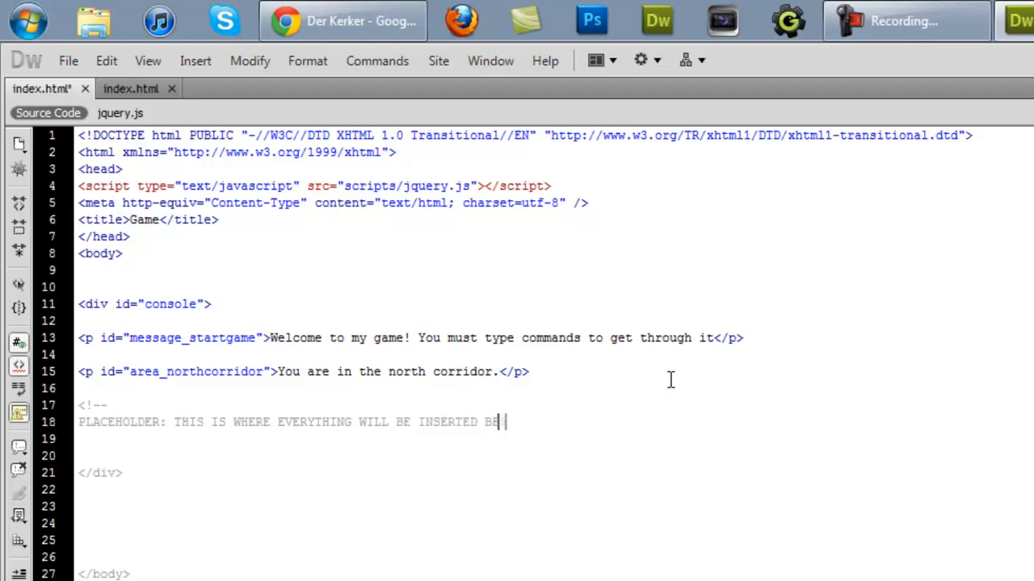
type("FORE")
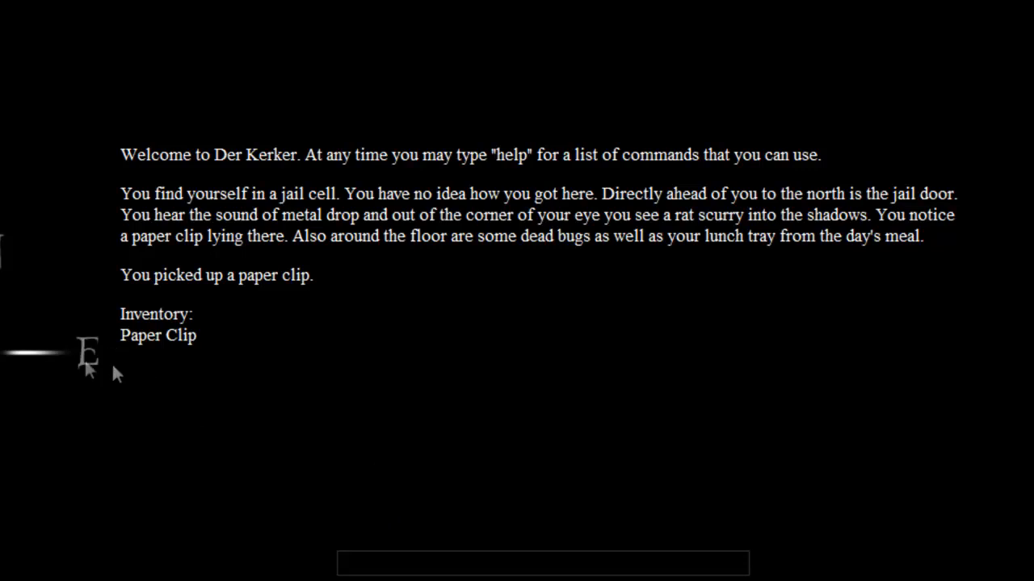
mouse_move(443, 434)
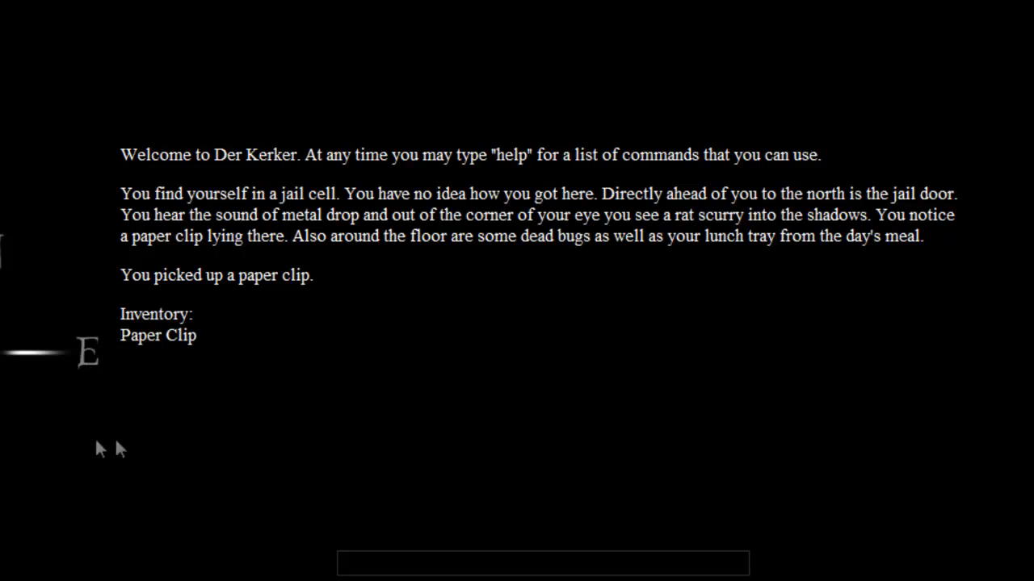
mouse_move(274, 343)
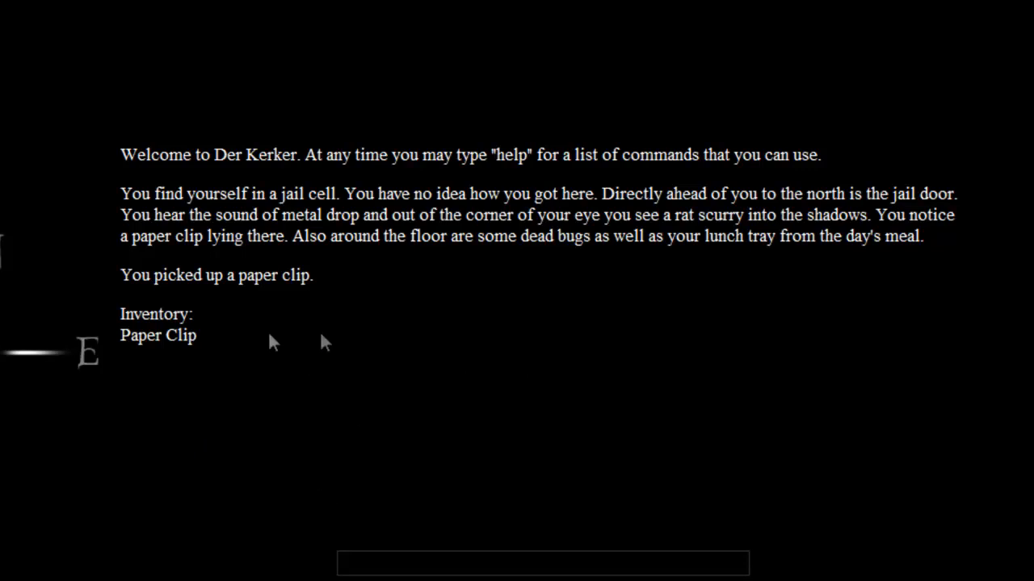
type("G")
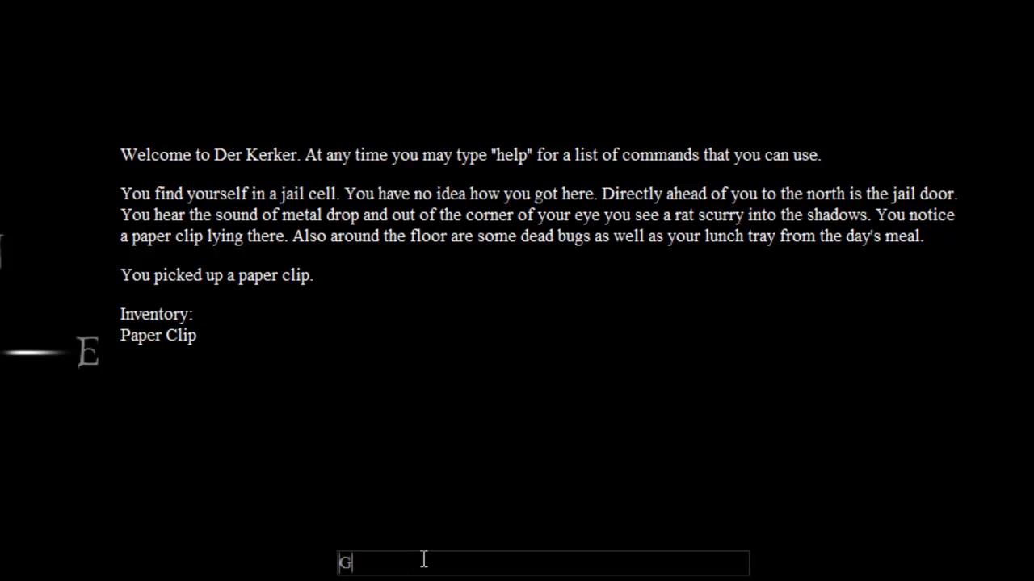
key("enter")
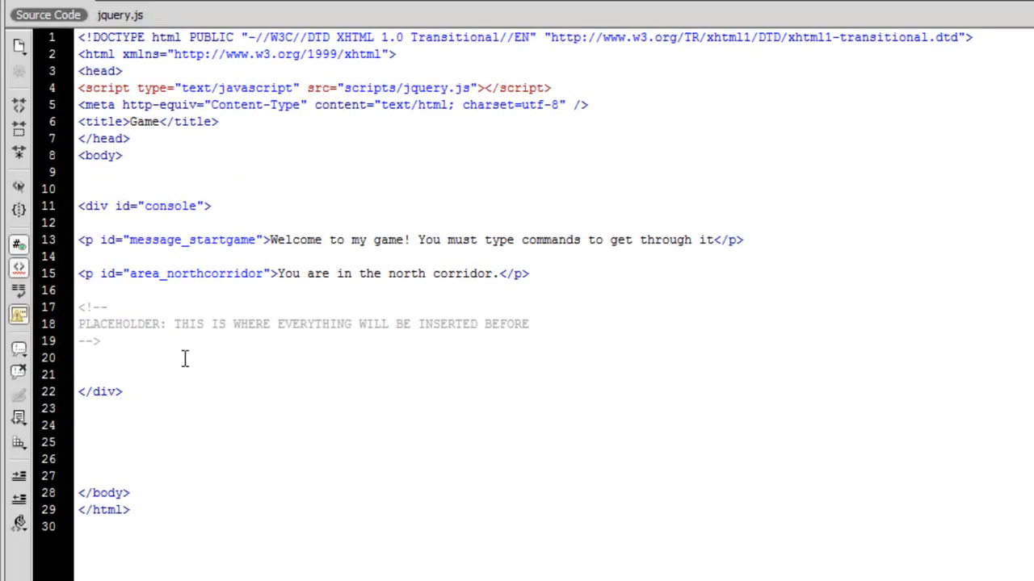
Step: Write an empty <div id="placeholder"></div> under the comment inside the console div and save index.html
type("<div")
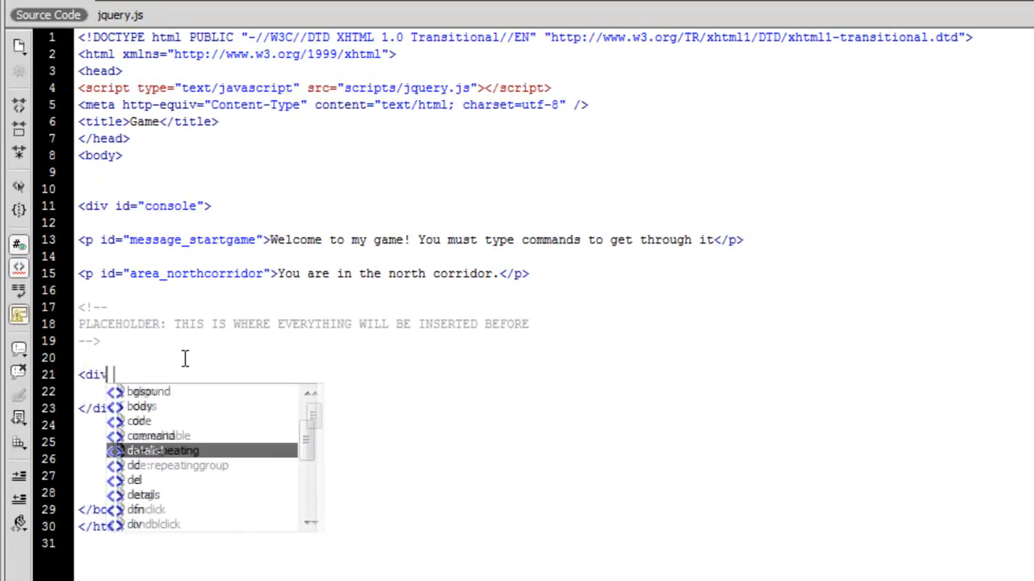
type("id=\"")
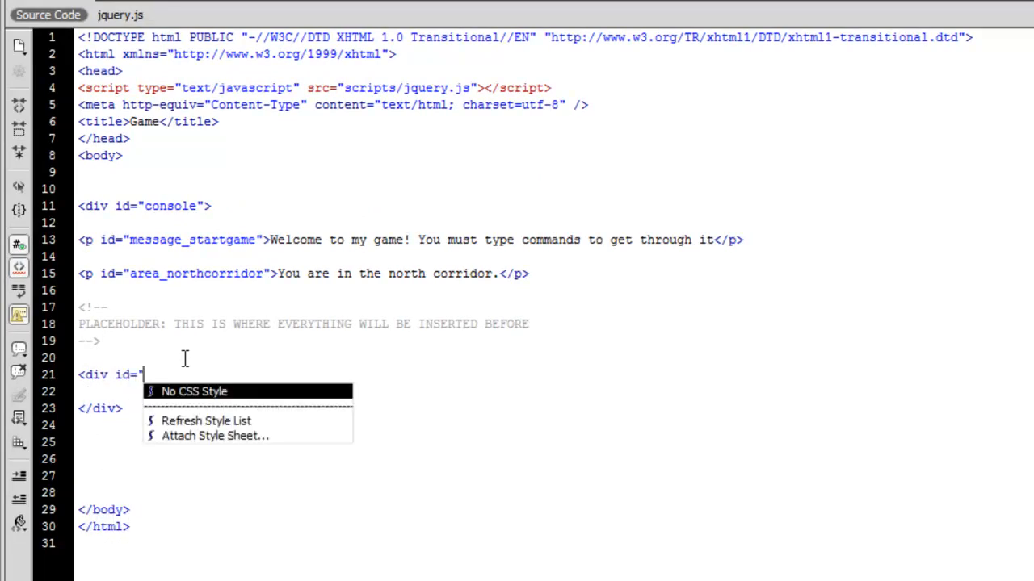
type("place")
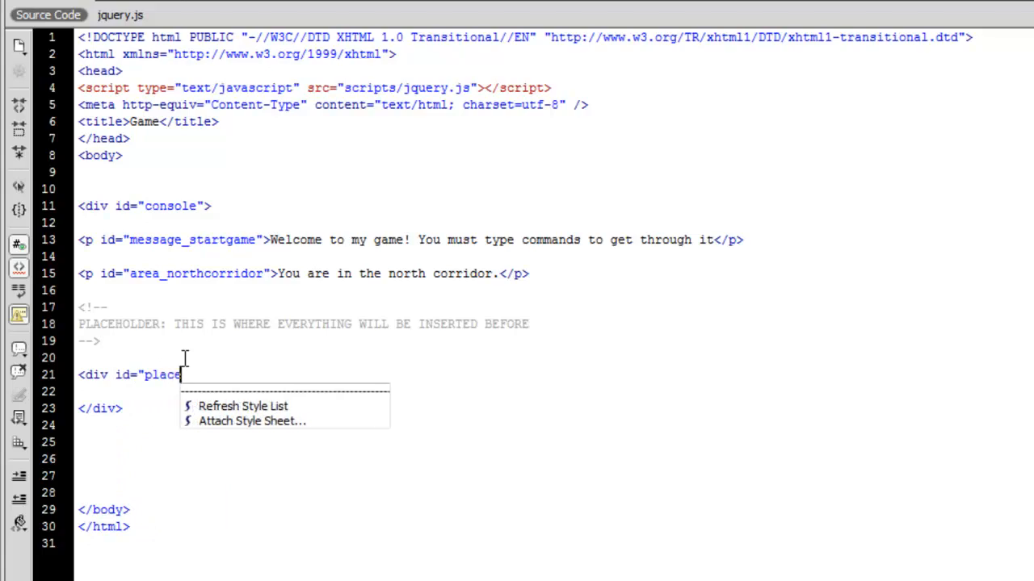
type("holder\"")
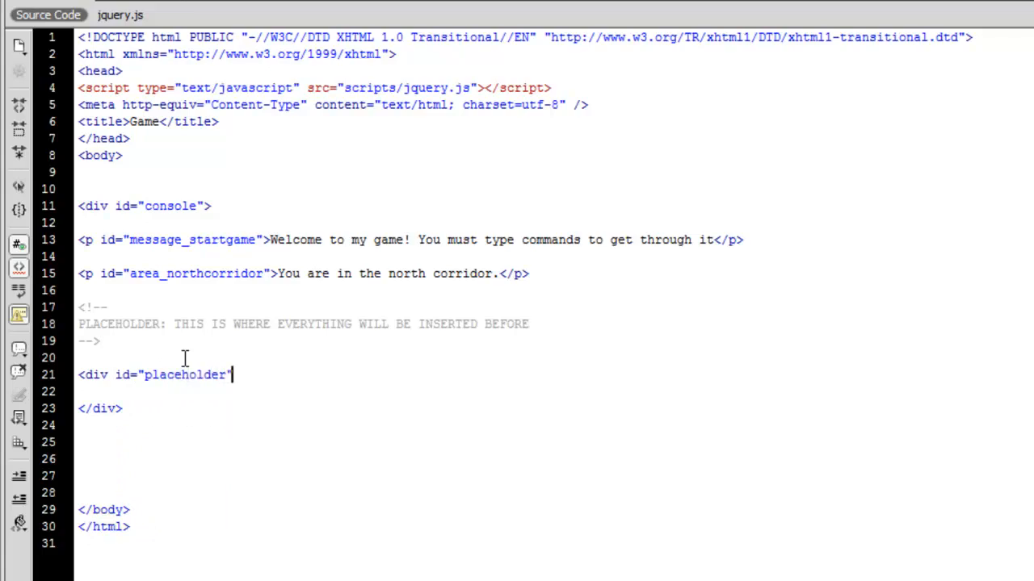
type("></div>")
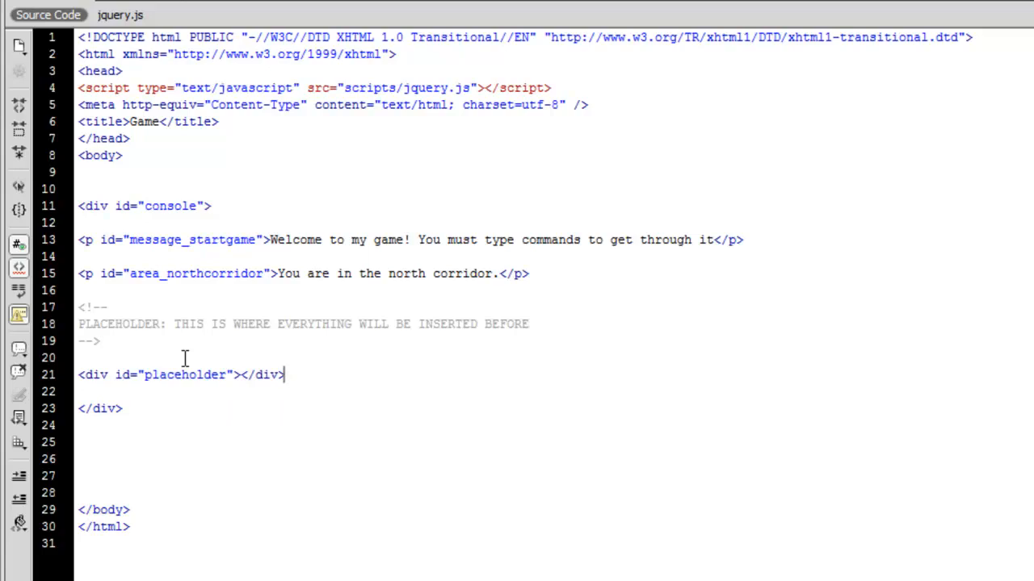
key("ctrl+s")
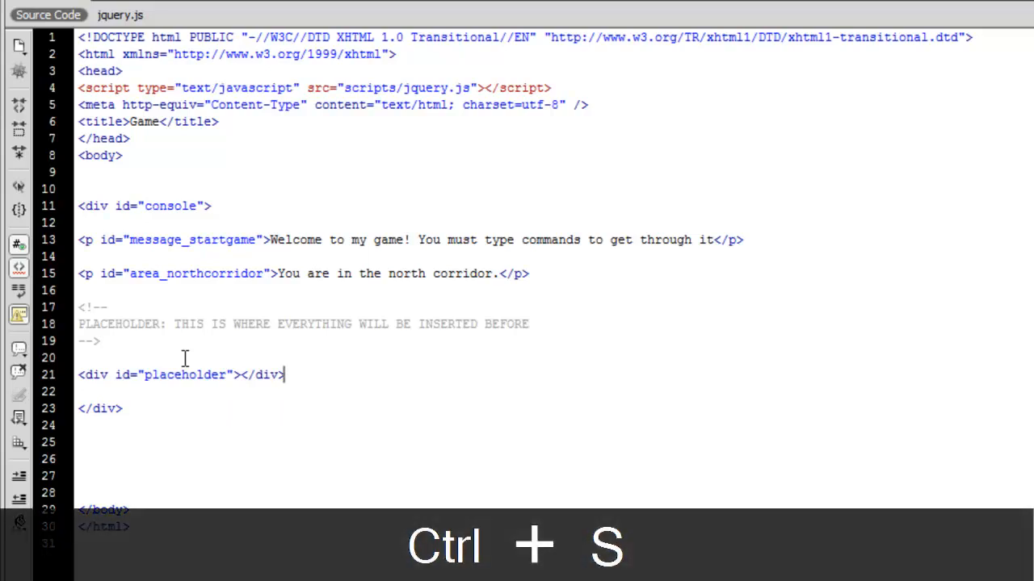
key("enter")
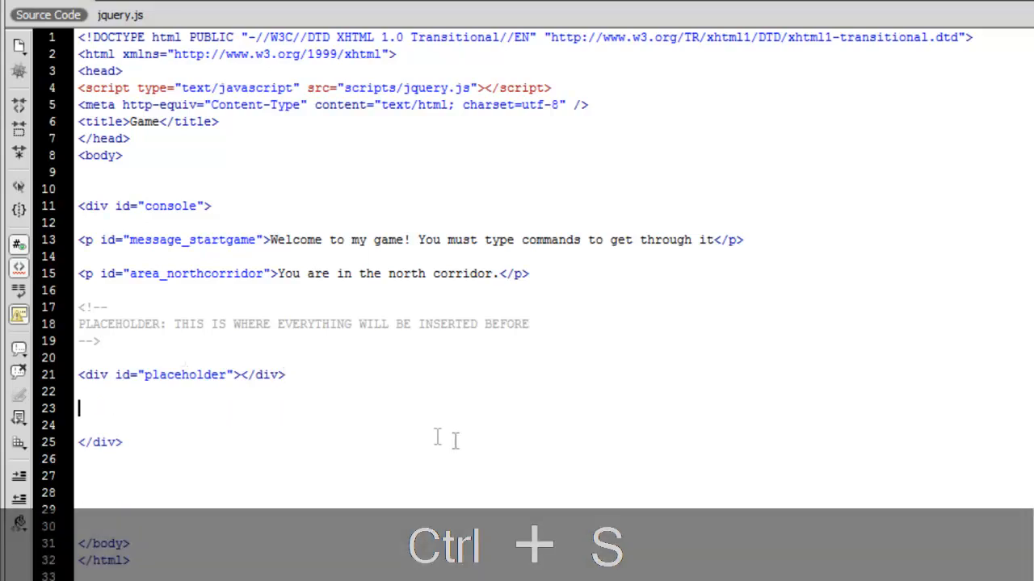
Step: Write the opening tag <form onsubmit="return false;"> below the placeholder div
key("ctrl+s")
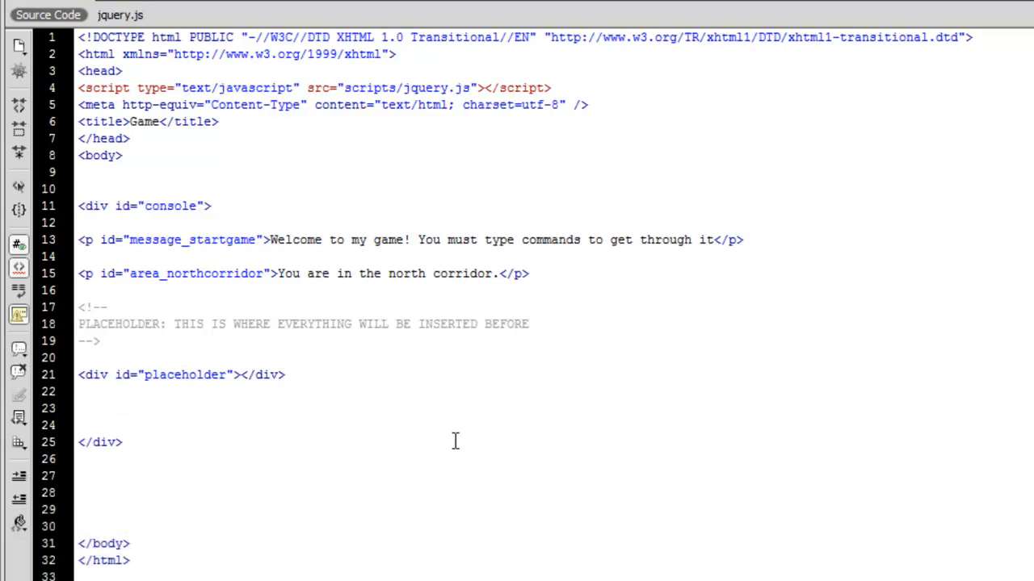
type("<")
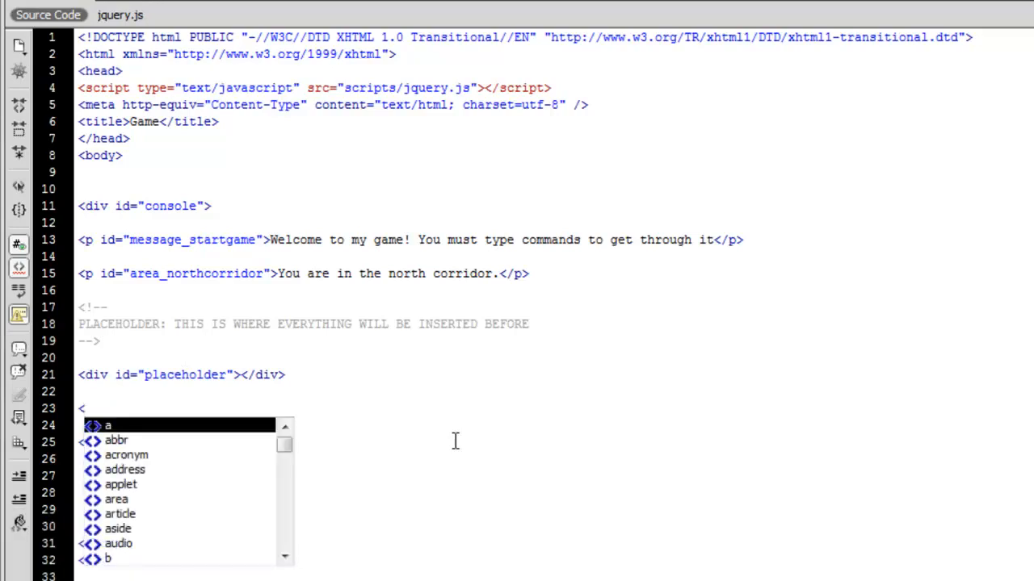
type("form on")
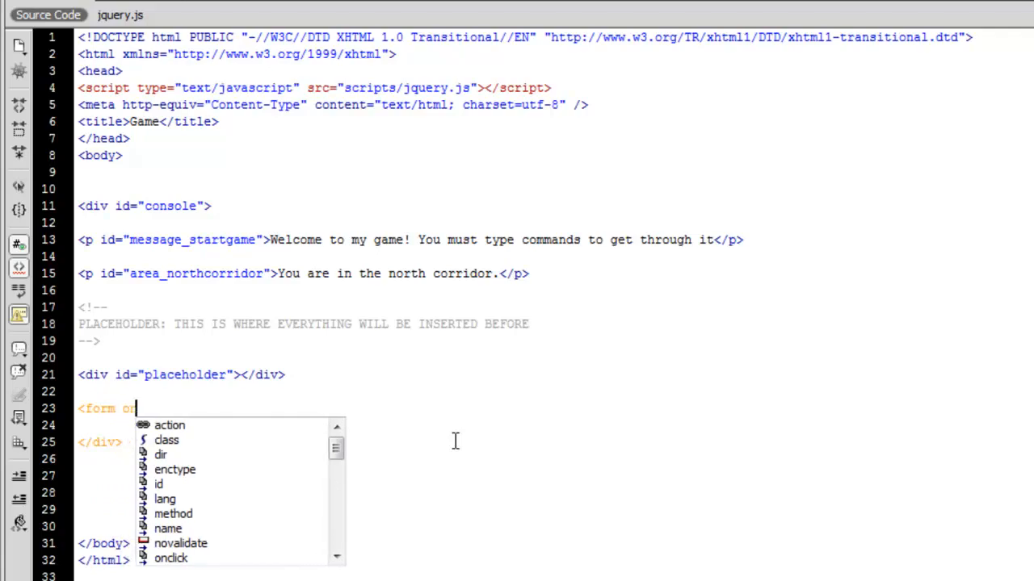
type("submit")
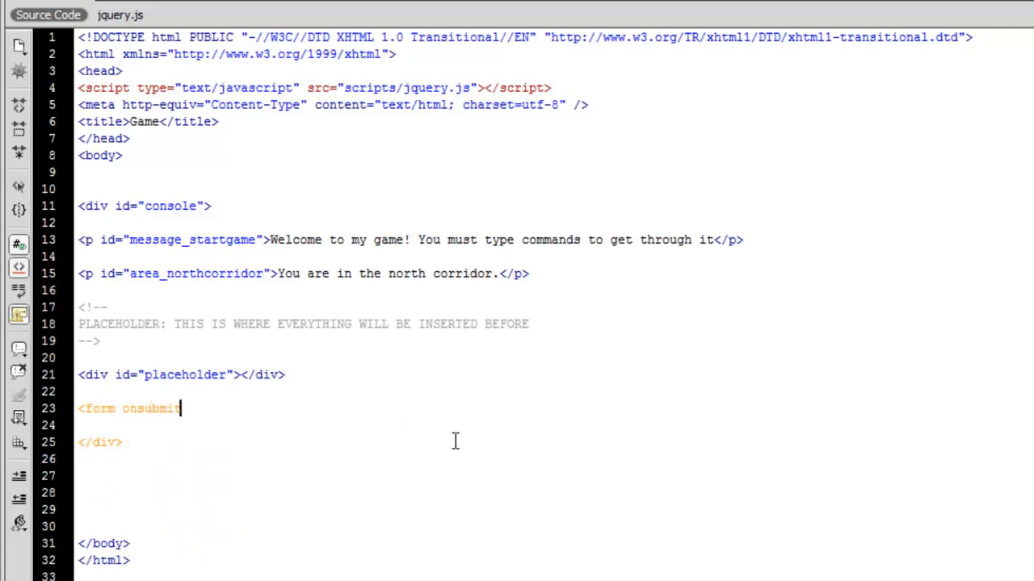
type("=\"")
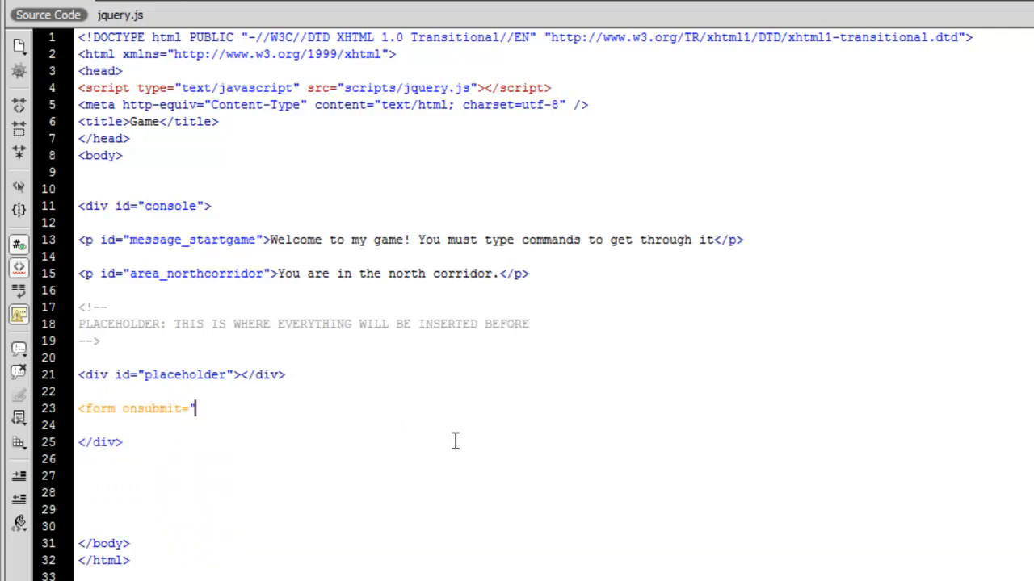
type("re")
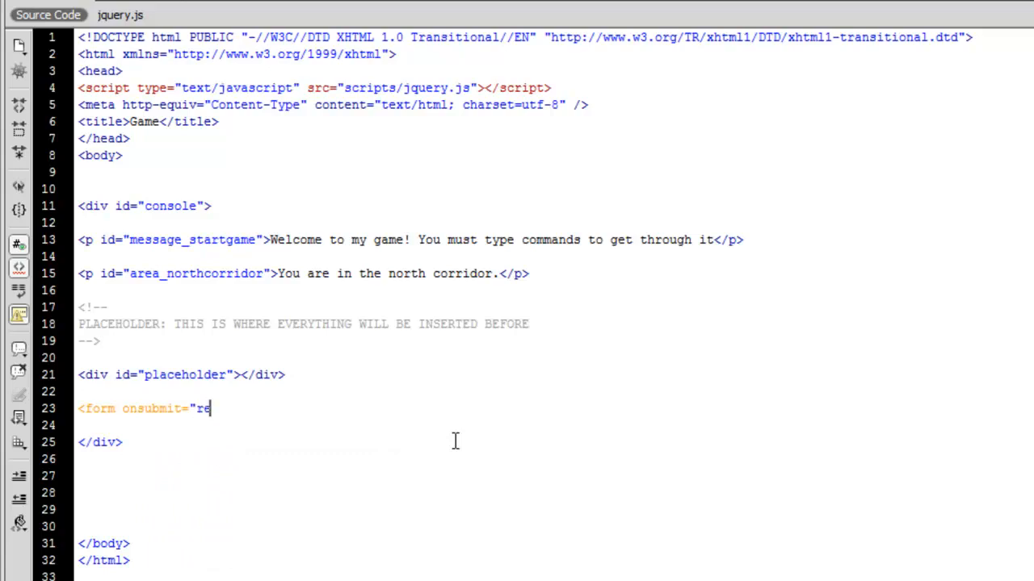
type("turn fals")
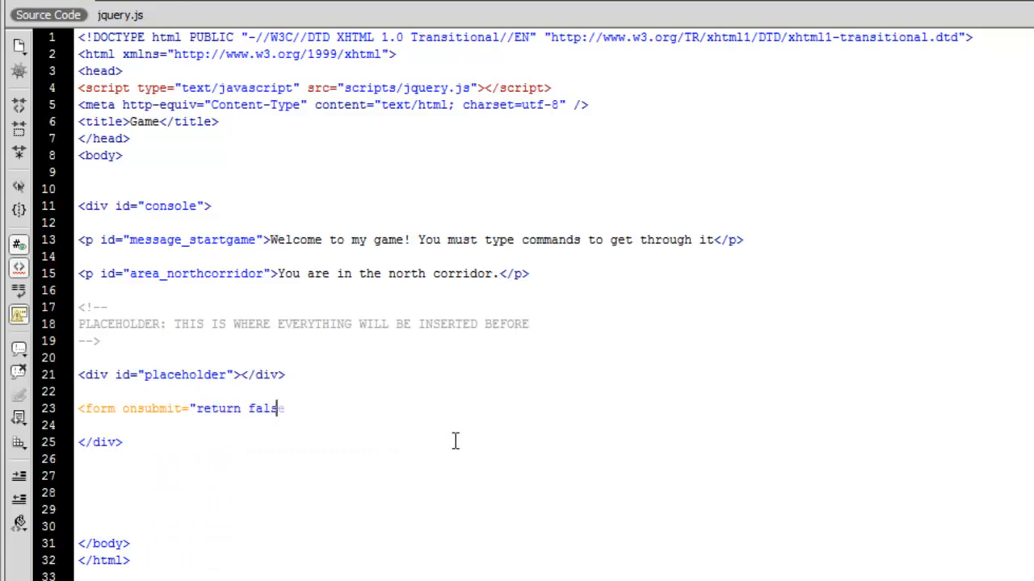
type("e;\">")
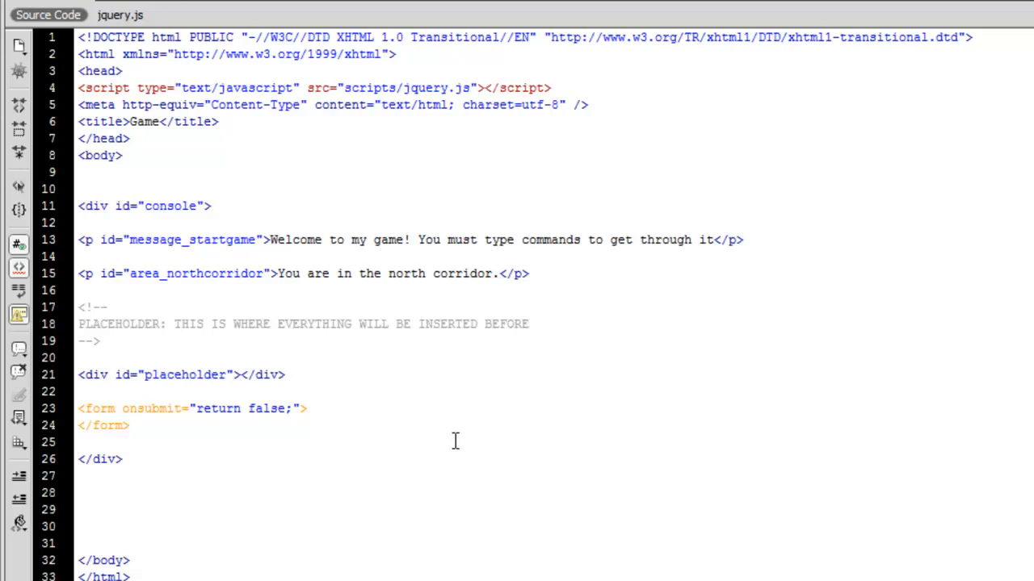
Step: Position the cursor inside the form, ready for an empty line between its tags
left_click(126, 426)
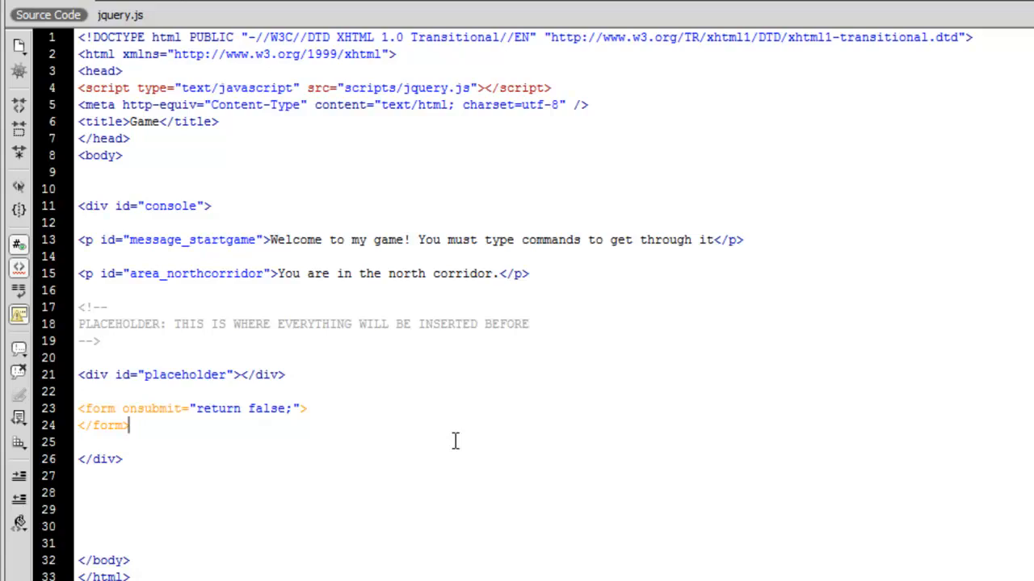
mouse_move(429, 454)
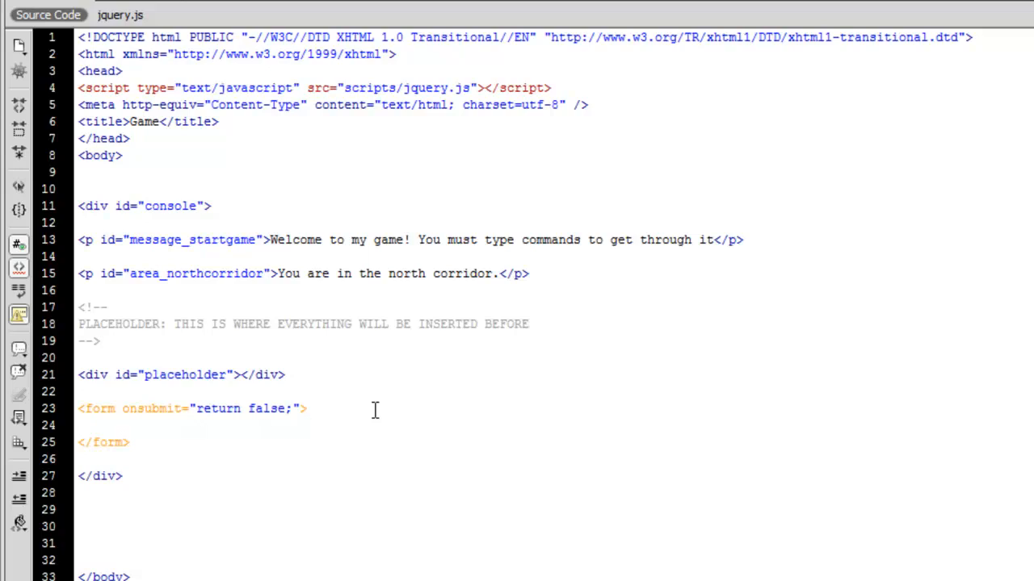
left_click(105, 426)
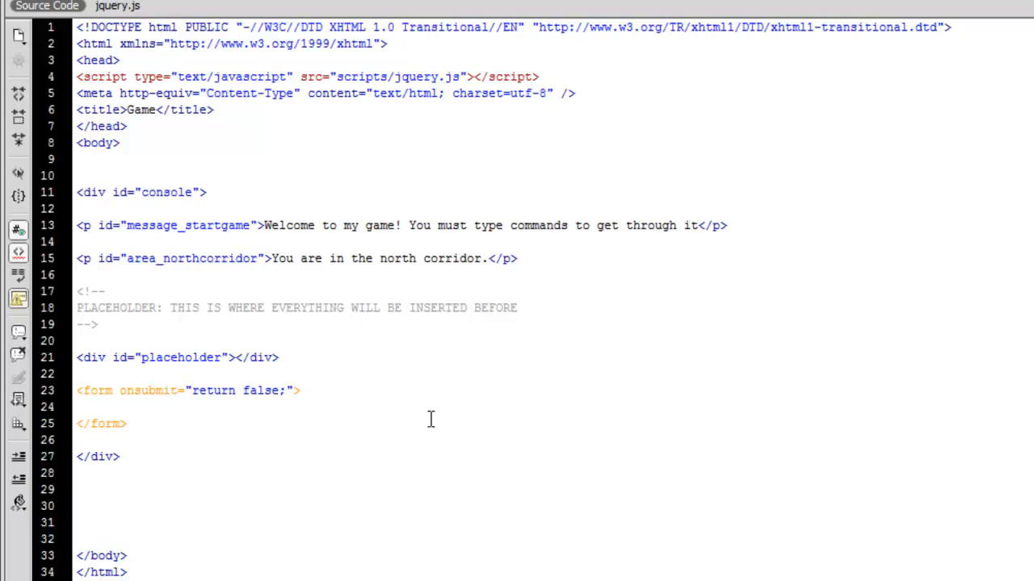
Step: Start a text input inside the form with type="text" and size="50"
type("<")
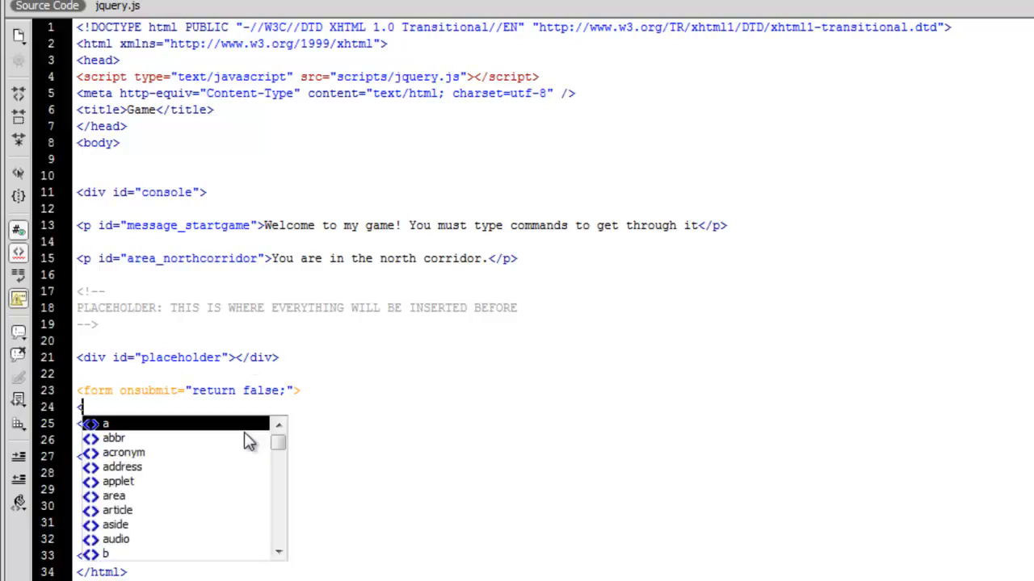
type("input")
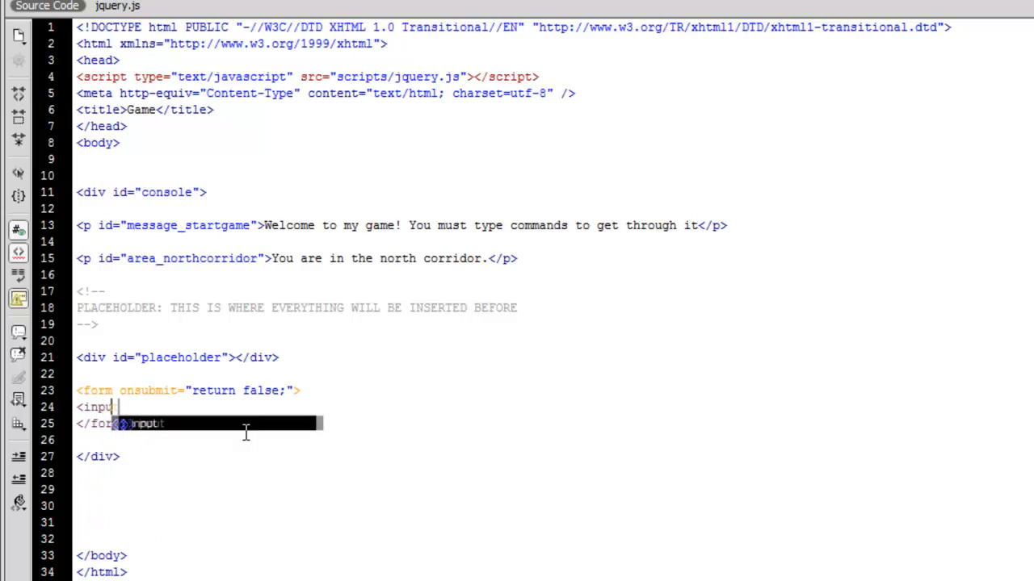
type("type=\"")
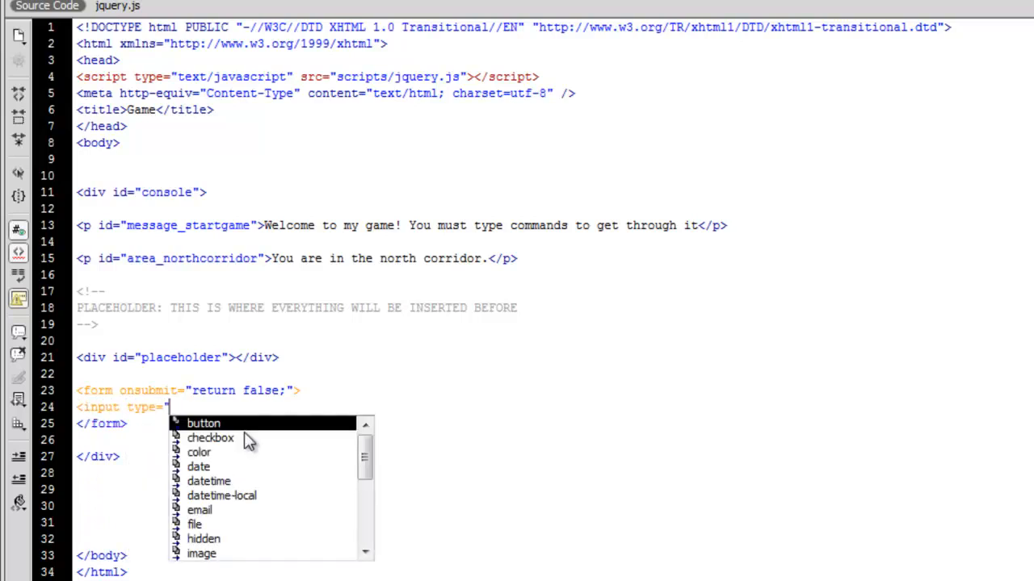
type("text")
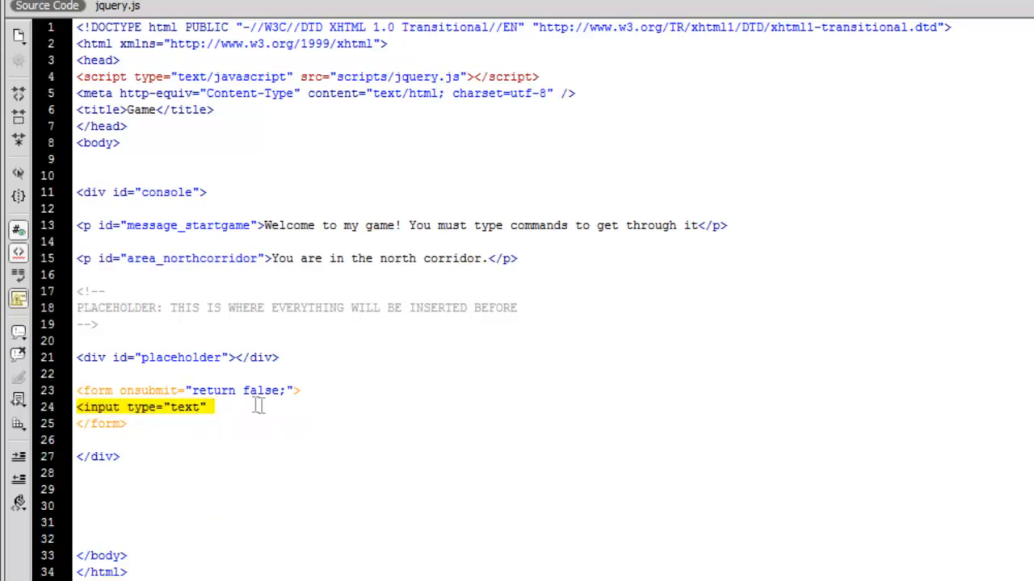
type("size")
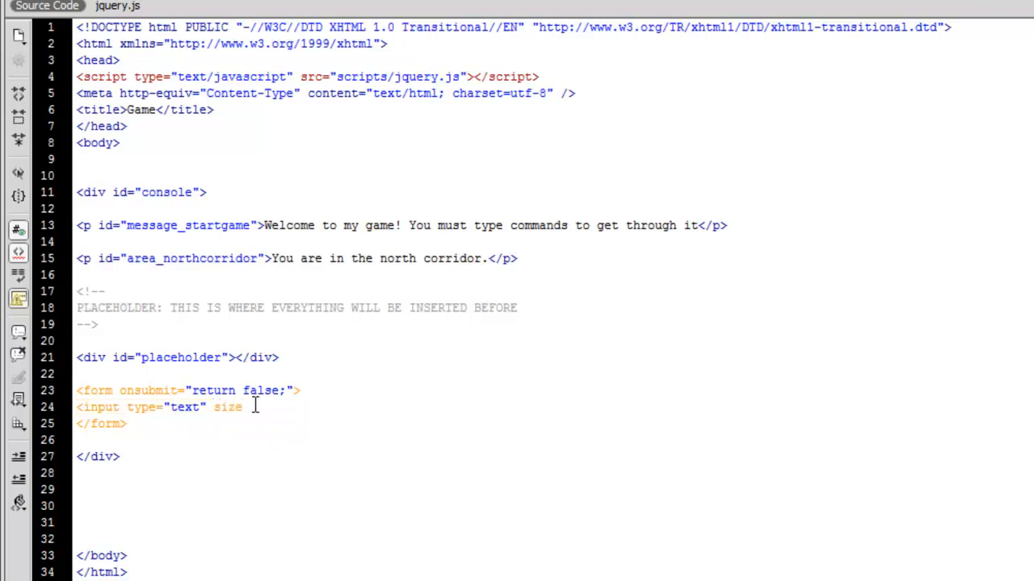
type("=\"50\"")
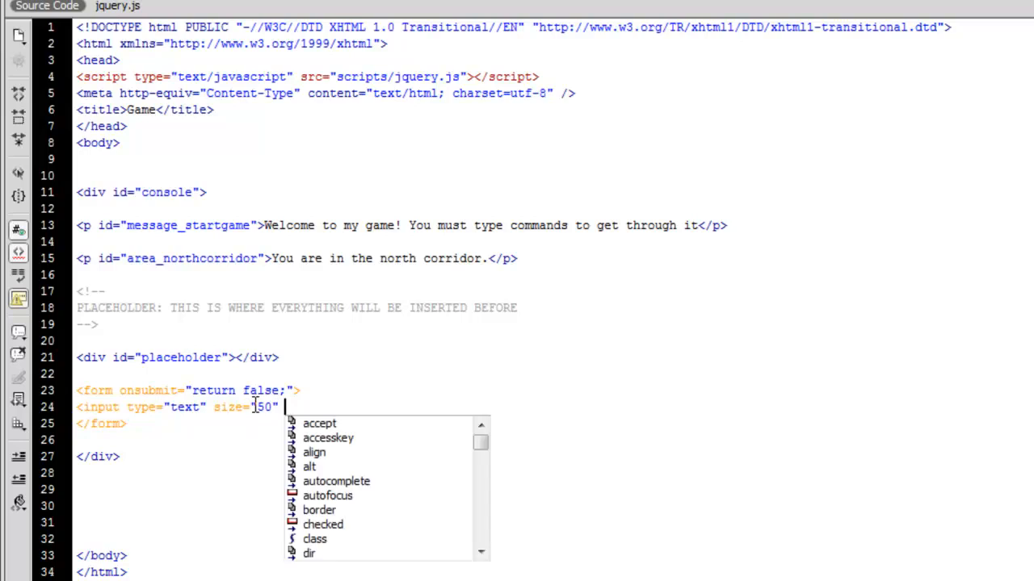
Step: Add autofocus="autofocus" and id="command_line" to the input and save the page
type("autofocus=\"")
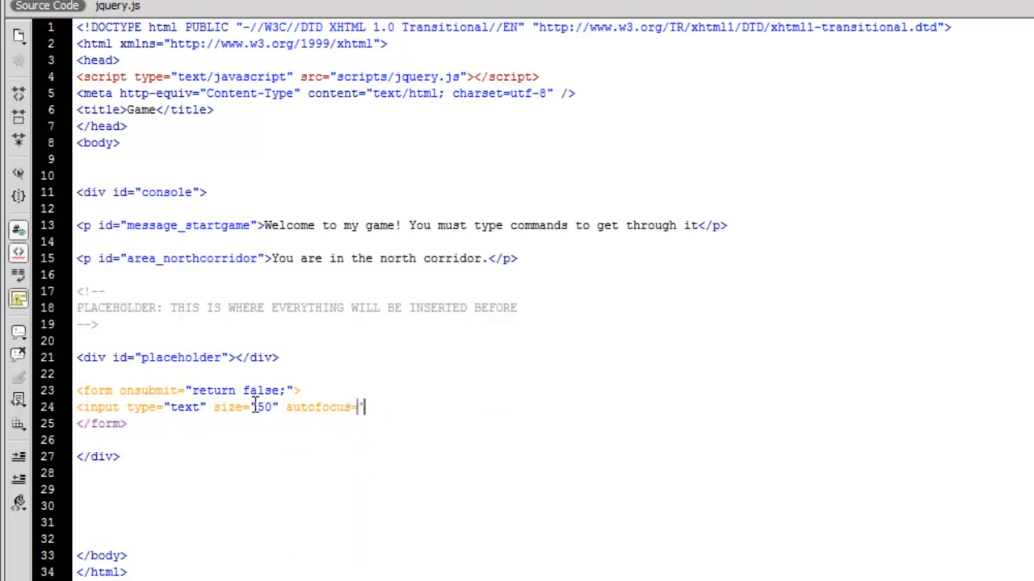
type("autofo")
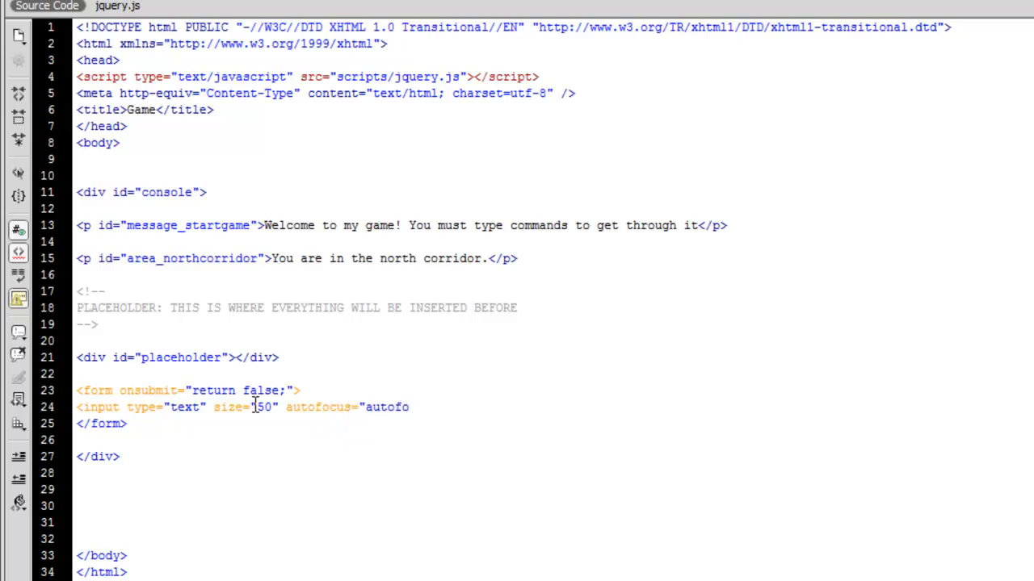
type("cus")
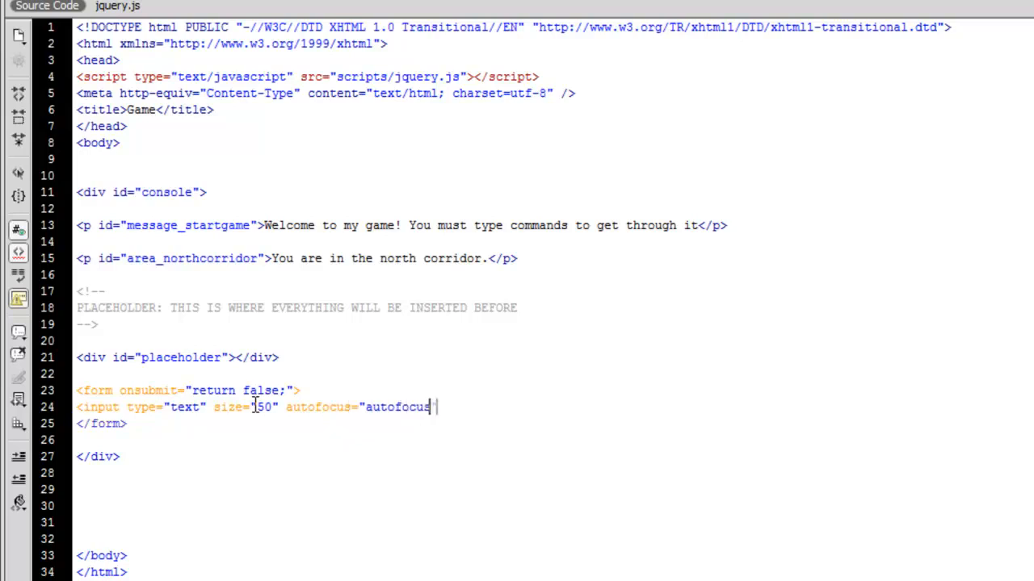
type("\"")
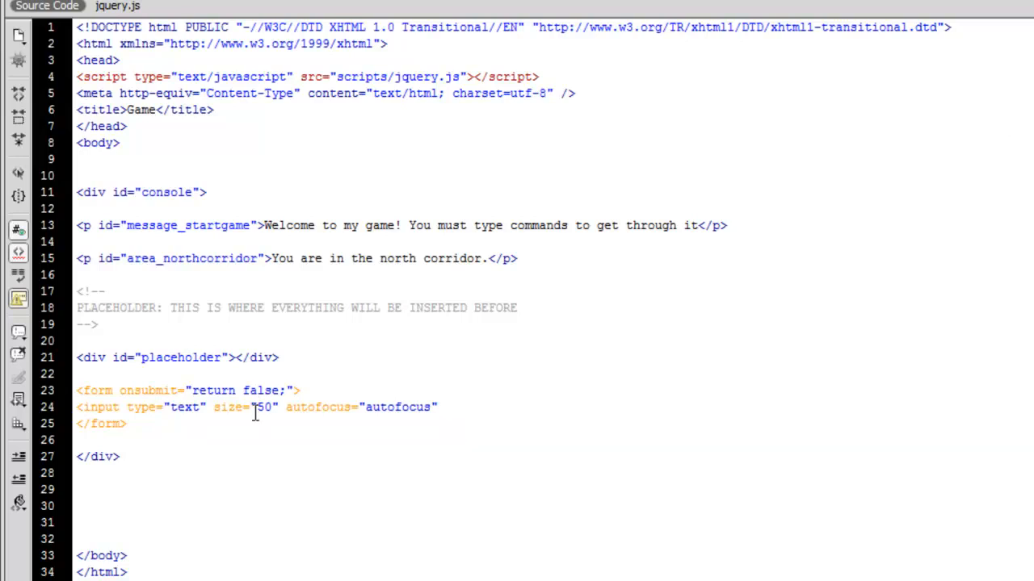
type("id=\"")
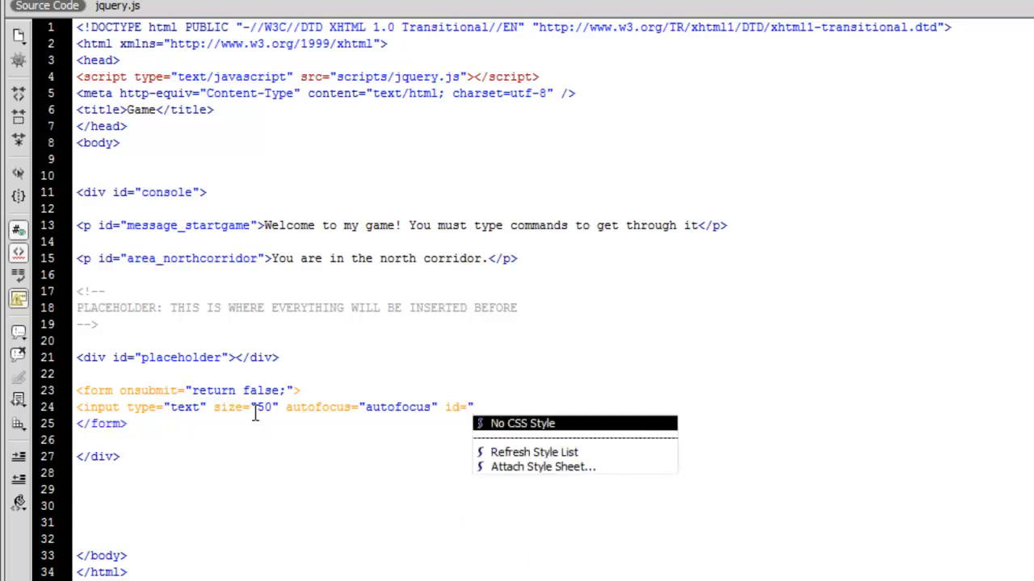
type("command_")
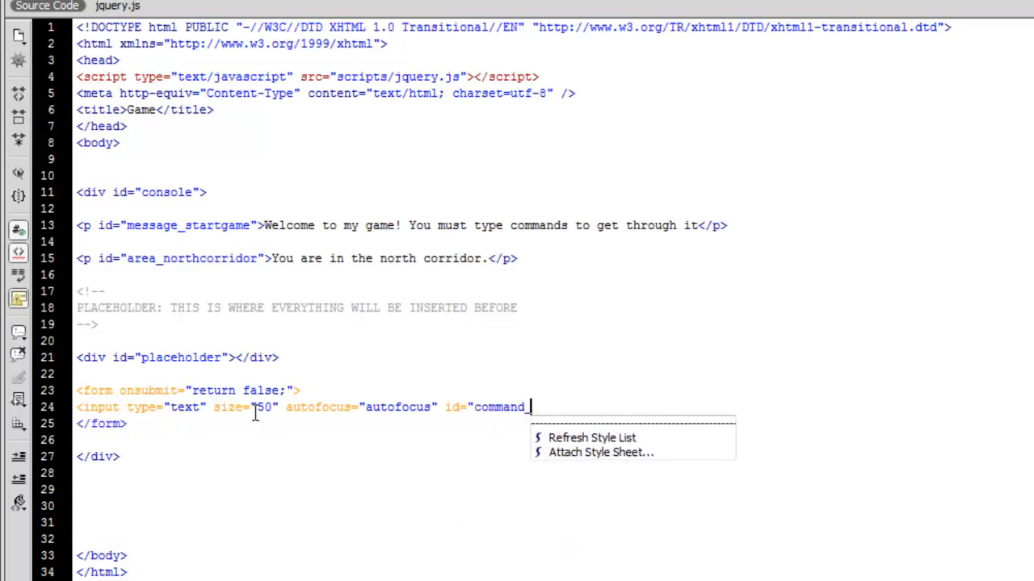
type("line\" />")
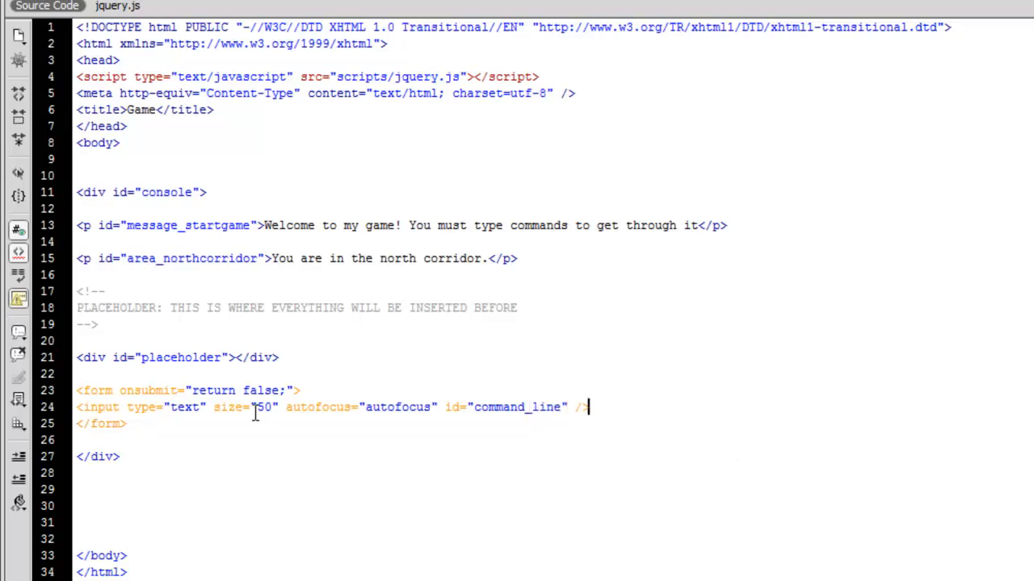
key("ctrl+s")
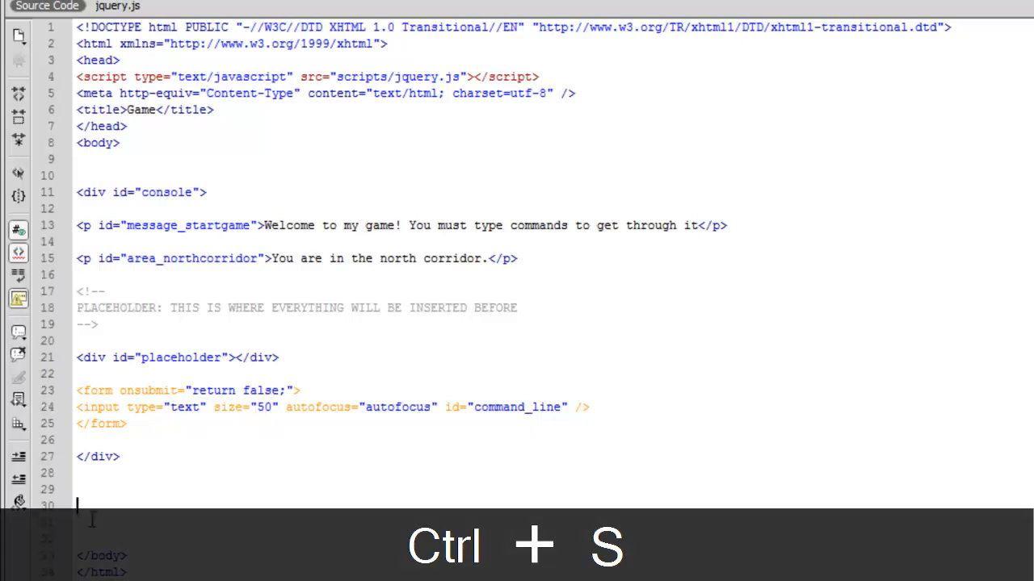
Step: Write <script type="text/javascript" src="scripts/game.js"></script> below the console div before the body ends
key("ctrl+s")
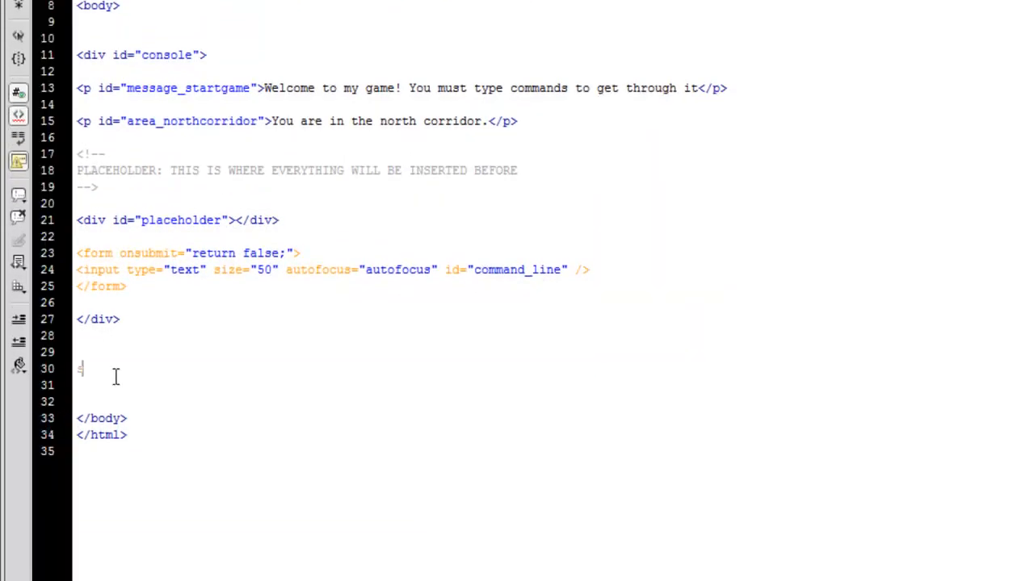
type("<script type=")
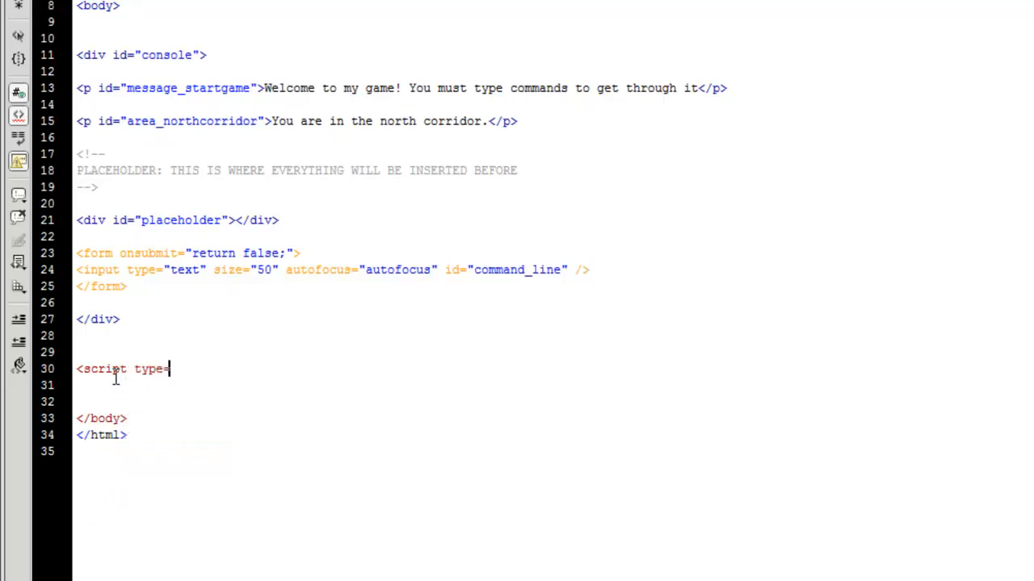
type("\"text/javascr")
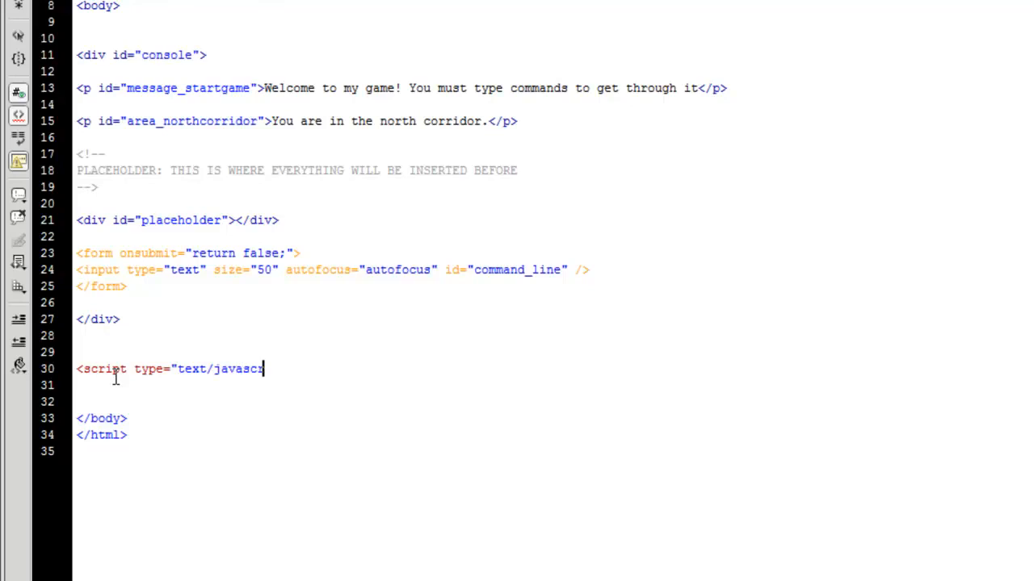
type("ipt\"")
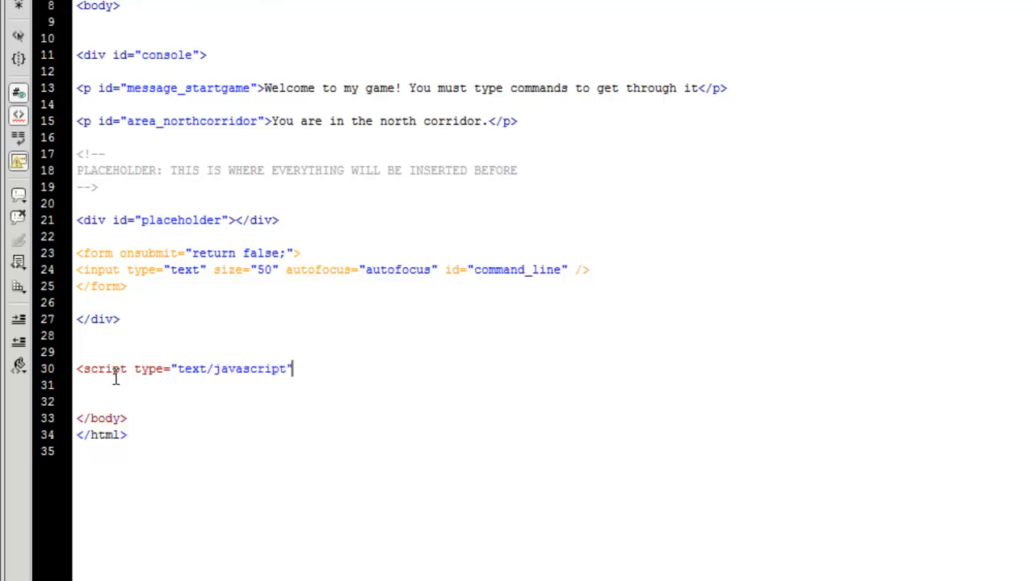
type("src=")
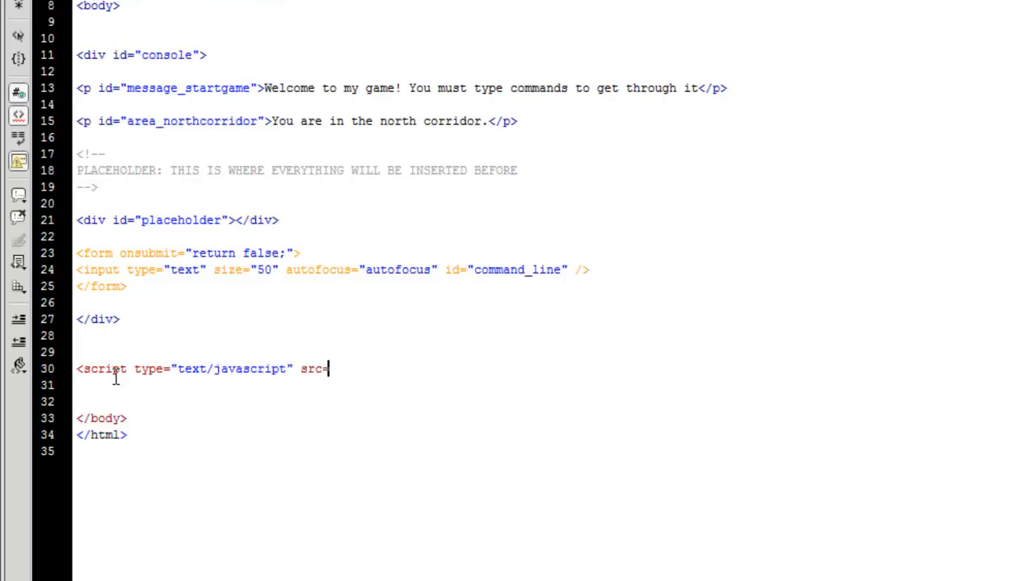
type("\"scripts")
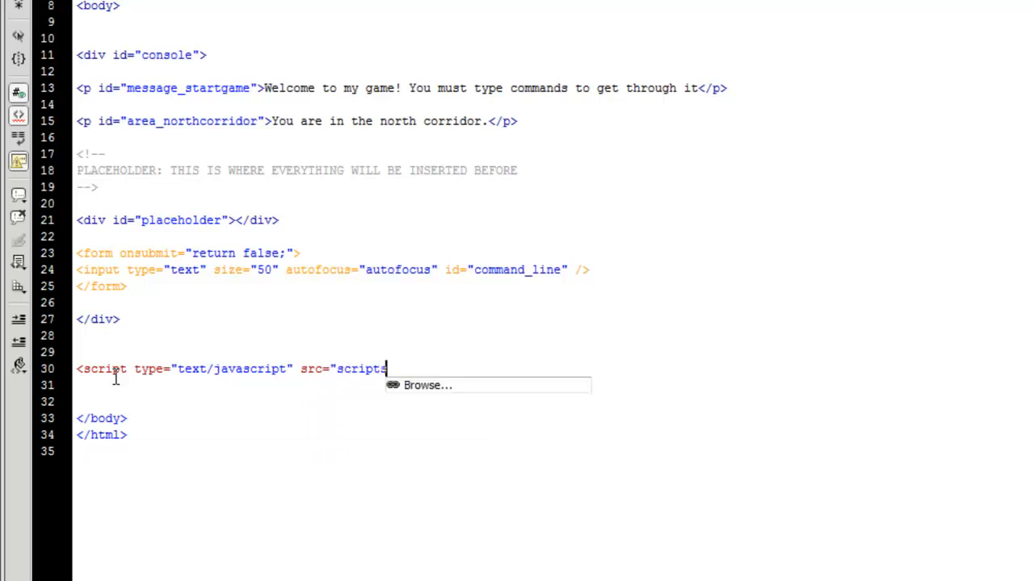
type("/game")
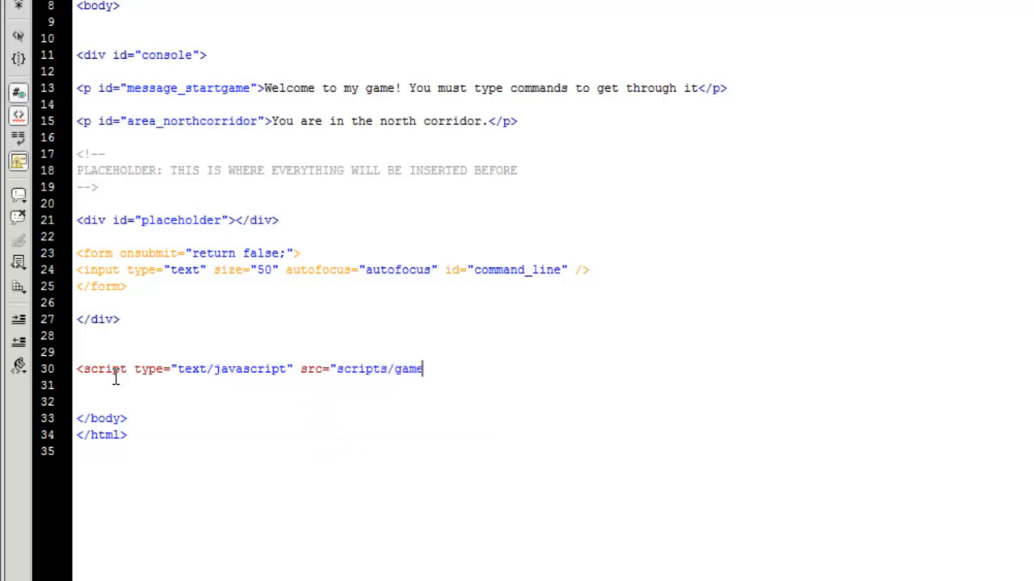
type(".js\"><")
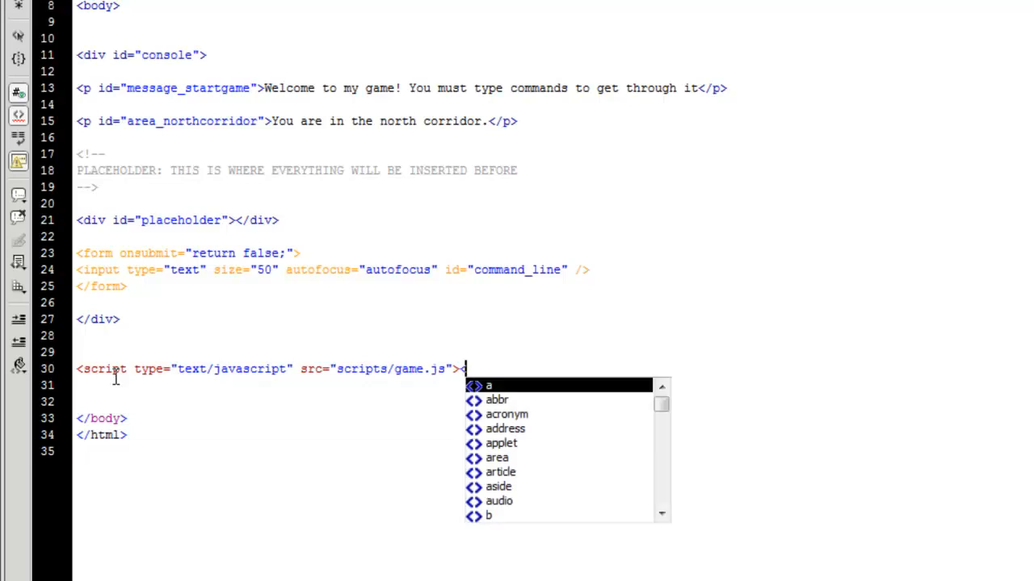
type("/s")
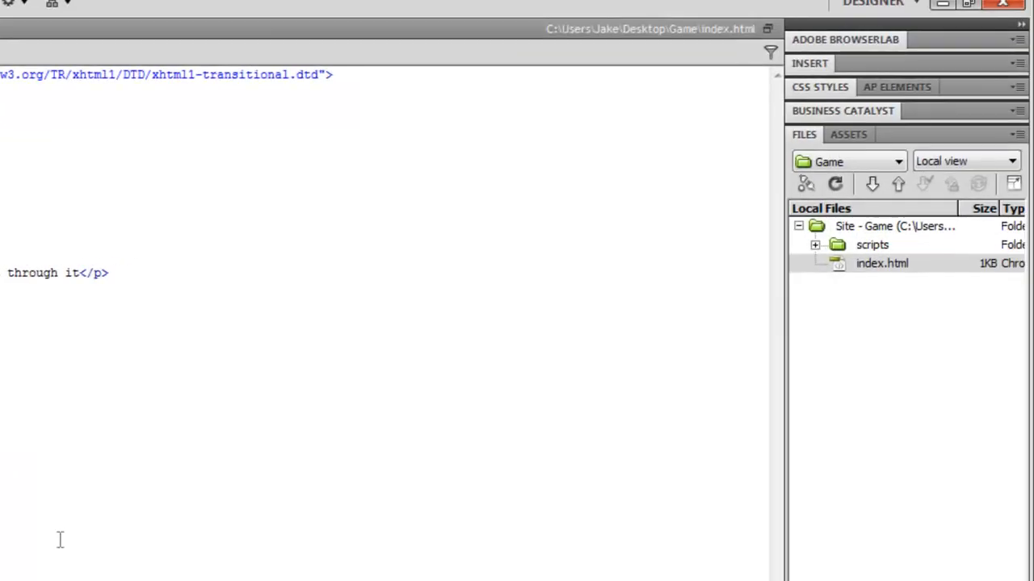
Step: Create a new file in the scripts folder, rename it game.js, and skip the link scan
right_click(882, 263)
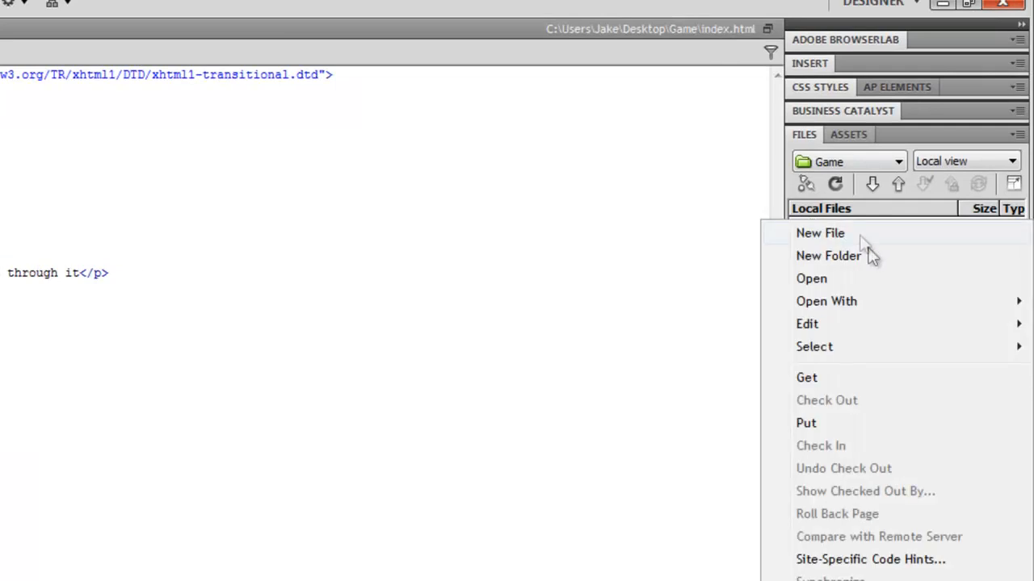
left_click(821, 233)
type("game.jsl")
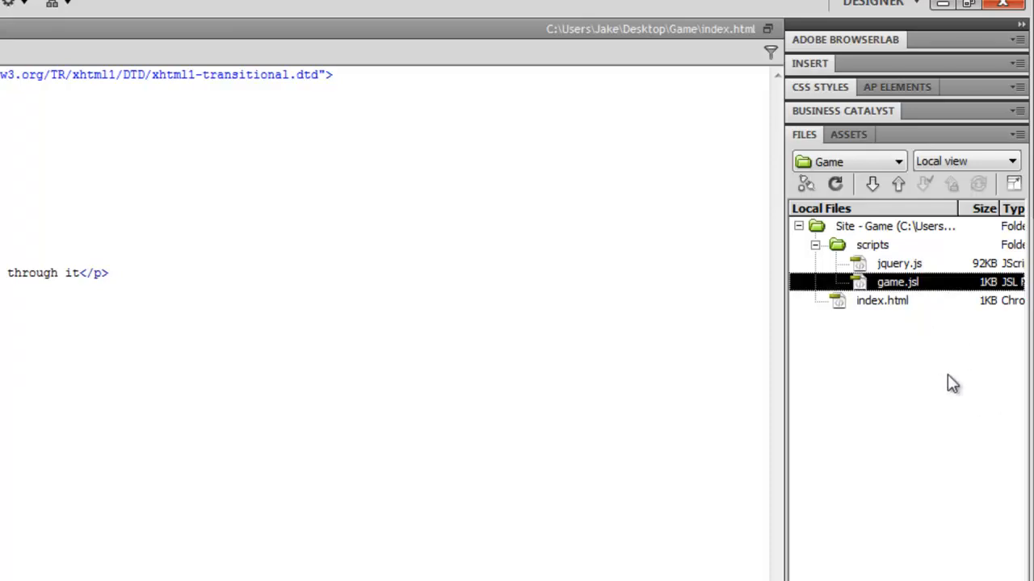
right_click(899, 281)
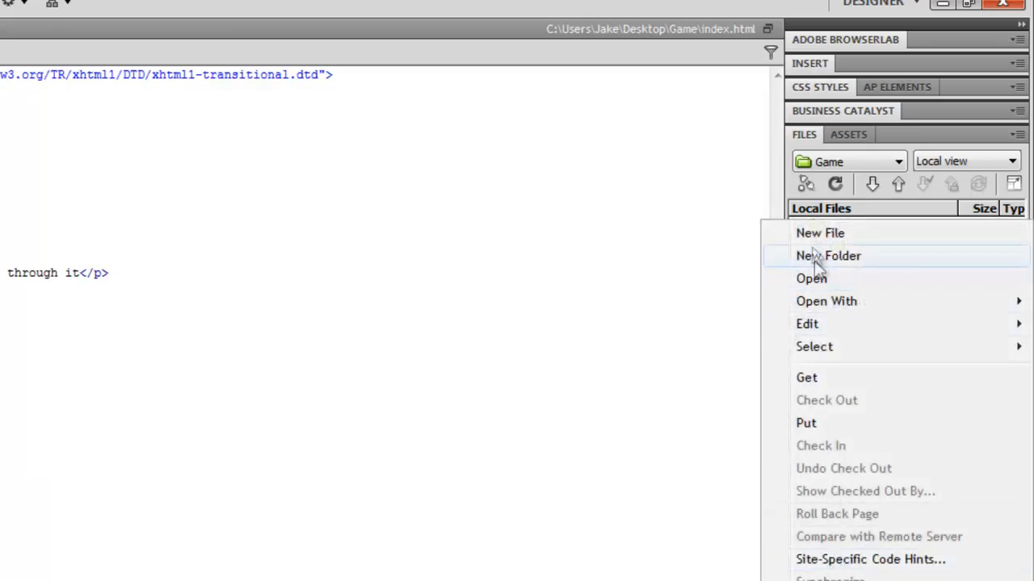
mouse_move(807, 323)
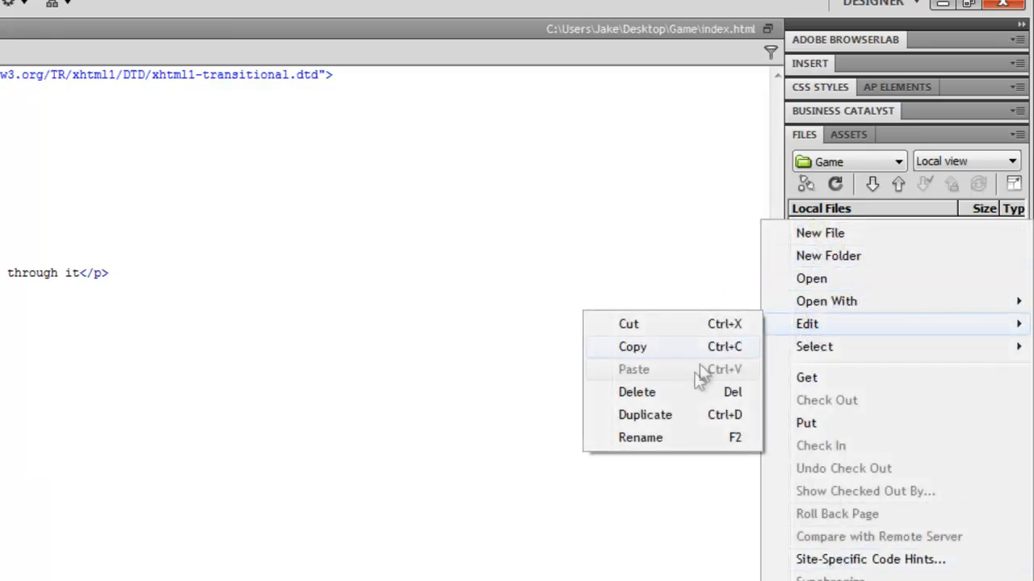
left_click(827, 256)
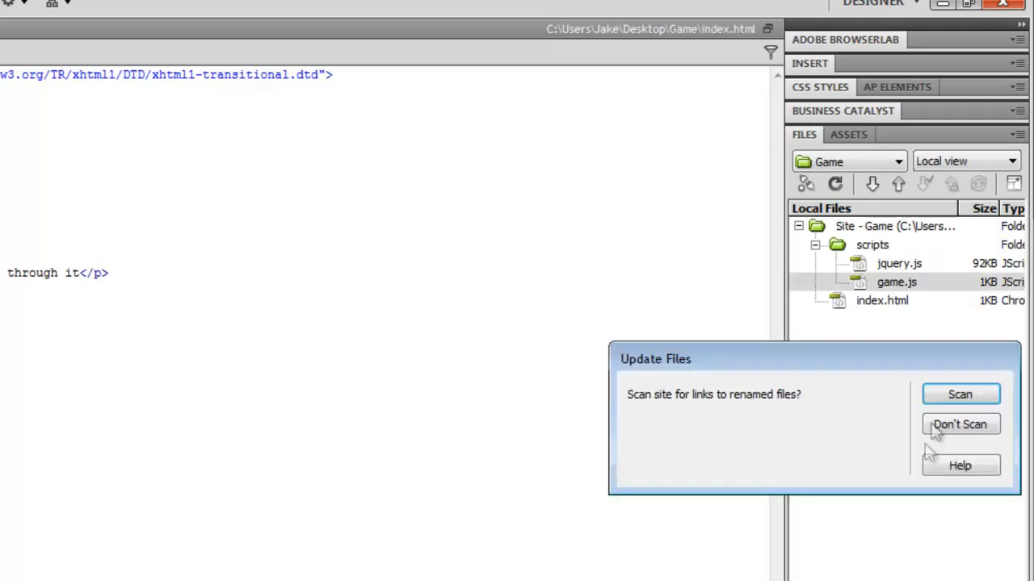
left_click(960, 423)
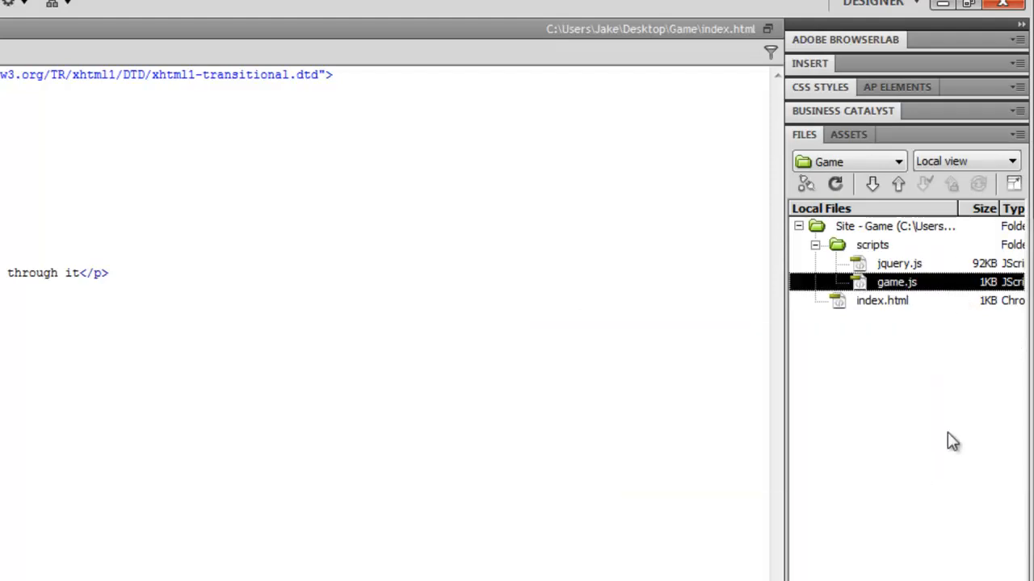